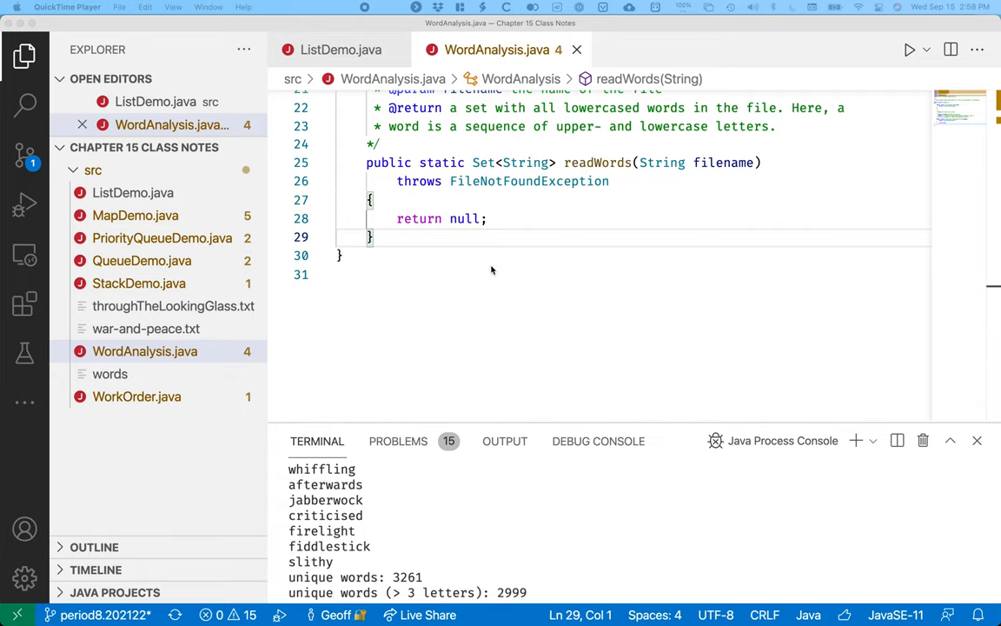
Open the words dictionary file and scroll through its contents
{"action": "scroll", "scroll_direction": "up", "scroll_amount": 3}
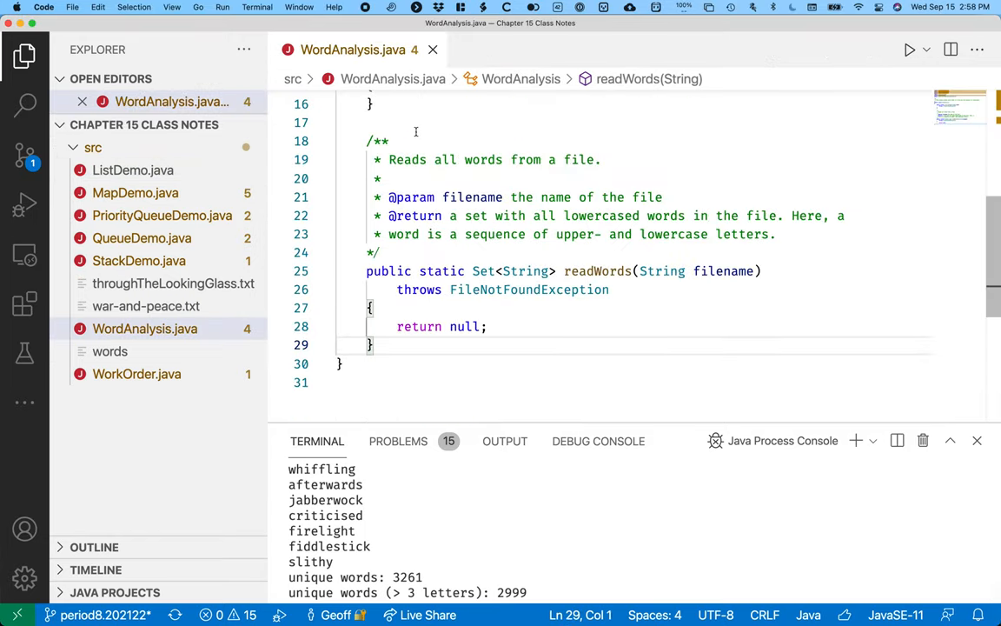
{"action": "scroll", "scroll_direction": "up", "scroll_amount": 3}
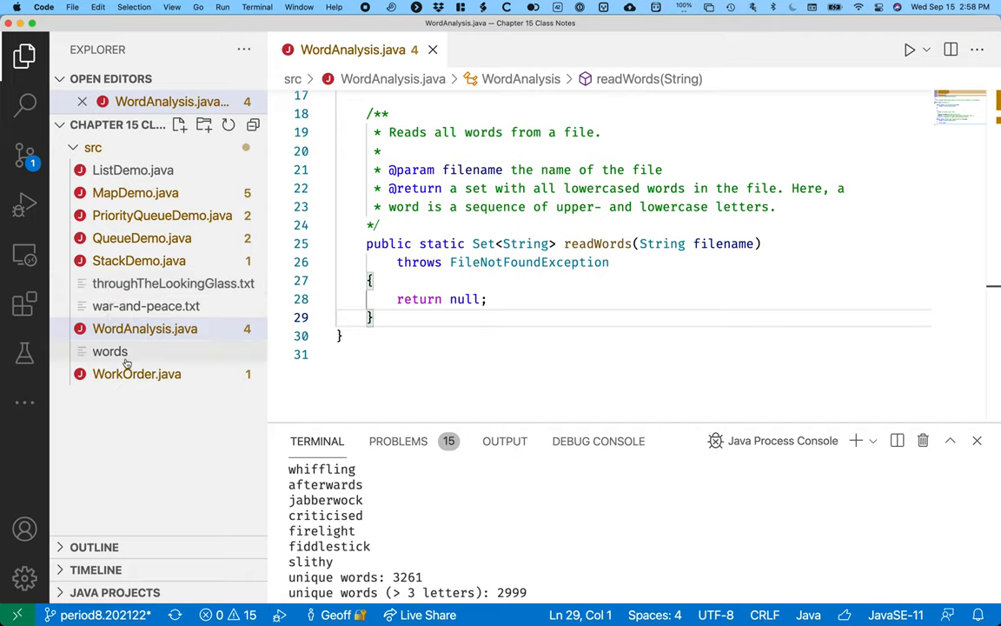
{"action": "left_click", "coordinate": [110, 351]}
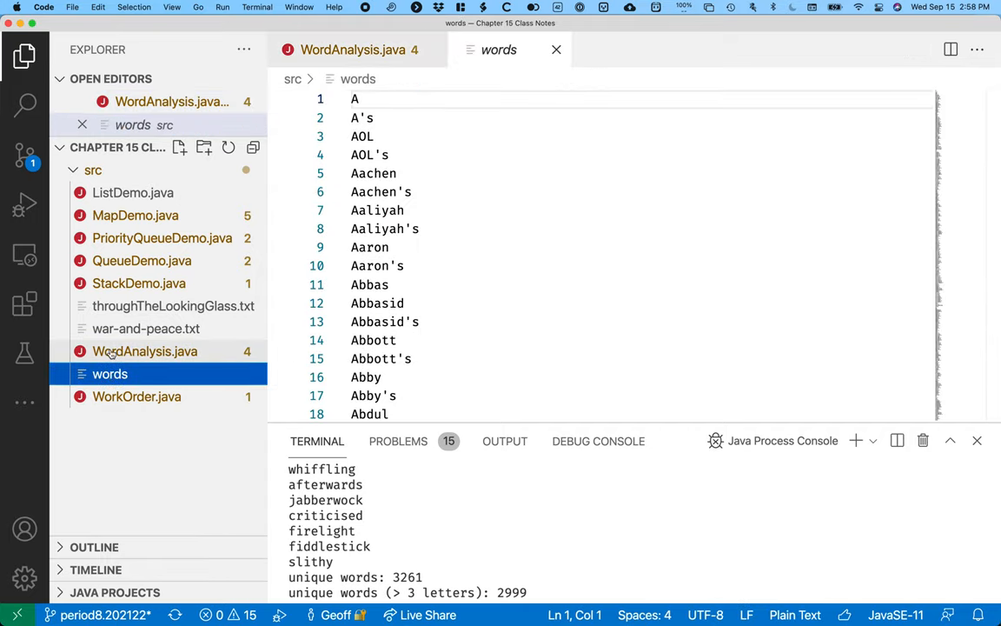
{"action": "scroll", "scroll_direction": "down", "scroll_amount": 3}
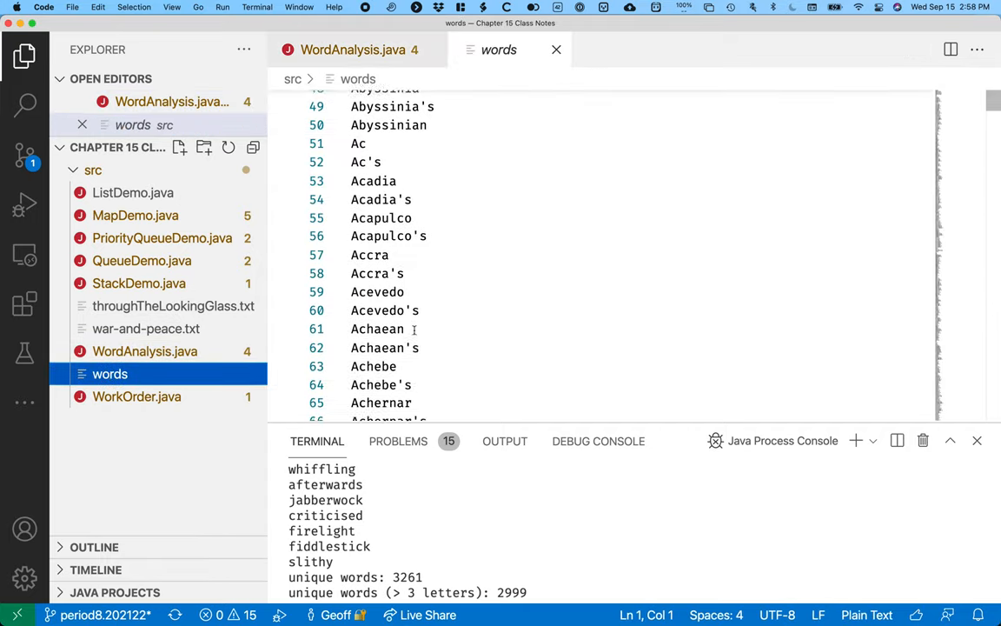
{"action": "scroll", "scroll_direction": "down", "scroll_amount": 3}
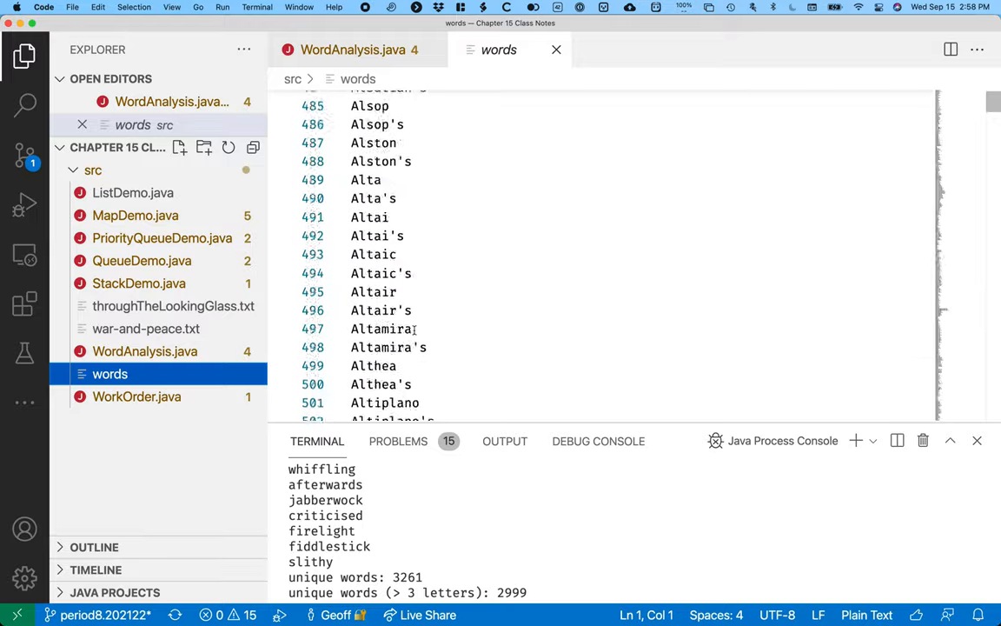
{"action": "scroll", "scroll_direction": "down", "scroll_amount": 3}
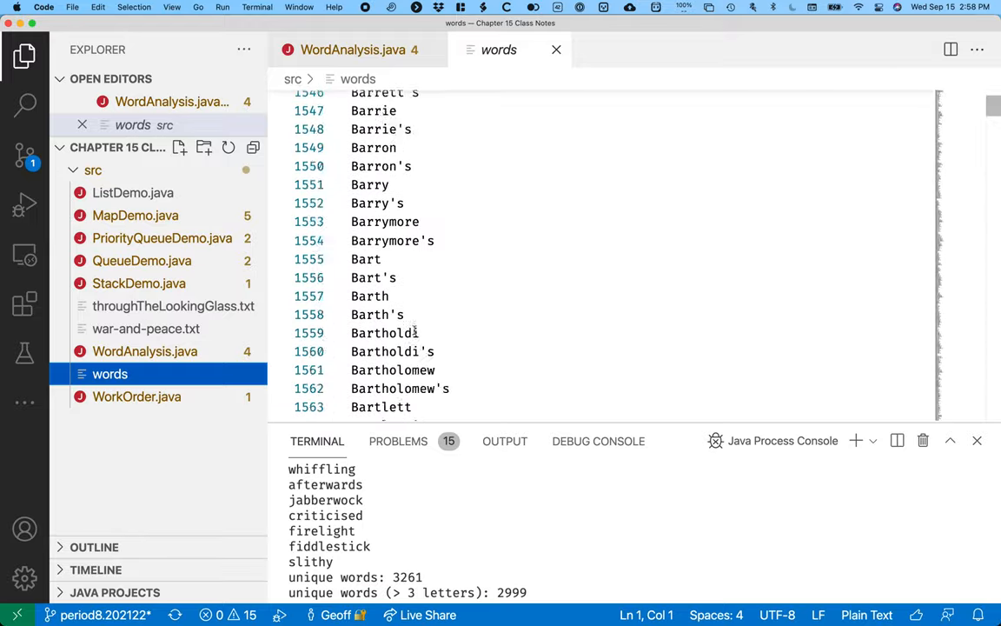
{"action": "scroll", "scroll_direction": "down", "scroll_amount": 3}
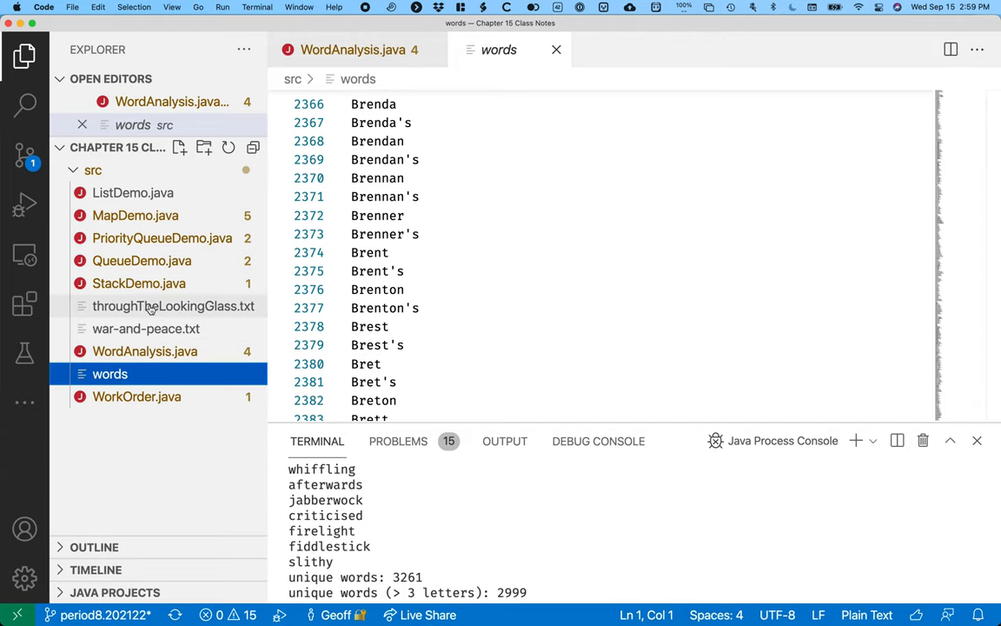
View the Through the Looking-Glass and War and Peace texts, then return to WordAnalysis.java
{"action": "left_click", "coordinate": [174, 305]}
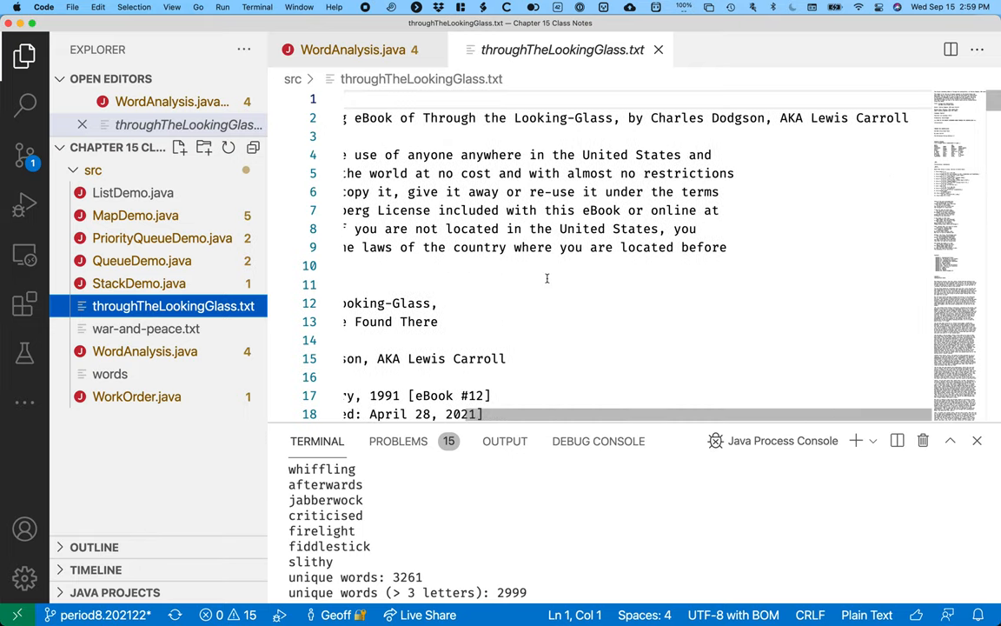
{"action": "scroll", "scroll_direction": "down", "scroll_amount": 3}
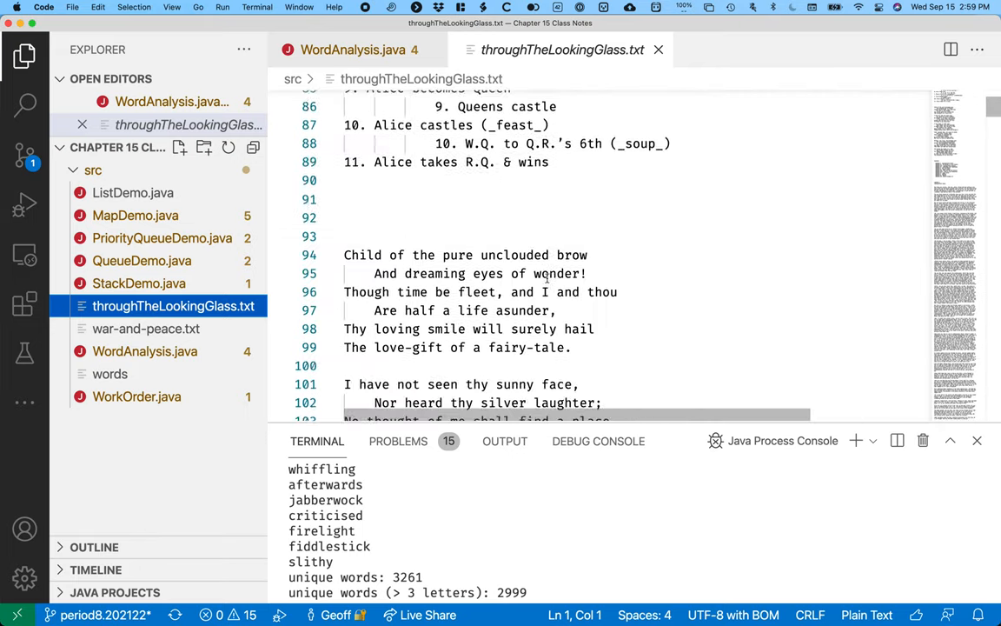
{"action": "left_click", "coordinate": [146, 328]}
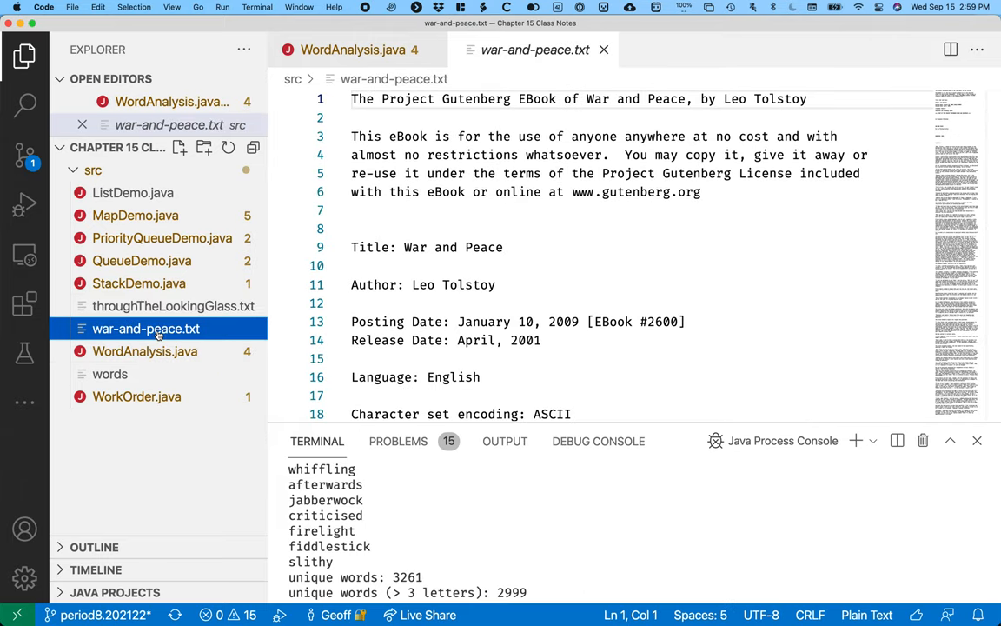
{"action": "left_click", "coordinate": [110, 374]}
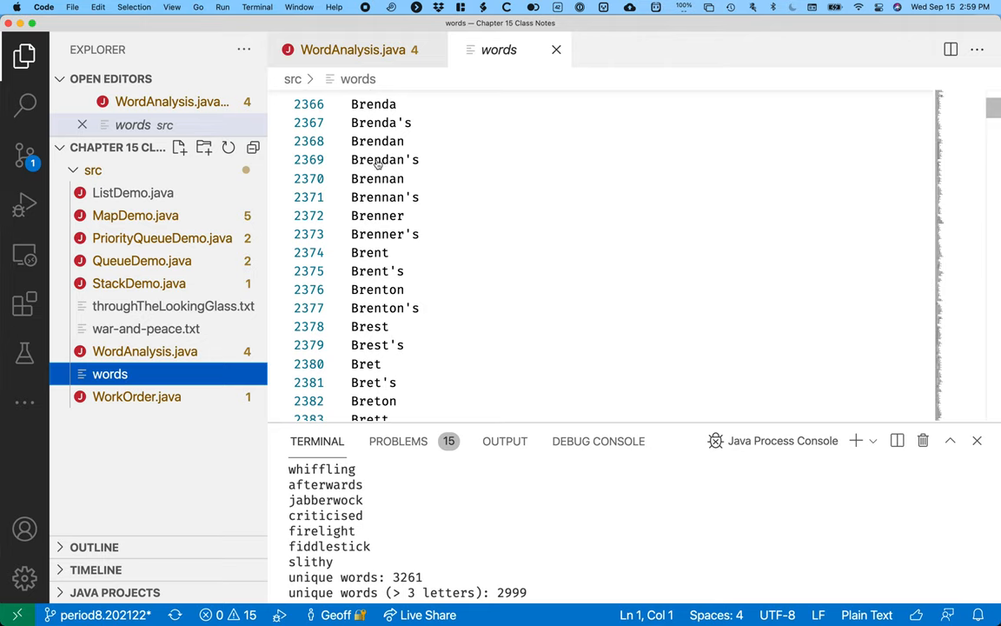
{"action": "left_click", "coordinate": [353, 50]}
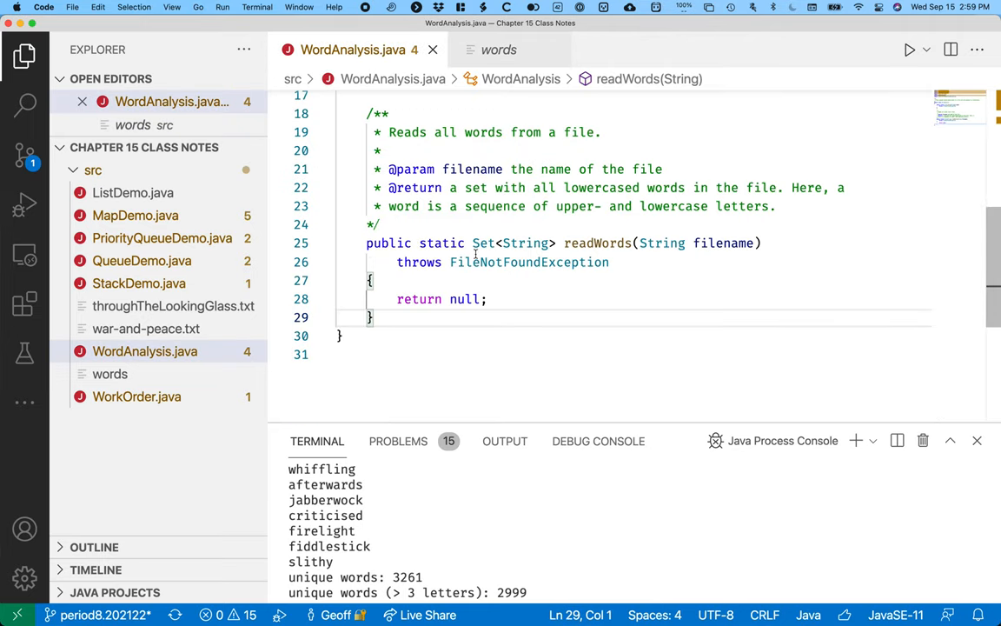
{"action": "mouse_move", "coordinate": [530, 261]}
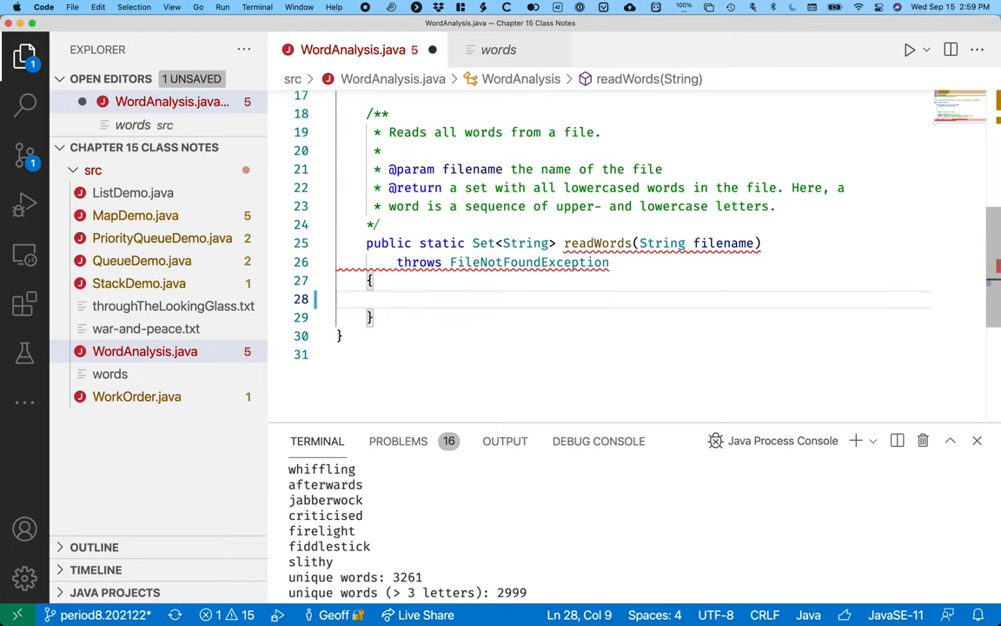
{"action": "mouse_move", "coordinate": [503, 277]}
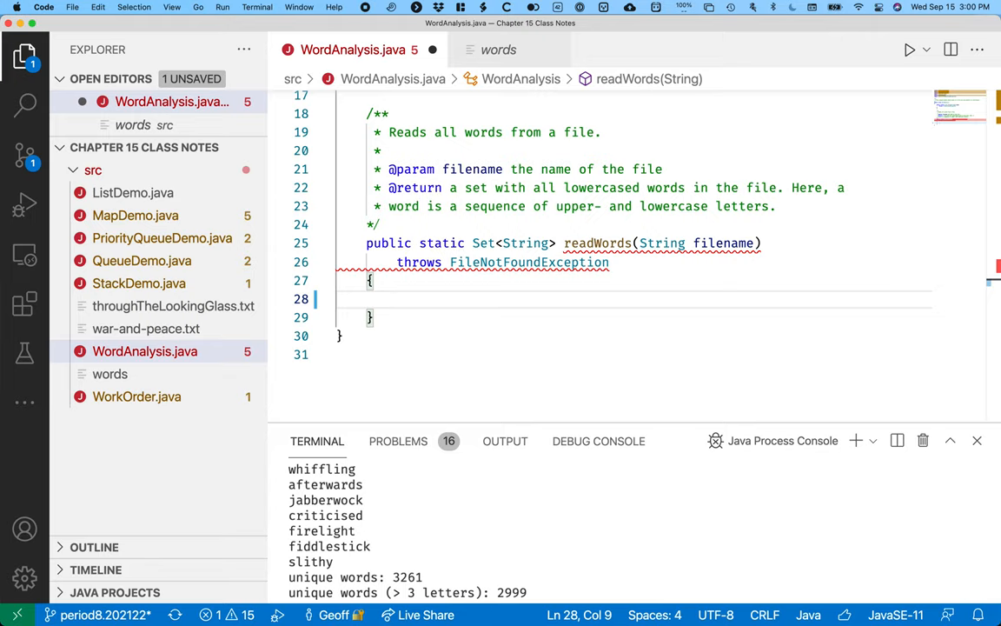
Write a /* comment about the set implementation and storing the reference in a Set variable
{"action": "type", "text": "/*"}
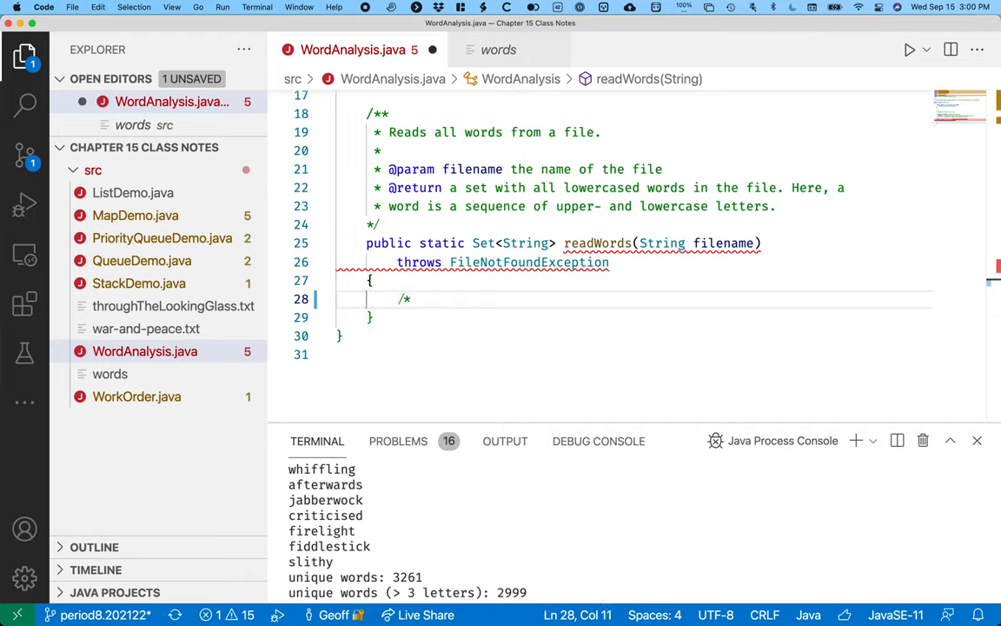
{"action": "key", "text": "Enter"}
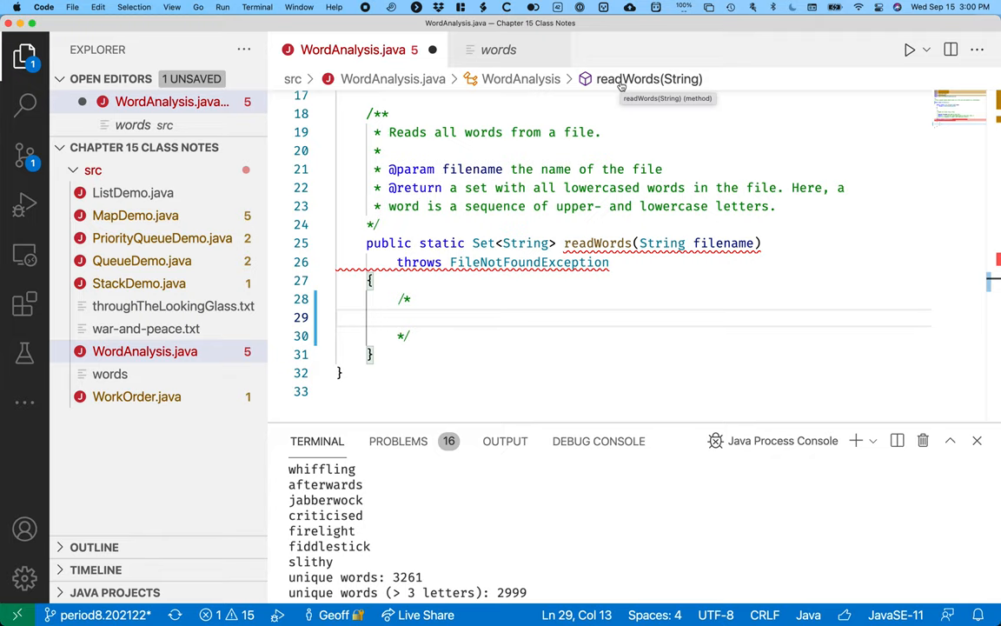
{"action": "type", "text": "T"}
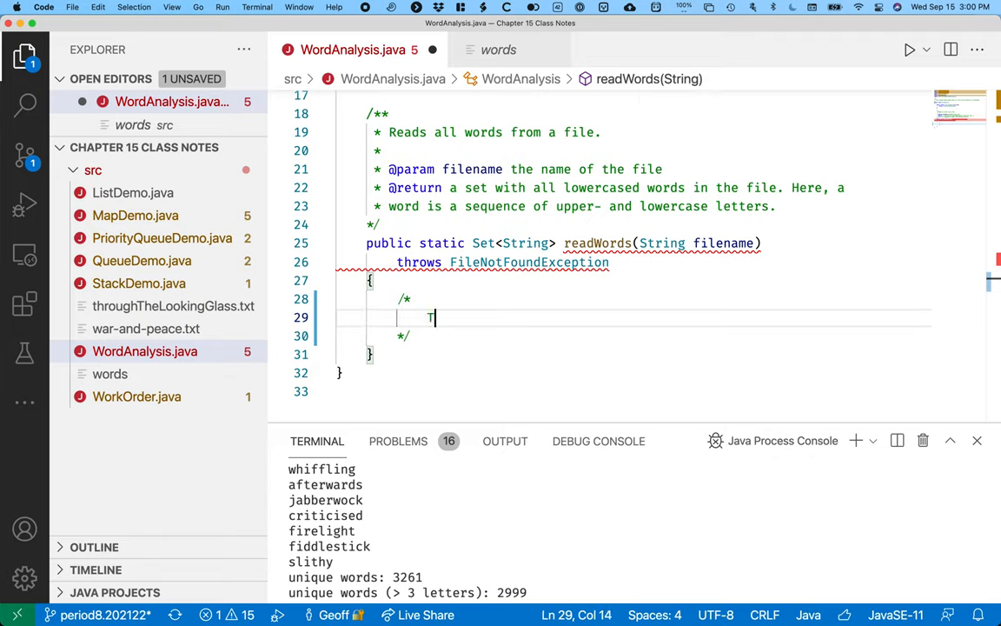
{"action": "type", "text": "he implementation"}
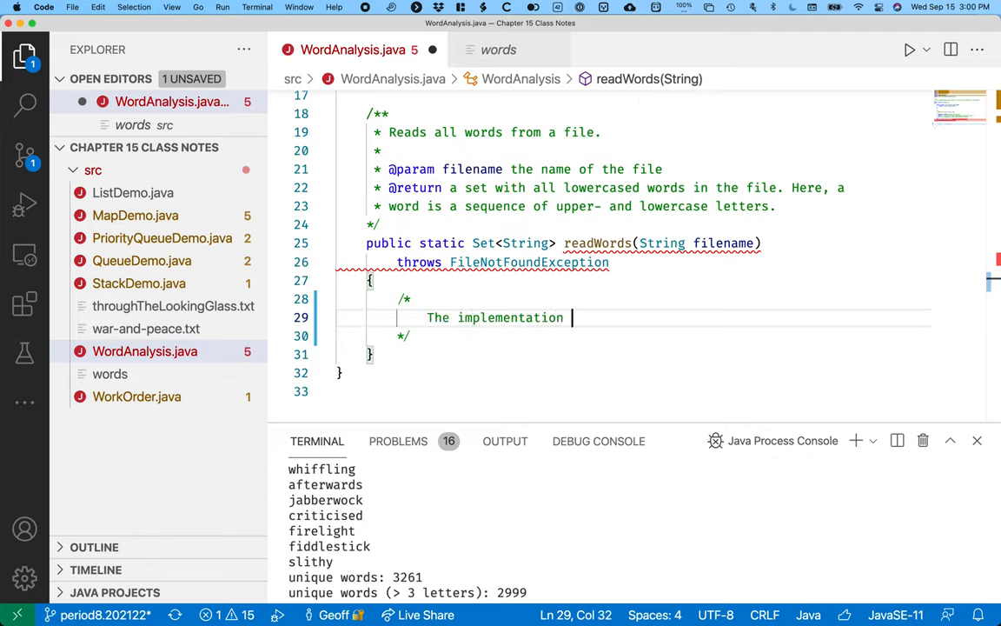
{"action": "type", "text": "of the set doesn't matter"}
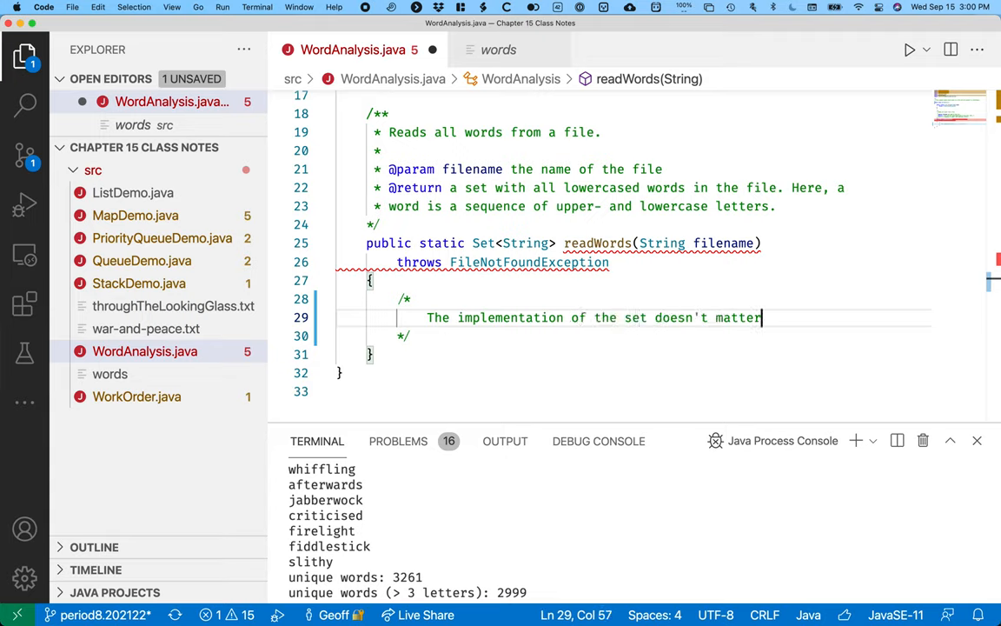
{"action": "type", "text": "; so,"}
{"action": "type", "text": "store"}
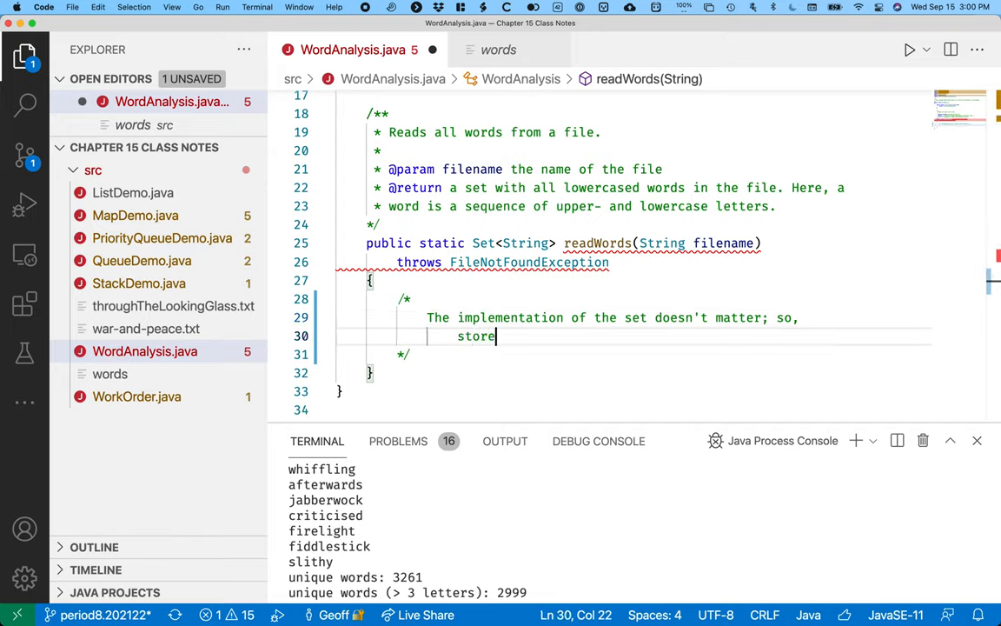
{"action": "type", "text": "the reference"}
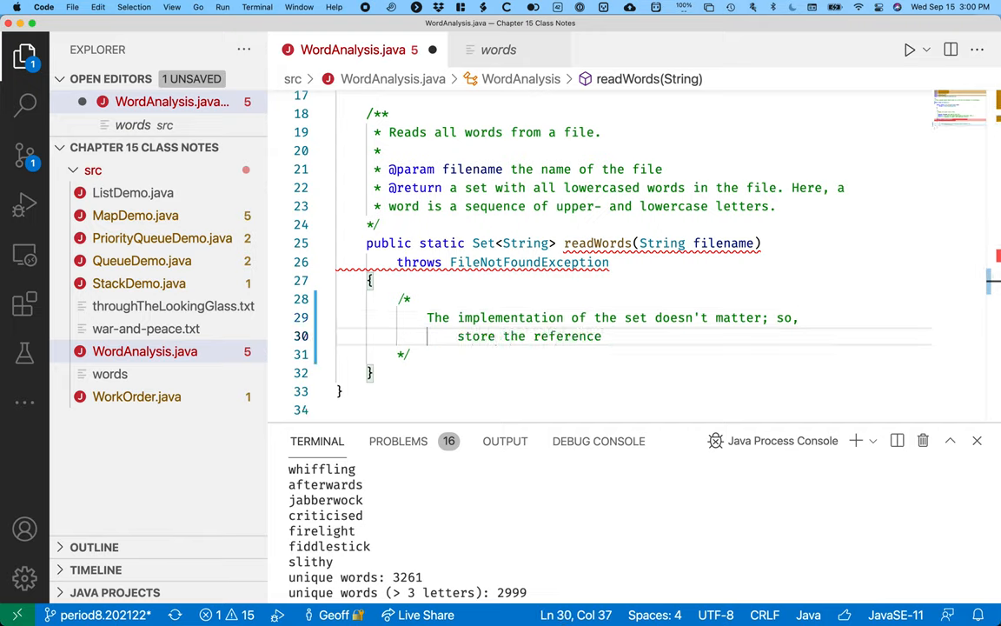
{"action": "type", "text": "in a variable"}
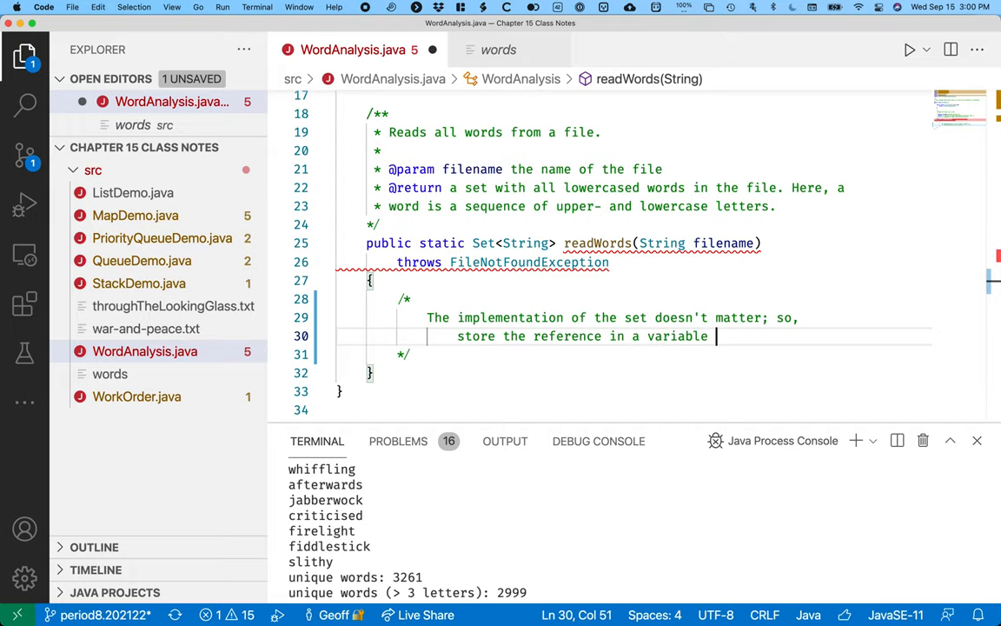
{"action": "type", "text": "of type Set"}
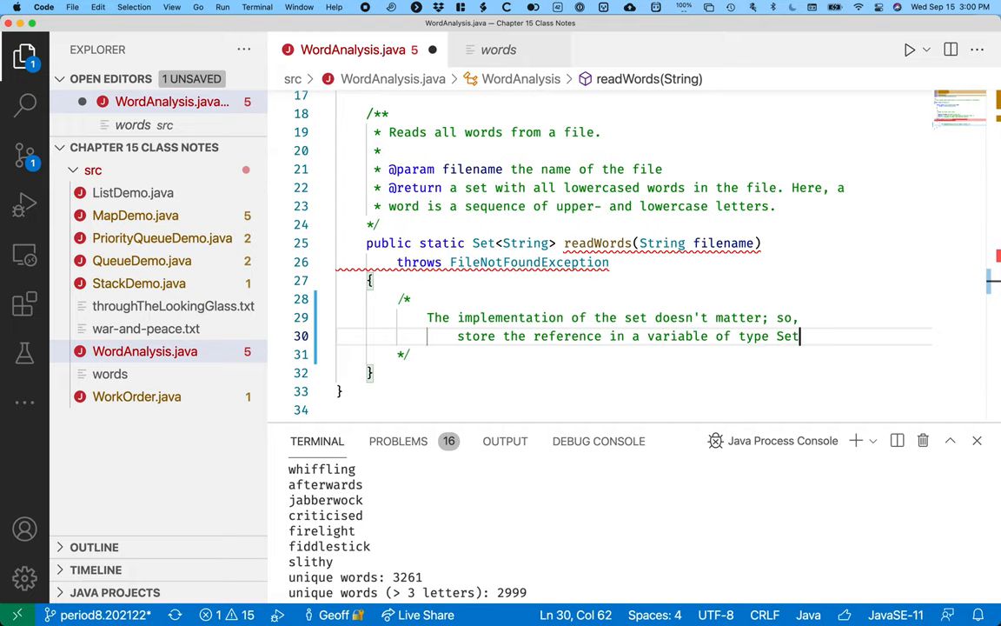
Declare Set<String> words = new HashSet<>() in readWords
{"action": "type", "text": "Set"}
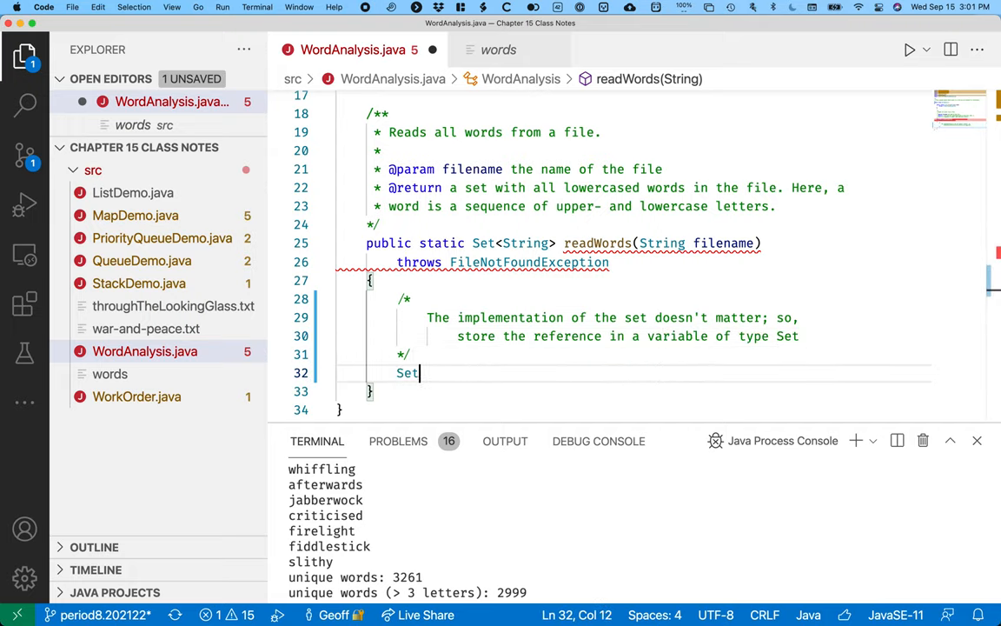
{"action": "type", "text": "<String>"}
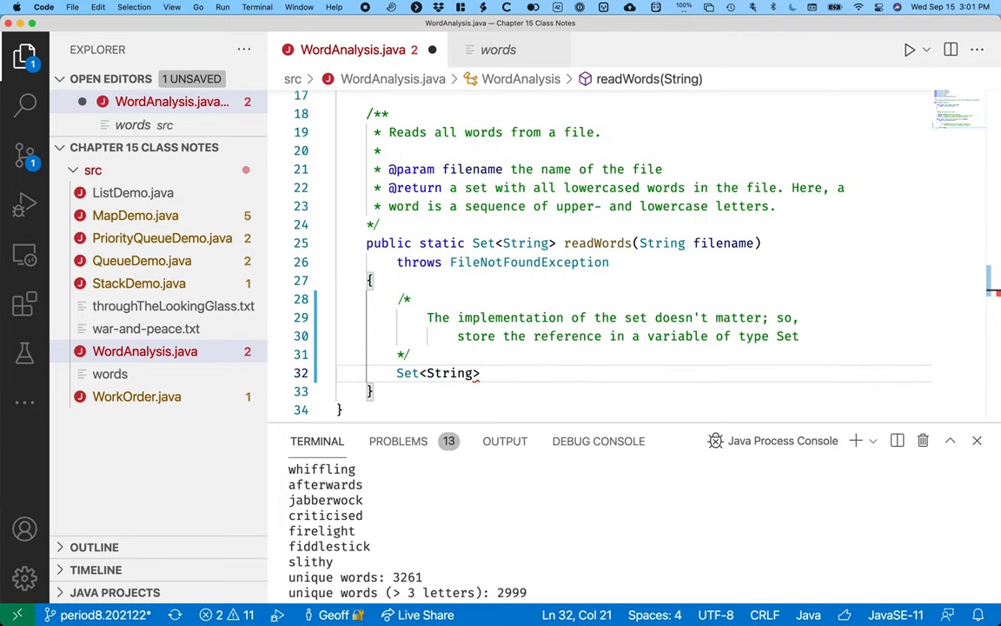
{"action": "type", "text": "words = new"}
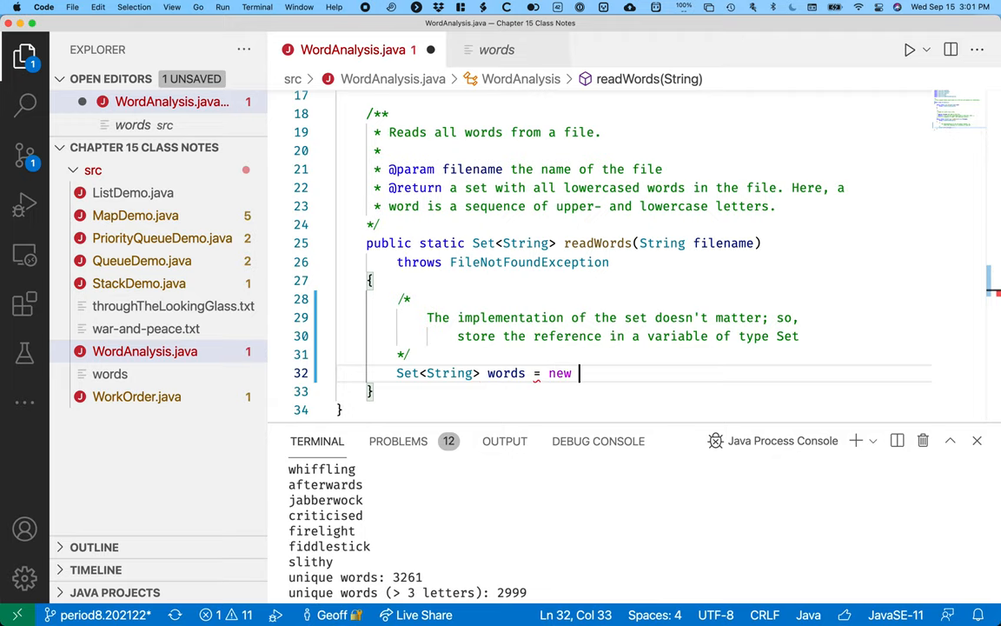
{"action": "type", "text": "HashSet<>();"}
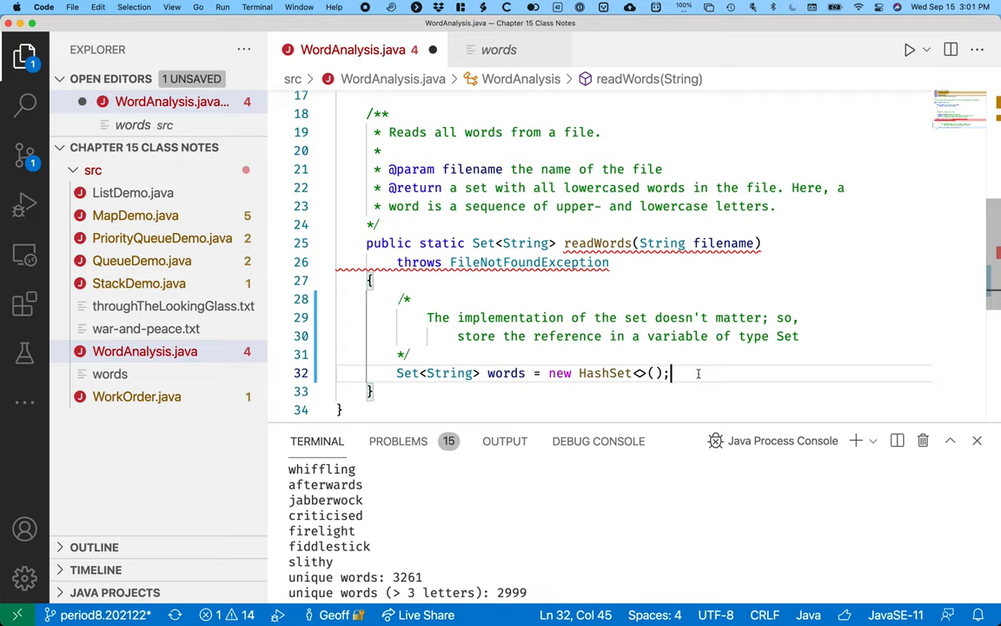
{"action": "double_click", "coordinate": [484, 242]}
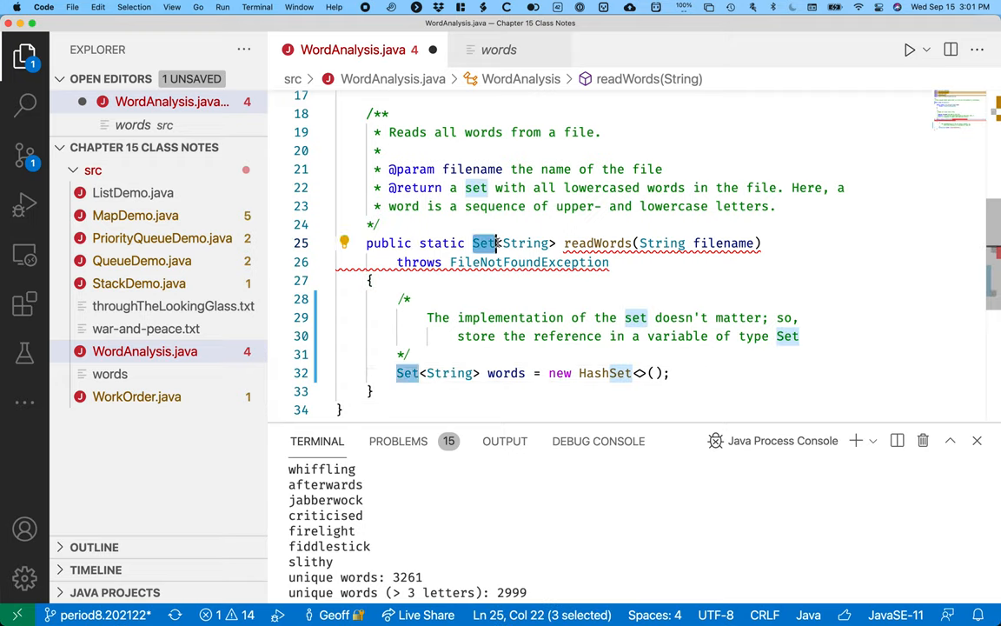
{"action": "left_click", "coordinate": [673, 373]}
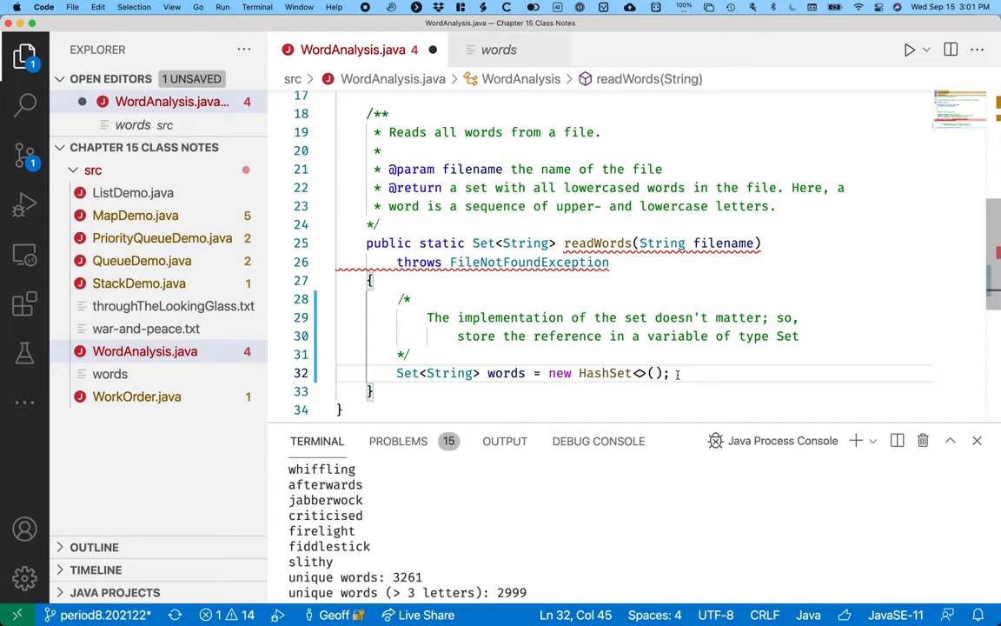
Create Scanner in from new File(filename) using autocomplete, then add two blank lines
{"action": "type", "text": "S"}
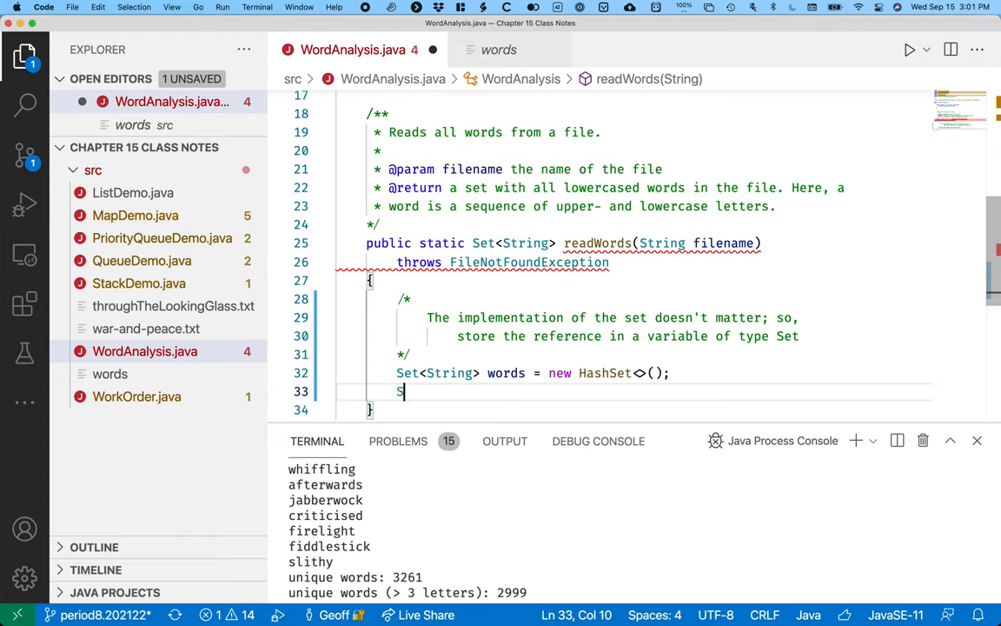
{"action": "type", "text": "canner in"}
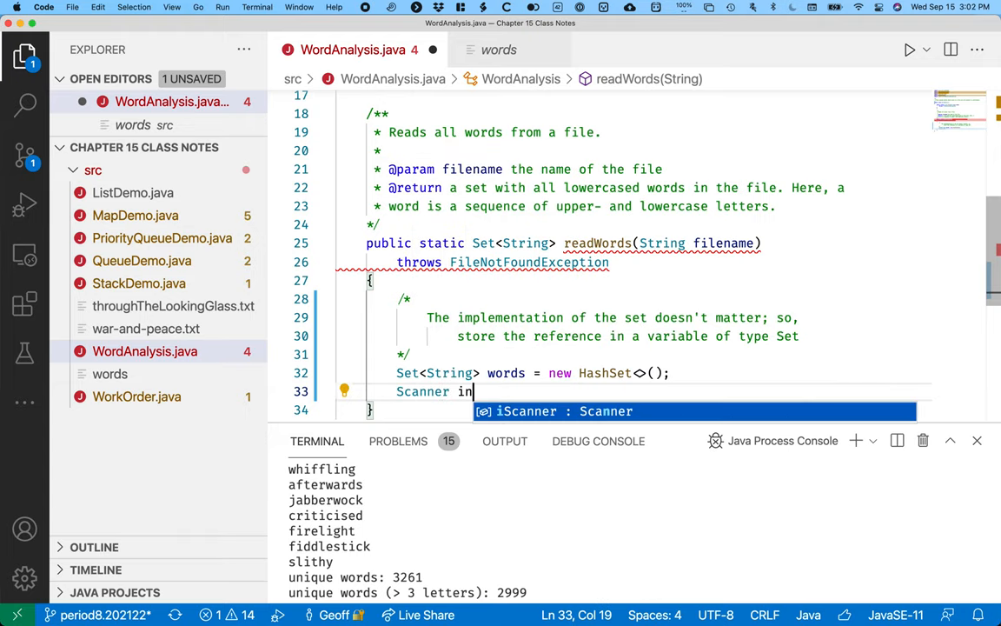
{"action": "type", "text": "= new Scanner"}
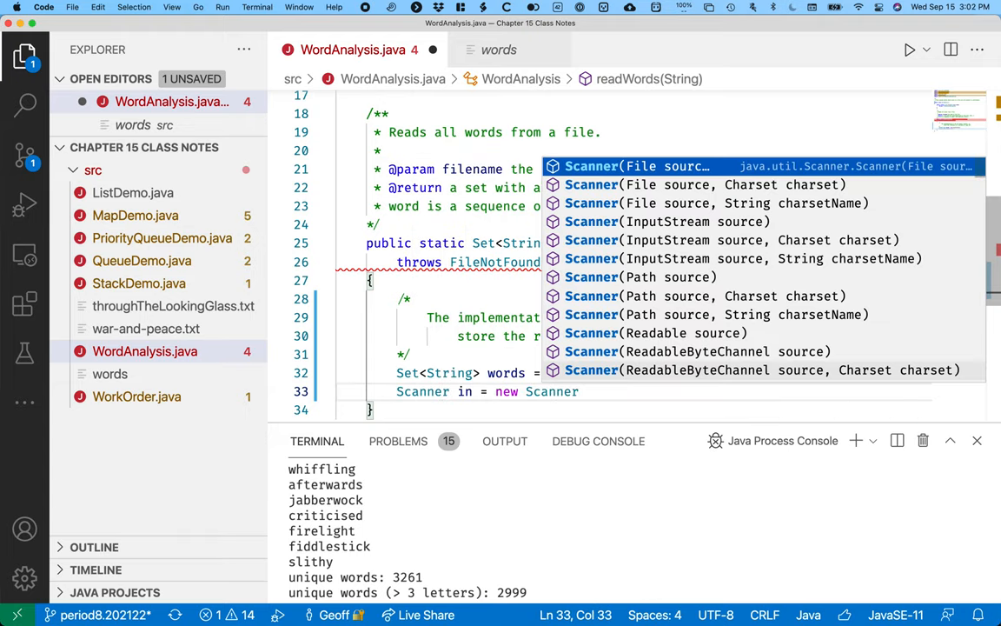
{"action": "type", "text": "(new Files"}
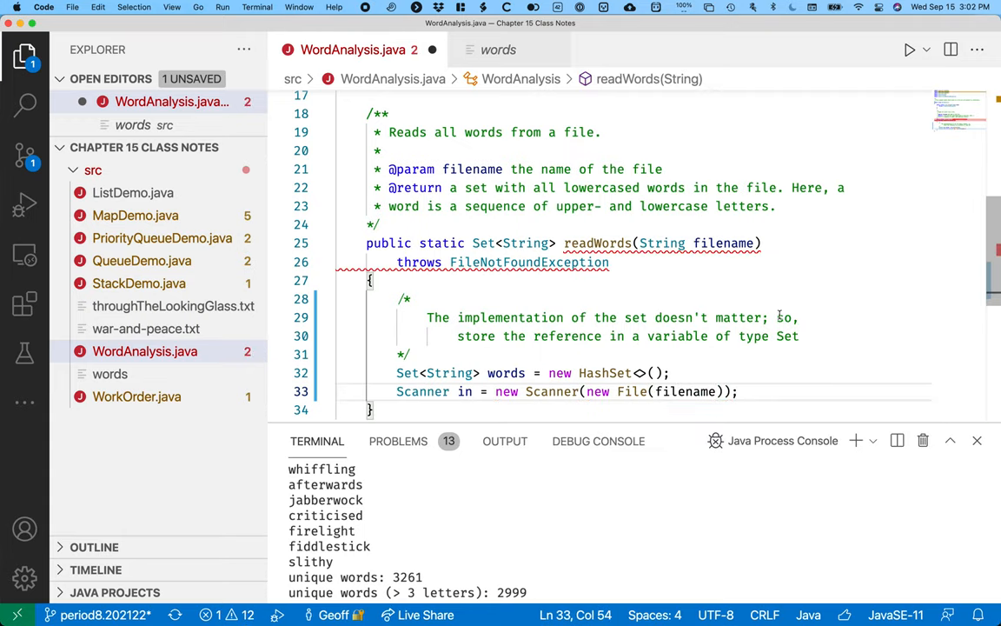
{"action": "scroll", "scroll_direction": "down", "scroll_amount": 3}
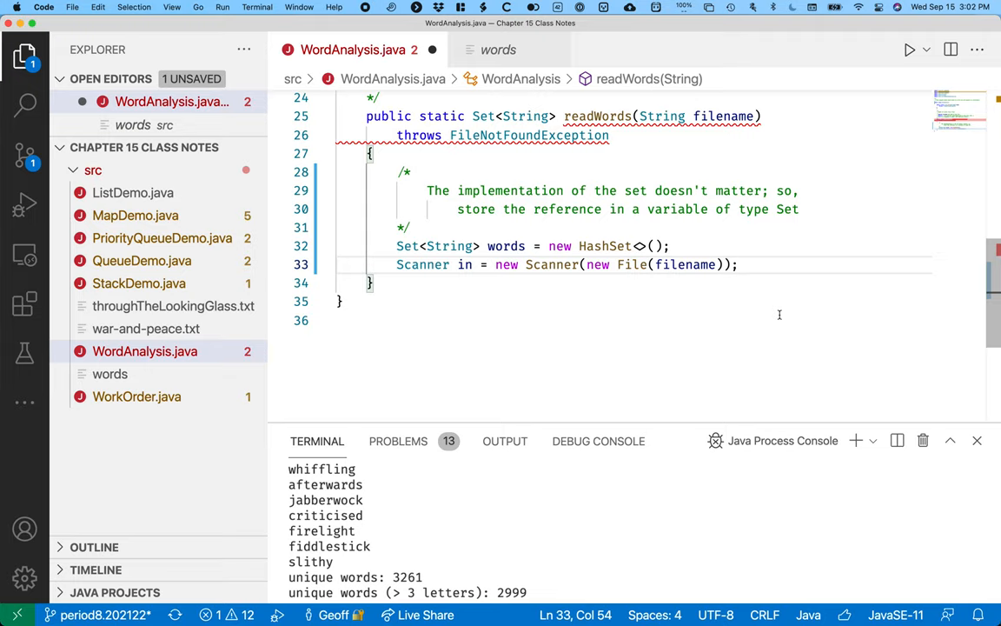
{"action": "left_click", "coordinate": [737, 264]}
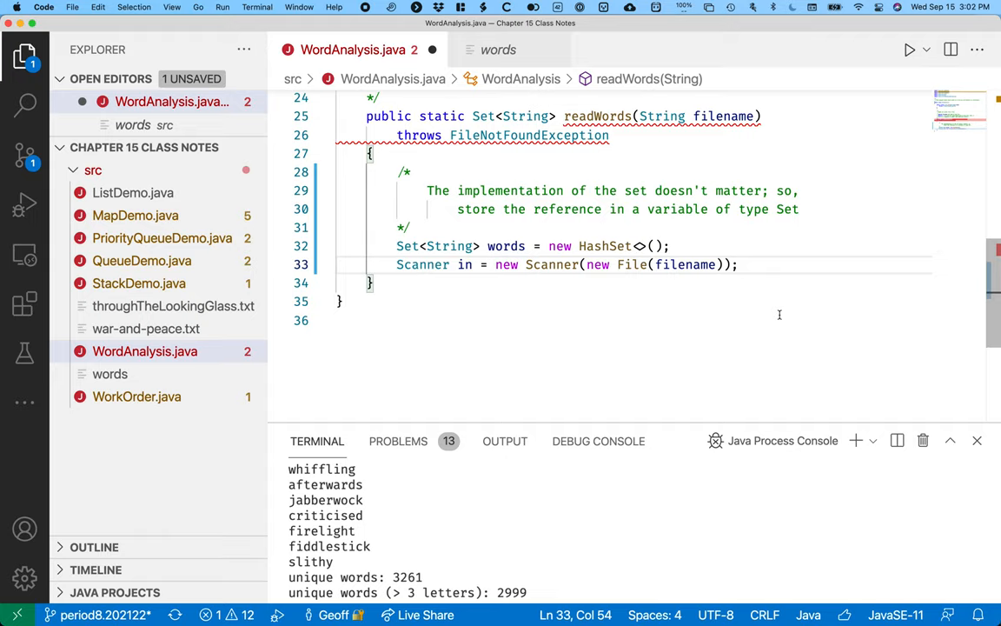
{"action": "key", "text": "Return"}
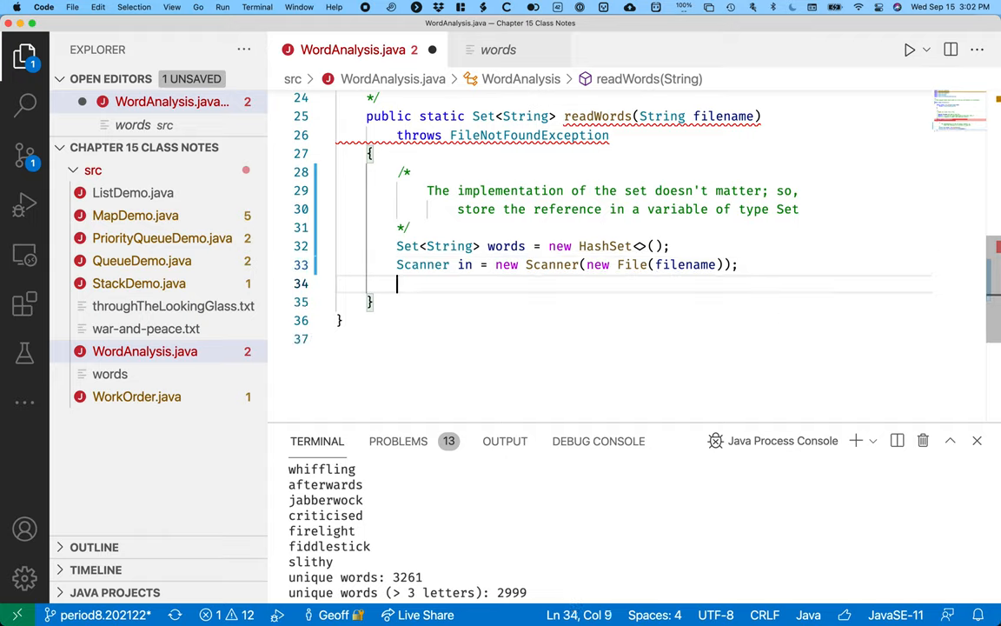
{"action": "key", "text": "Return"}
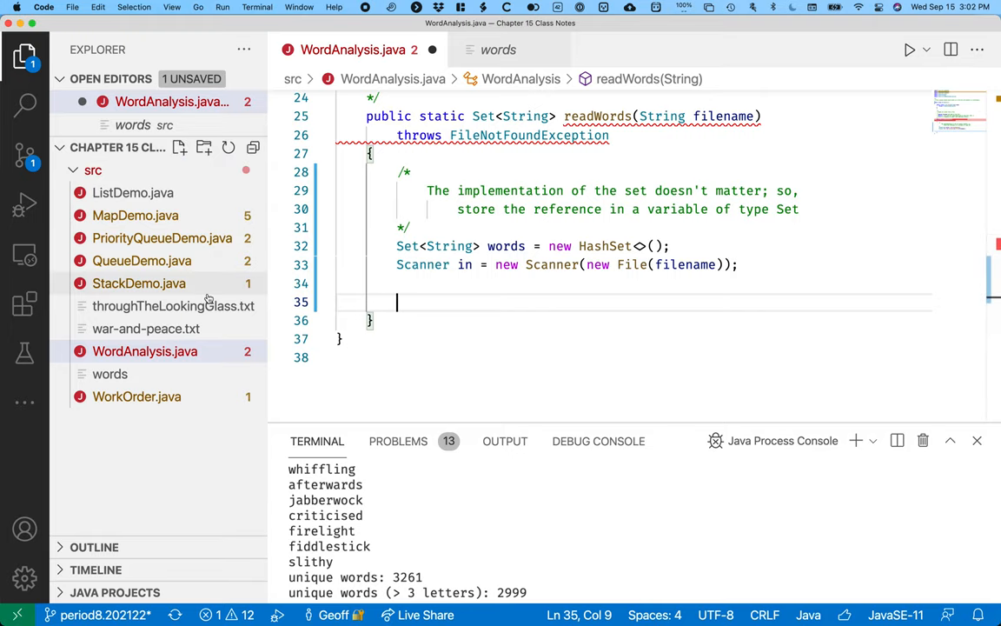
Examine the comma, semicolon and period in throughTheLookingGlass.txt, then return to WordAnalysis.java
{"action": "left_click", "coordinate": [174, 305]}
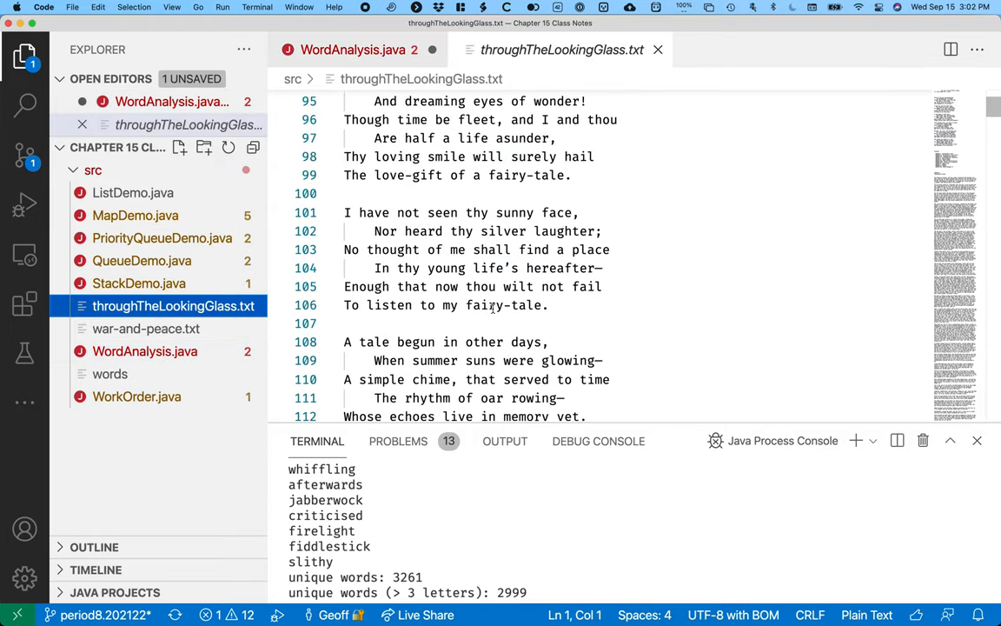
{"action": "left_click", "coordinate": [572, 212]}
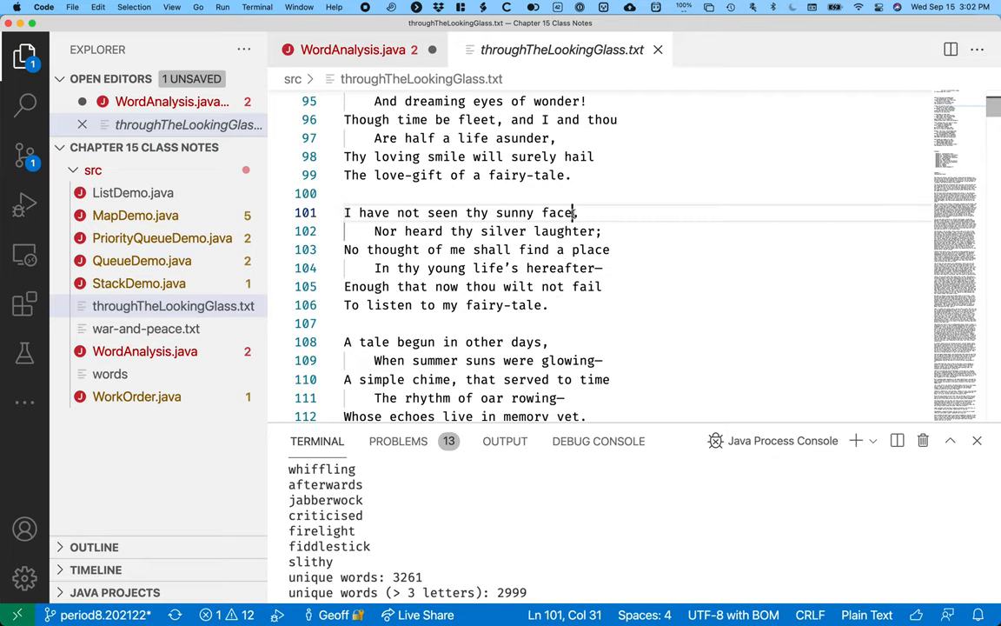
{"action": "left_click", "coordinate": [597, 231]}
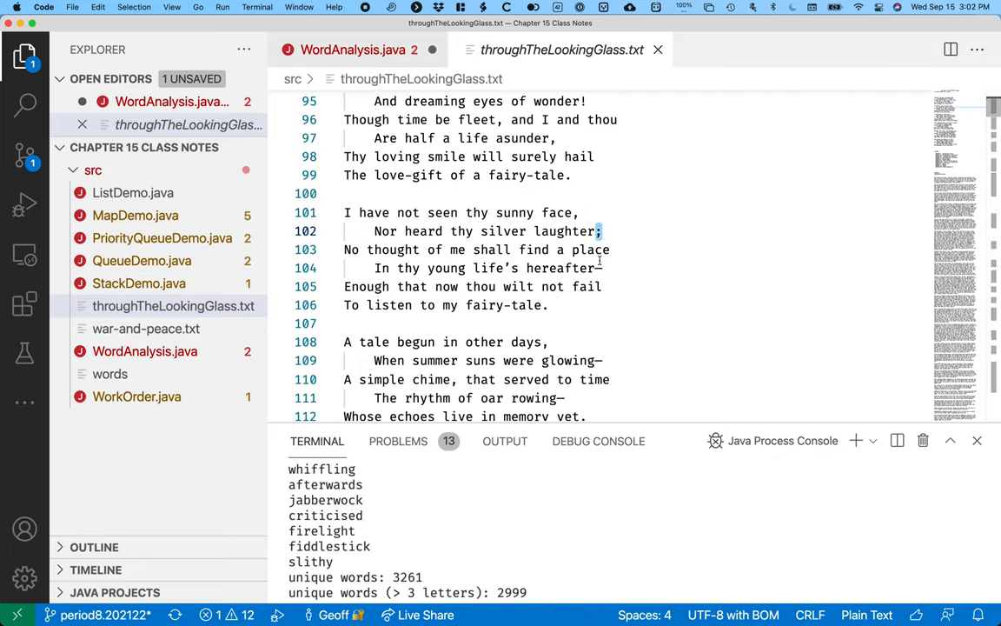
{"action": "left_click", "coordinate": [545, 305]}
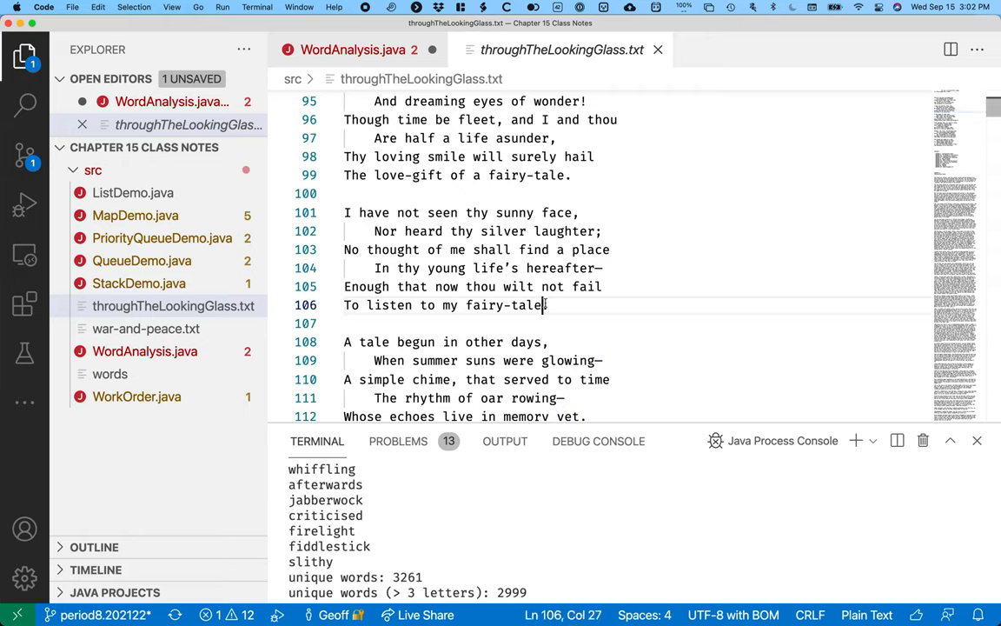
{"action": "left_click", "coordinate": [353, 49]}
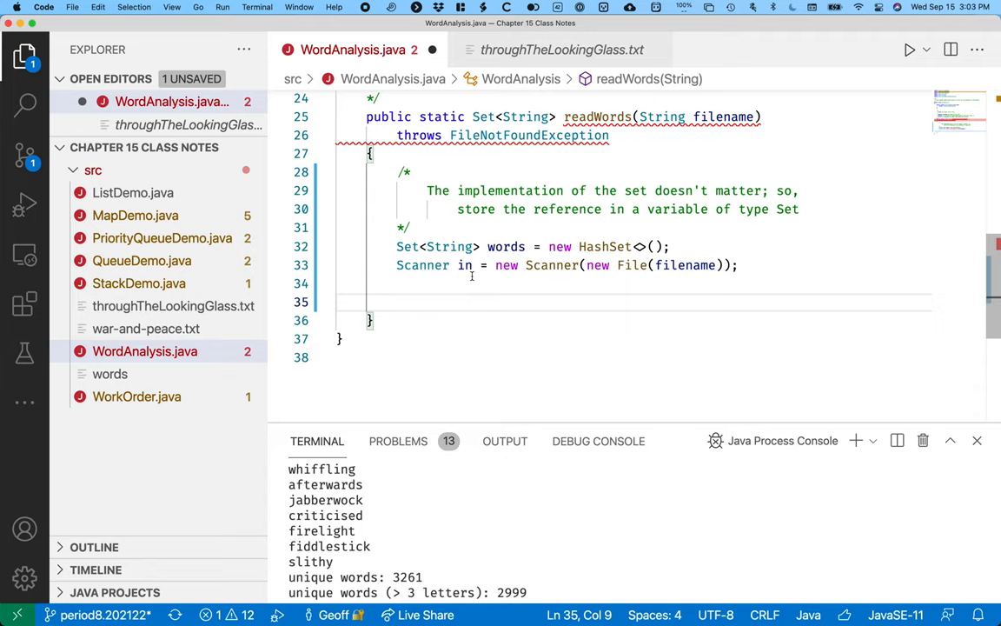
Add the comment '// use any character other than a-z or A-Z as delimiters', fixing the typo
{"action": "type", "text": "// us"}
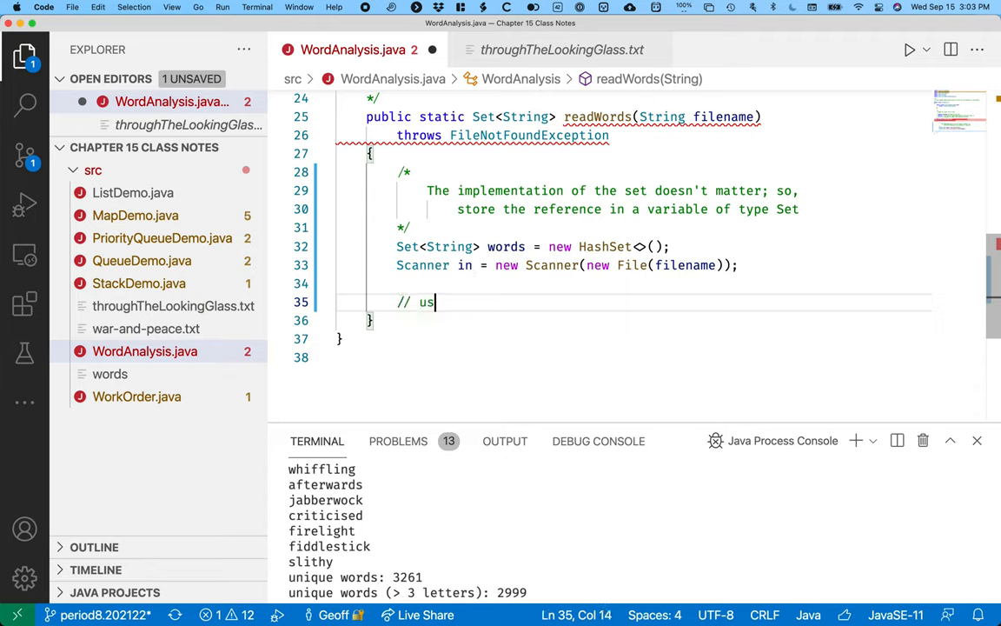
{"action": "type", "text": "se any character"}
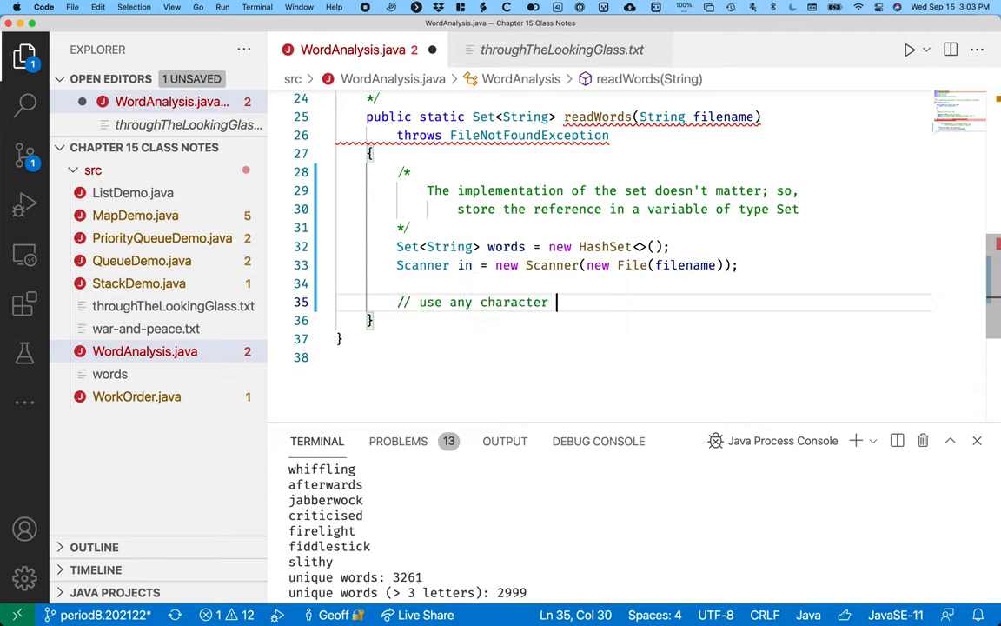
{"action": "type", "text": "other than a"}
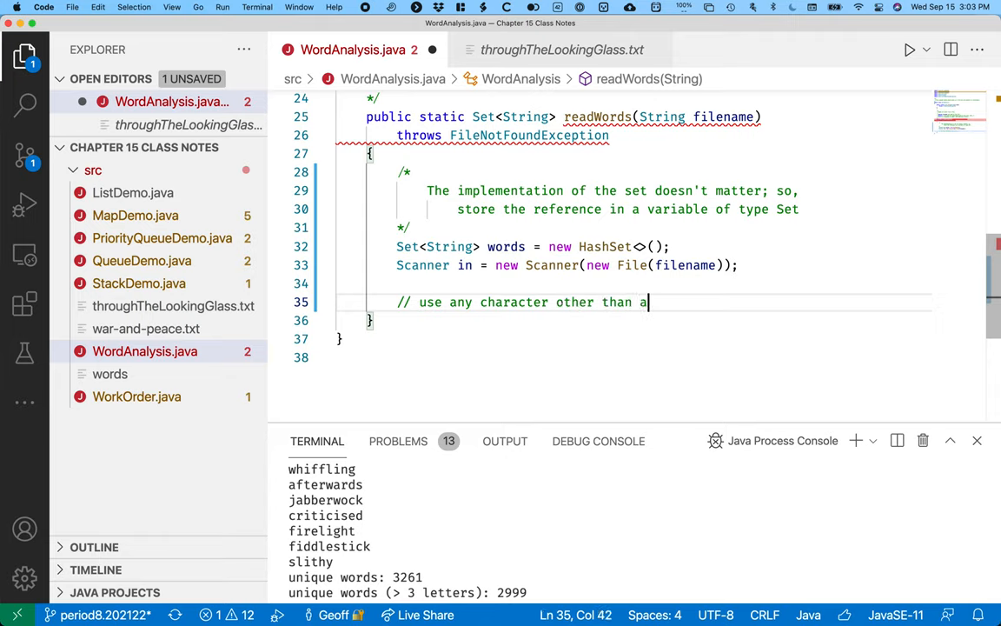
{"action": "type", "text": "-z or A"}
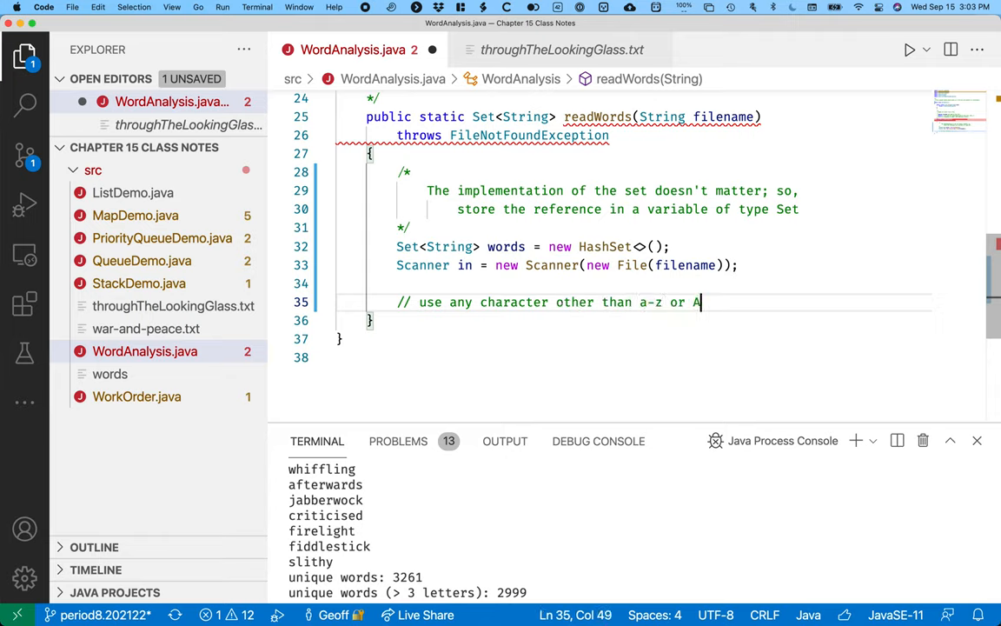
{"action": "type", "text": "-Z as d"}
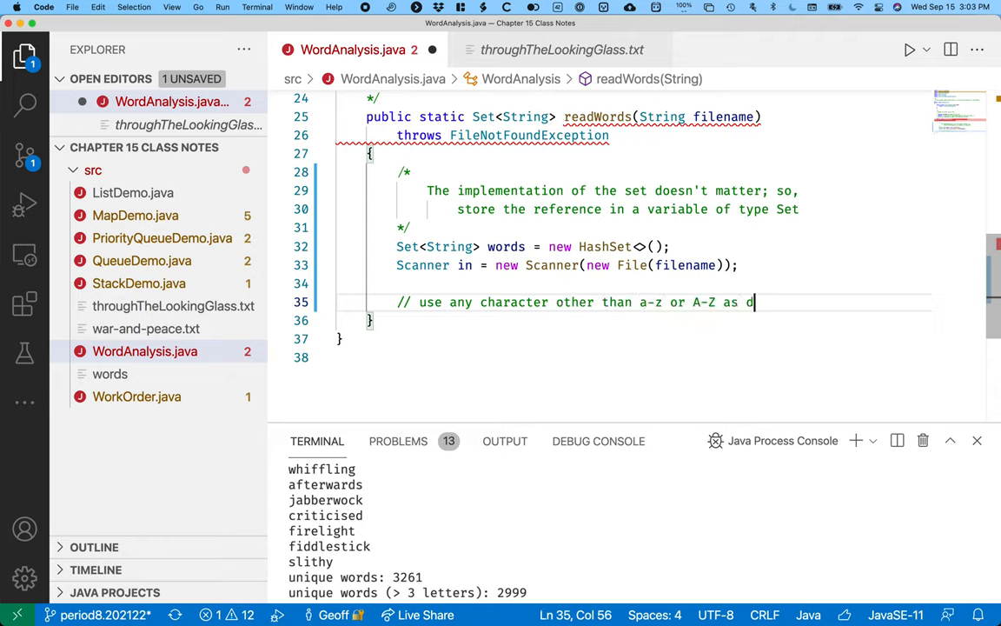
{"action": "type", "text": "elimeter"}
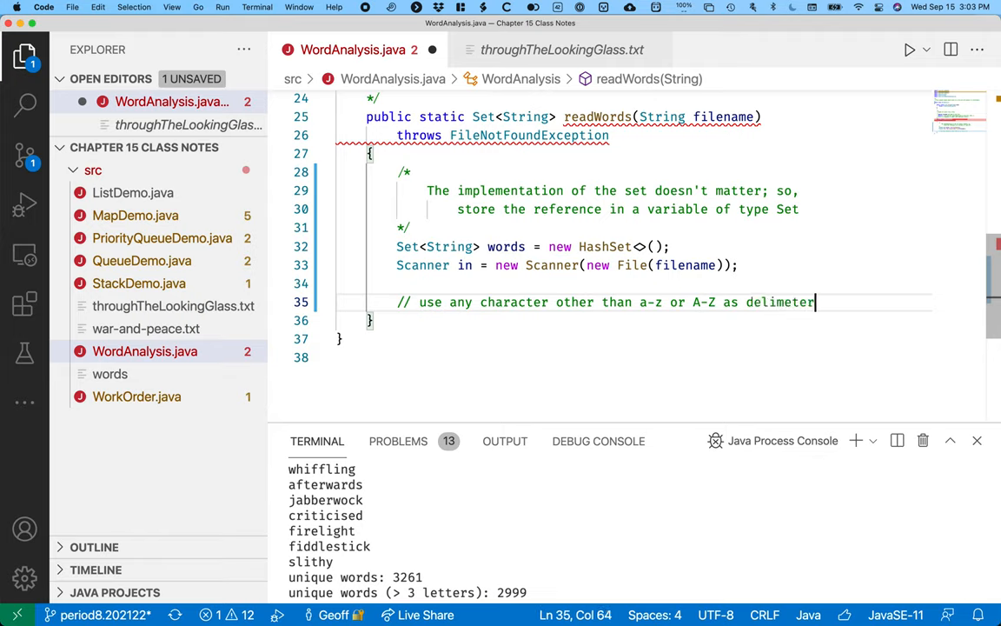
{"action": "key", "text": "Backspace"}
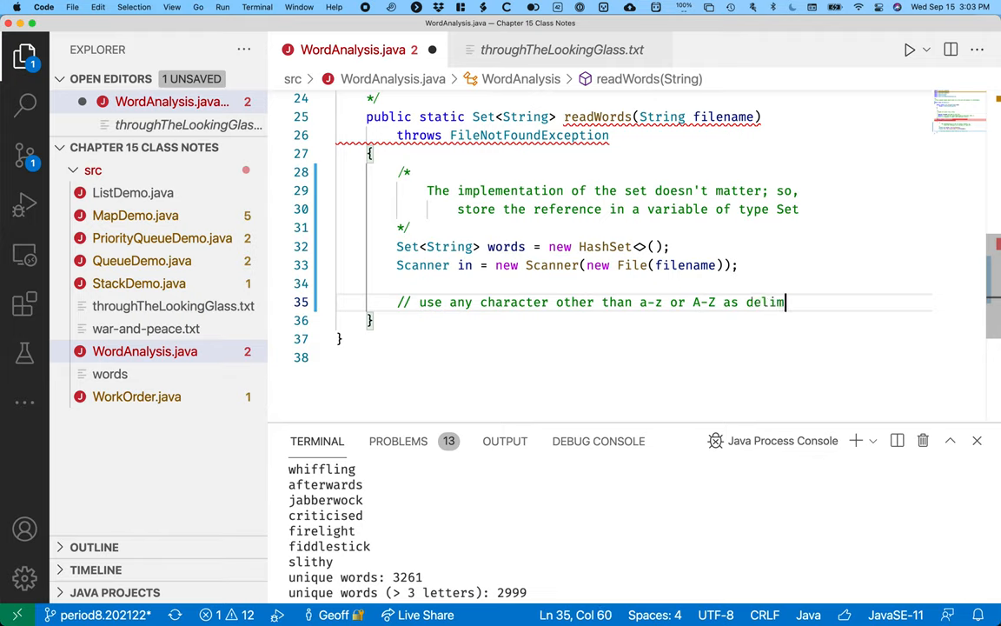
{"action": "type", "text": "iters"}
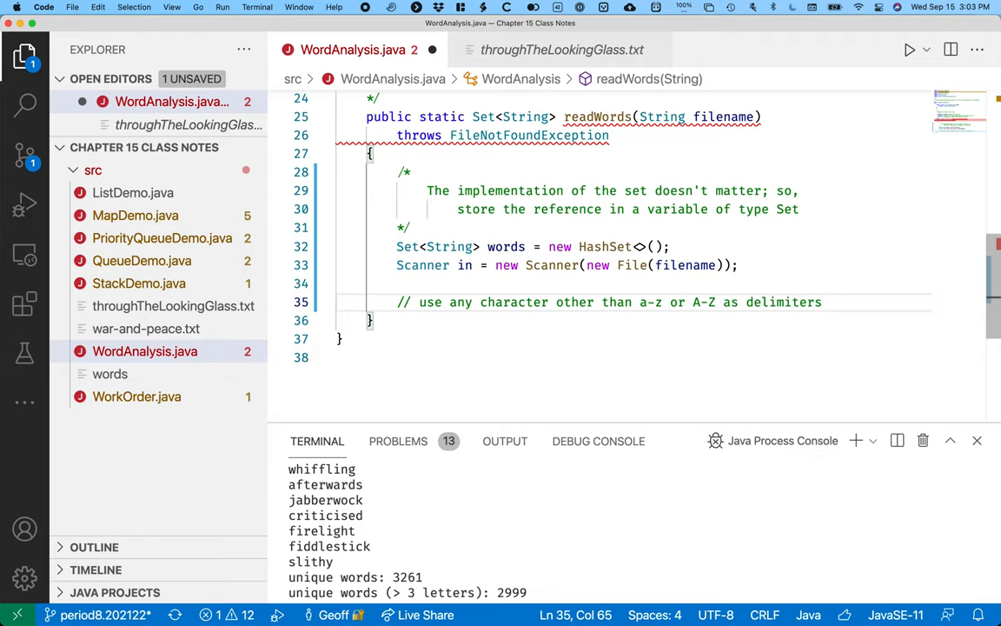
{"action": "type", "text": "in.useDelimiter(pattern"}
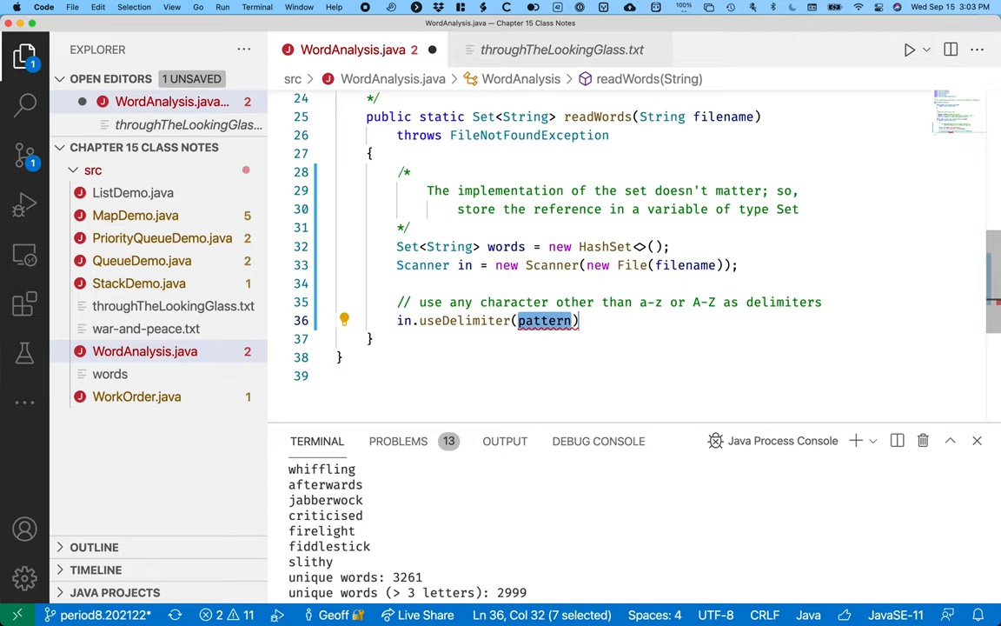
Complete in.useDelimiter with the pattern "[^a-zA-Z]+"
{"action": "type", "text": "\"[^"}
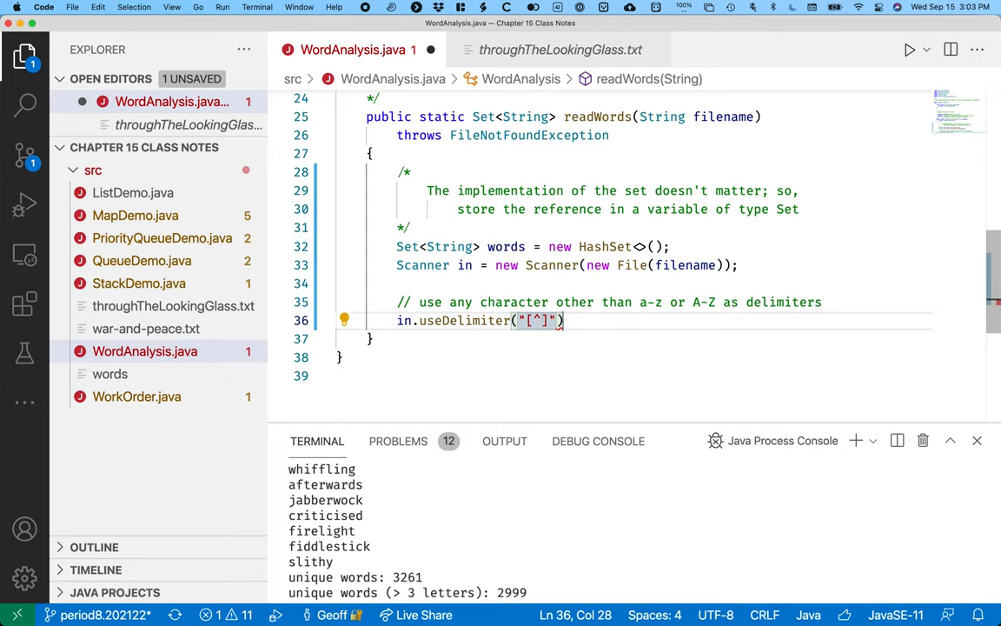
{"action": "type", "text": "a-z"}
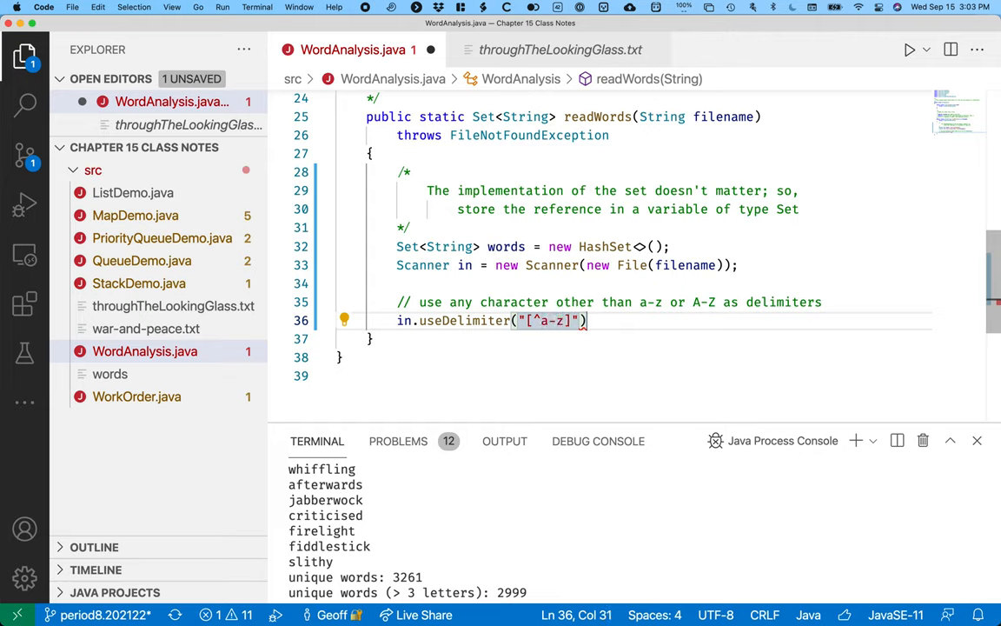
{"action": "type", "text": "A-Z"}
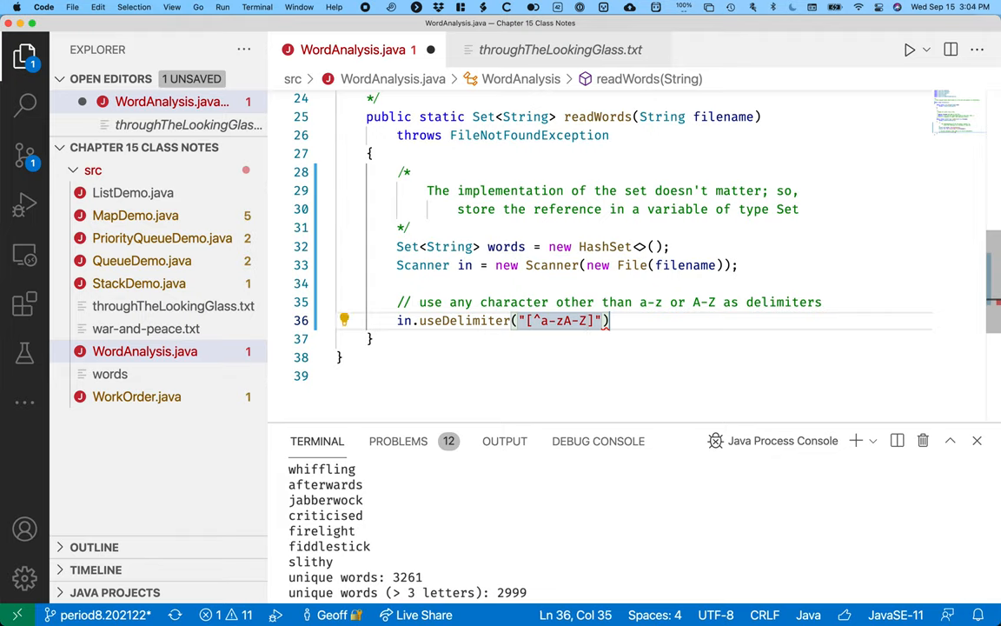
{"action": "type", "text": "+"}
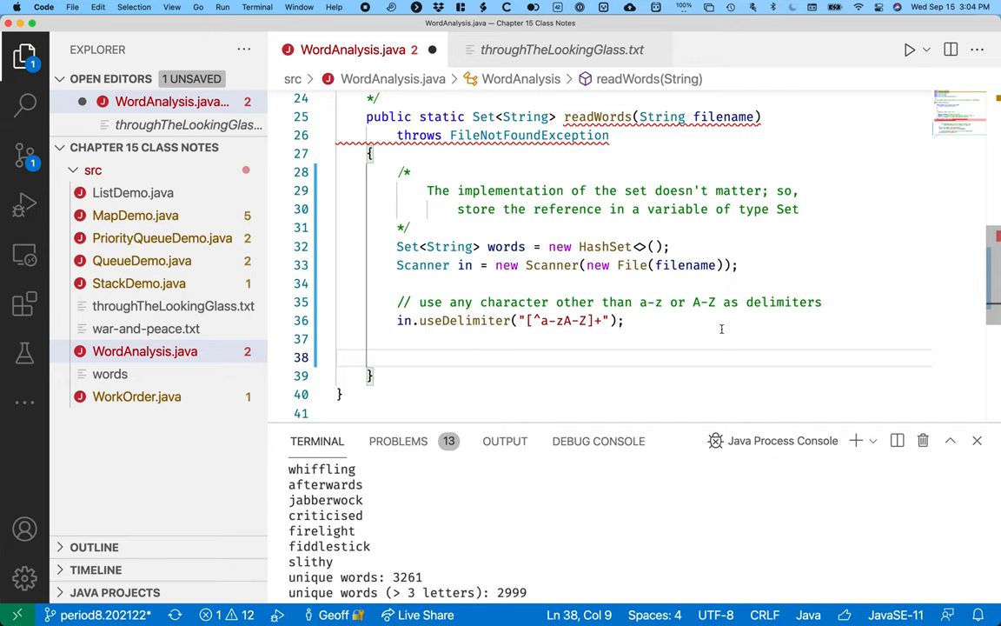
Add a while (in.hasNext()) loop with a comment that adding duplicates to a set is ignored
{"action": "type", "text": "while("}
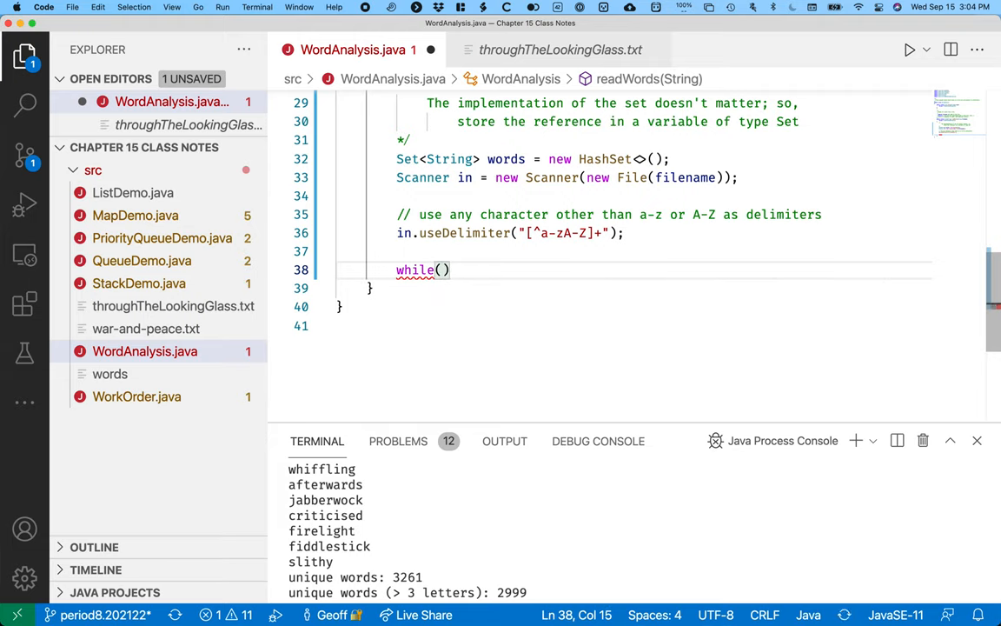
{"action": "type", "text": "in.hasNext("}
{"action": "type", "text": "{"}
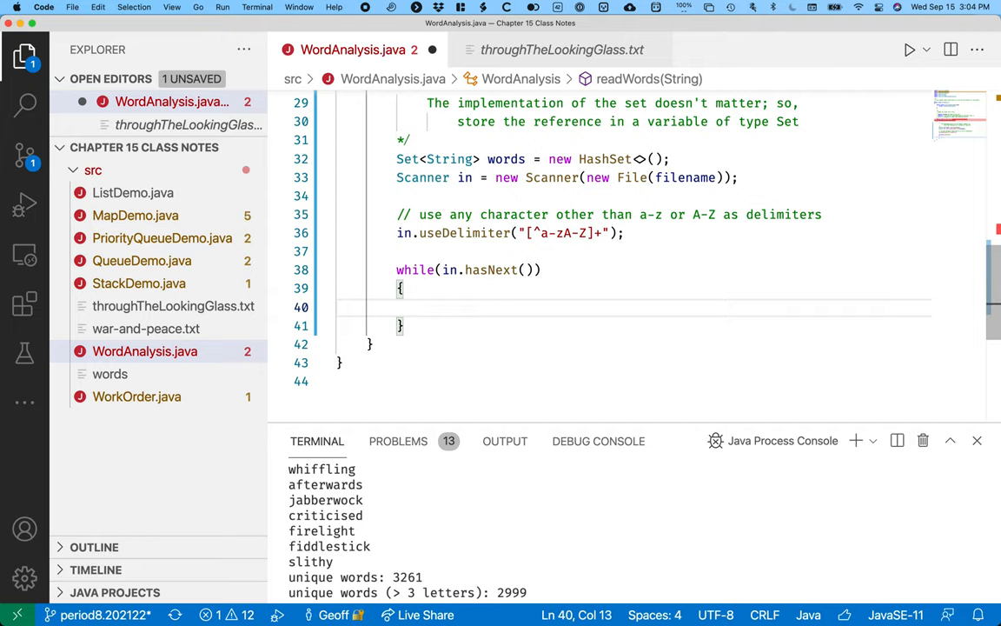
{"action": "type", "text": "/*"}
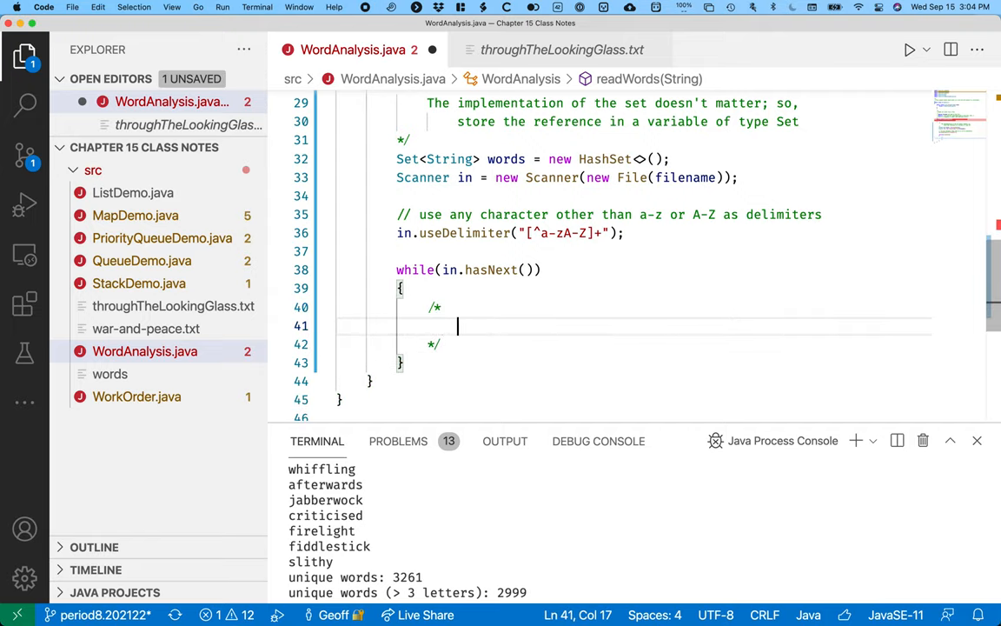
{"action": "type", "text": "adding duplica"}
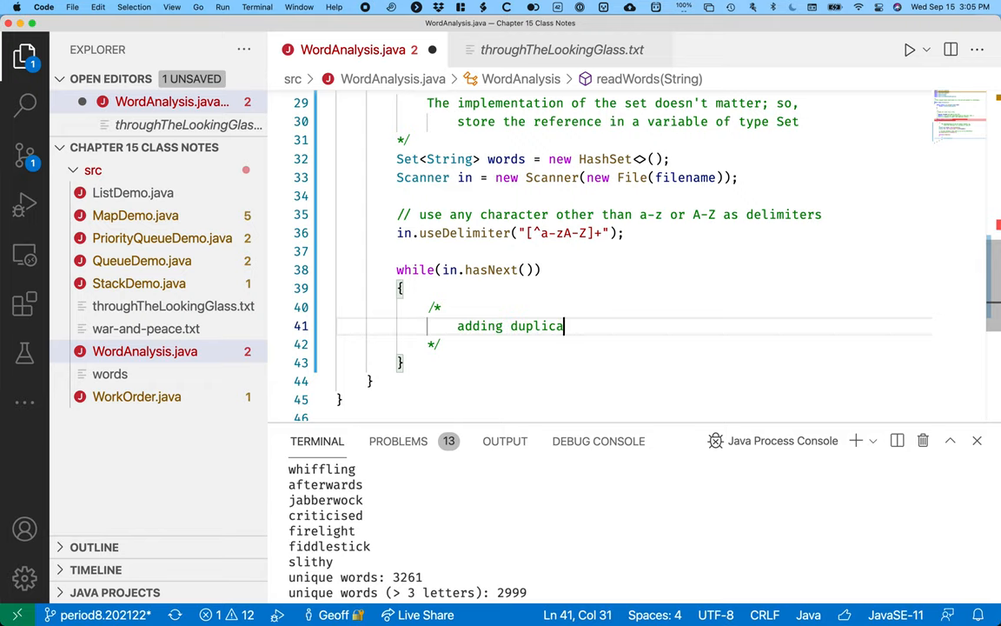
{"action": "type", "text": "tes to a set"}
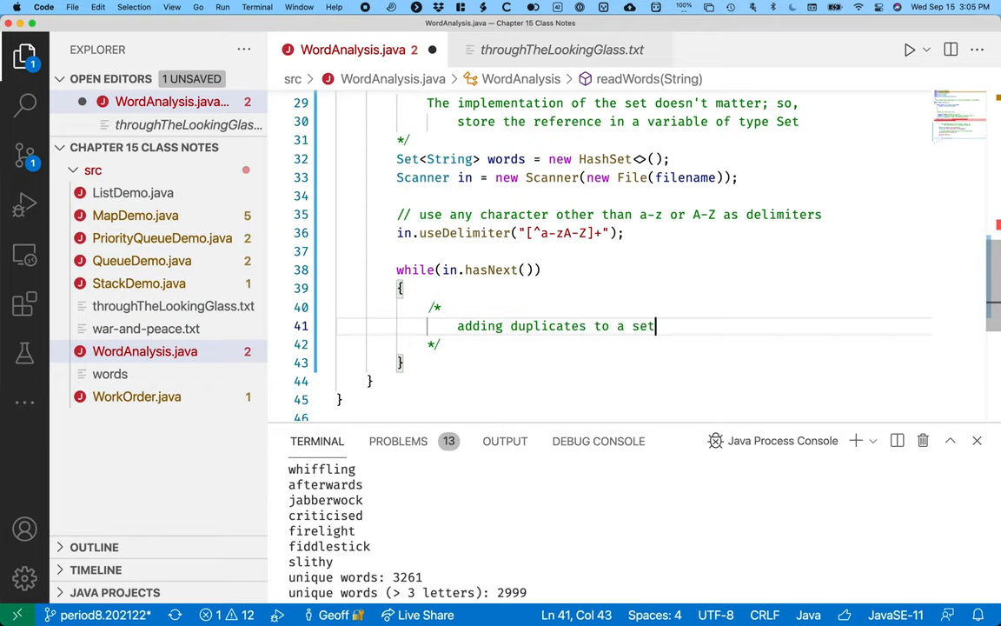
{"action": "type", "text": "is ignored"}
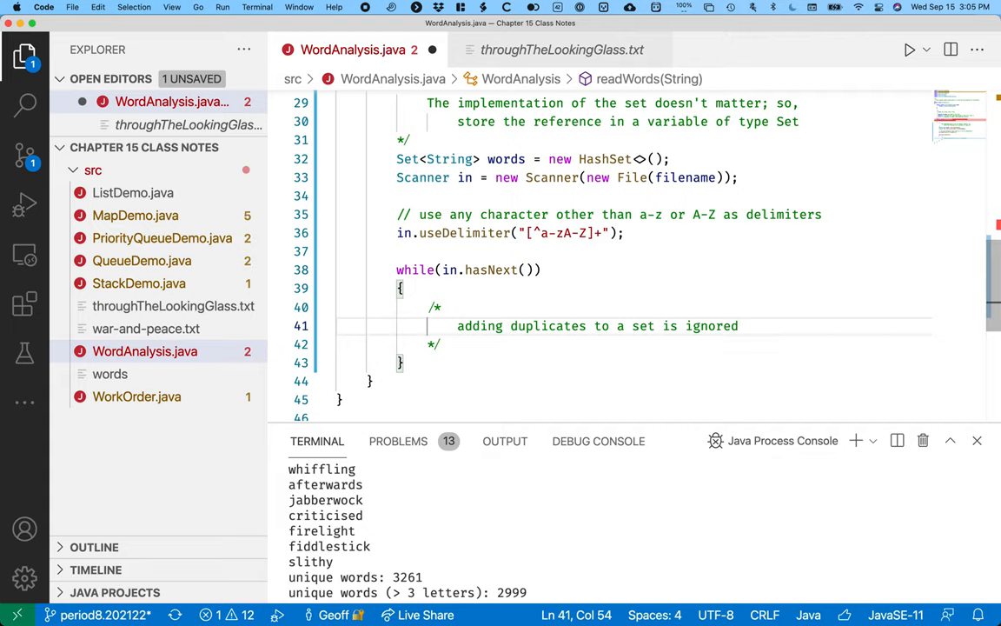
Extend the comment to note that removing elements that don't exist is also ignored
{"action": "key", "text": "Enter"}
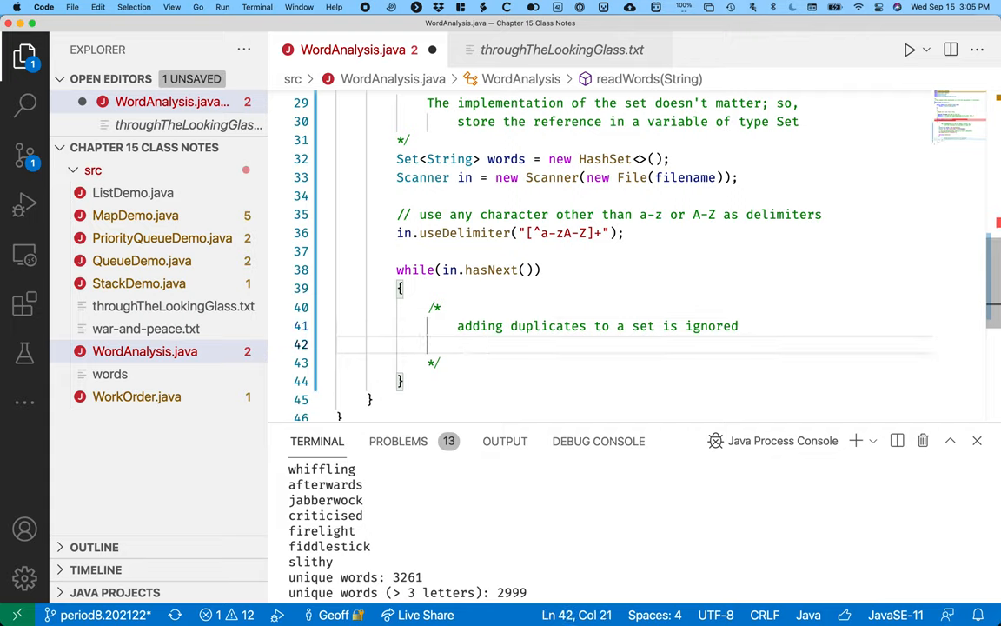
{"action": "type", "text": "()"}
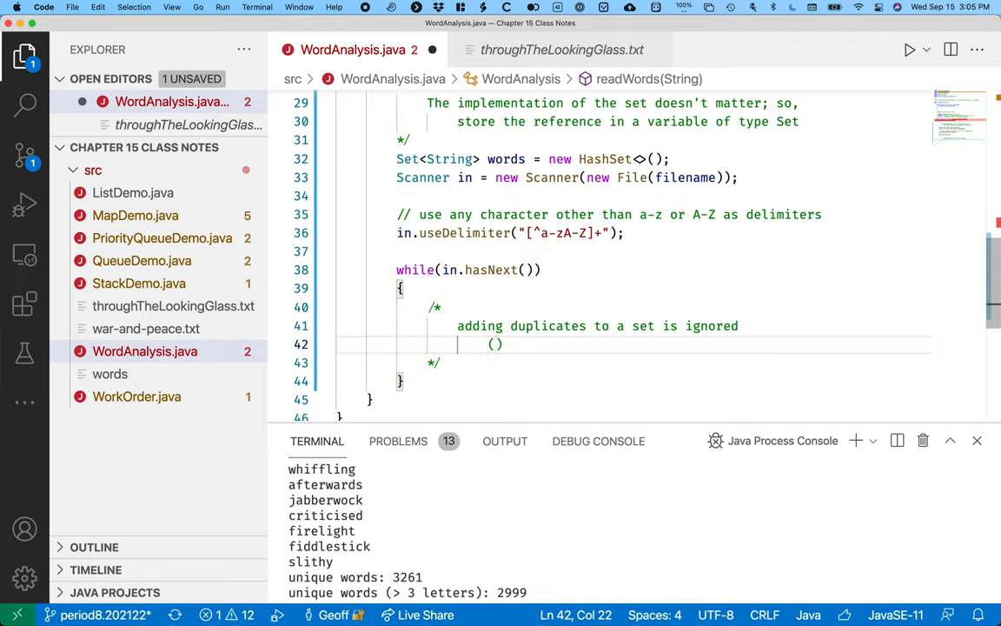
{"action": "type", "text": "so"}
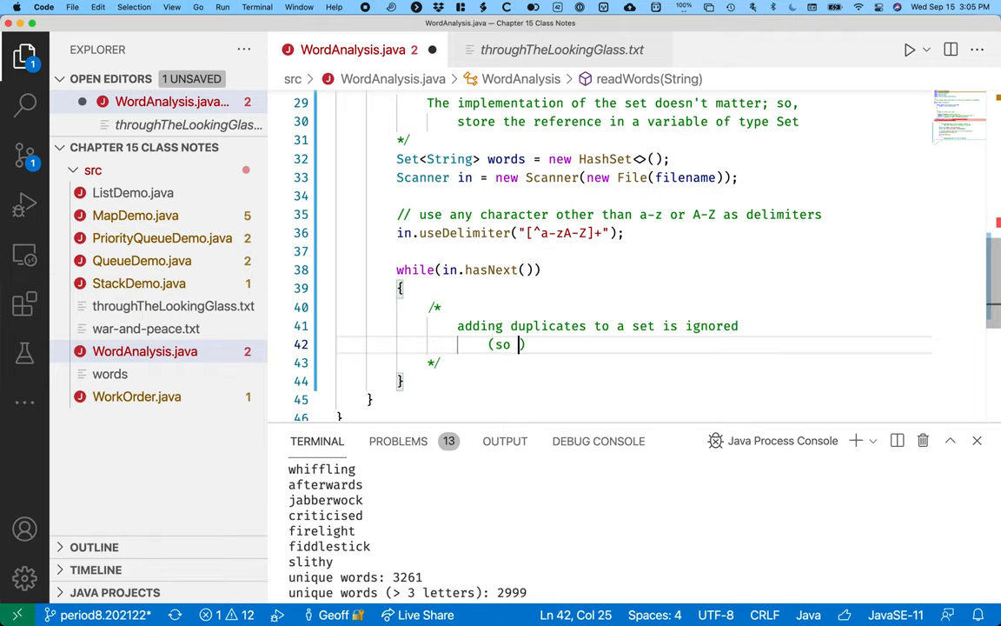
{"action": "type", "text": "is removing eleme"}
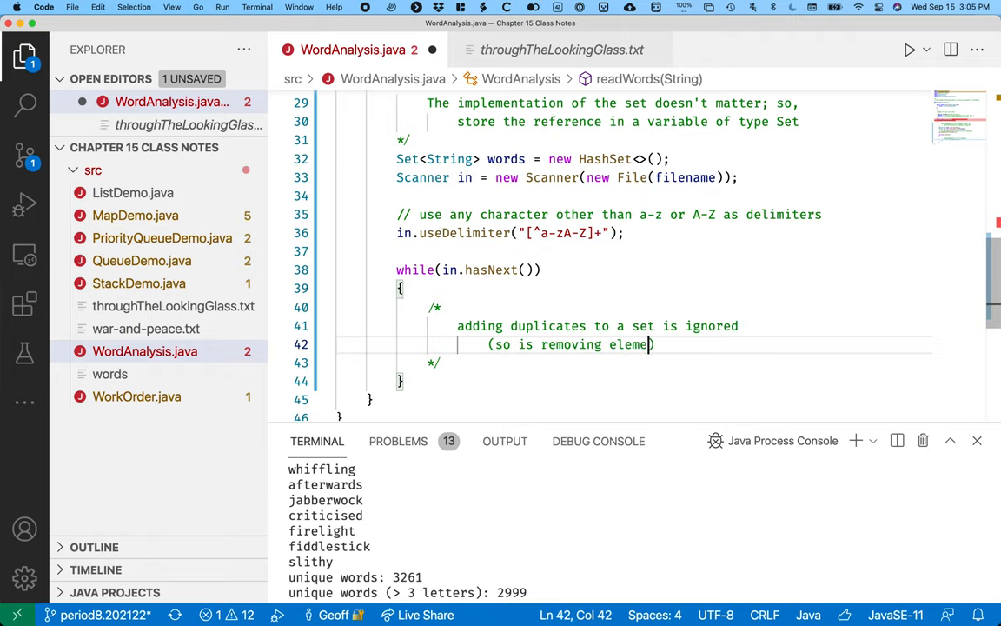
{"action": "type", "text": "nts that don't exist"}
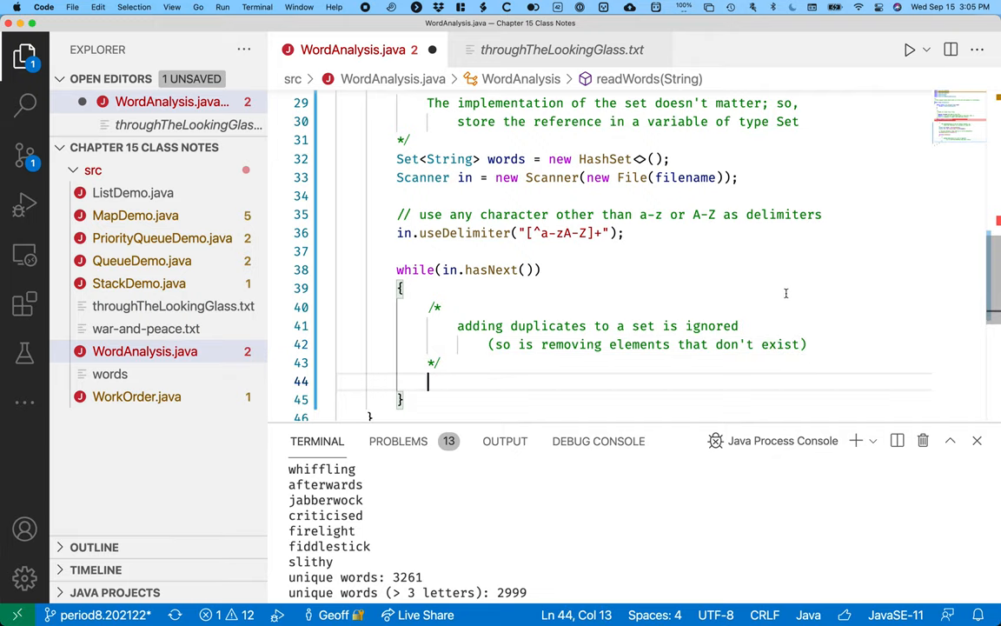
Add words.add(in.next().toLowerCase()) inside the loop and return words after it
{"action": "type", "text": "words.add(e"}
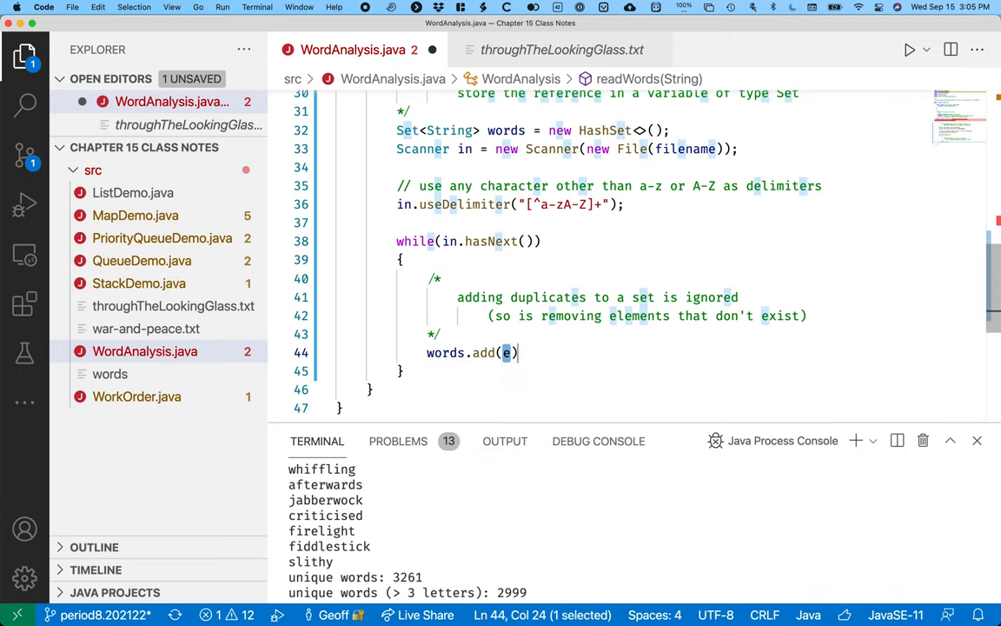
{"action": "type", "text": "in.en"}
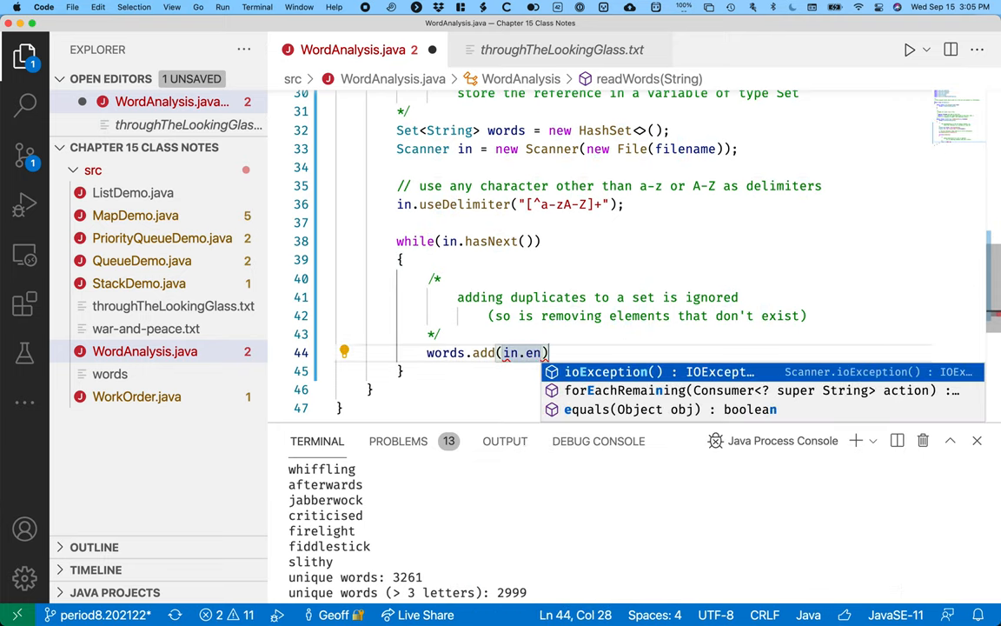
{"action": "type", "text": "next()"}
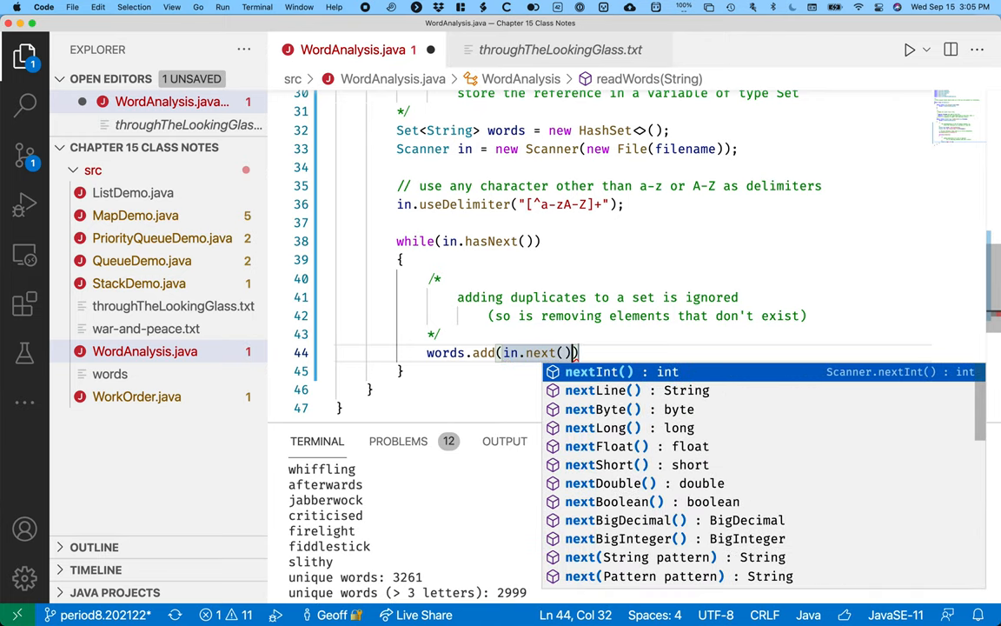
{"action": "type", "text": ".toLowerCase()"}
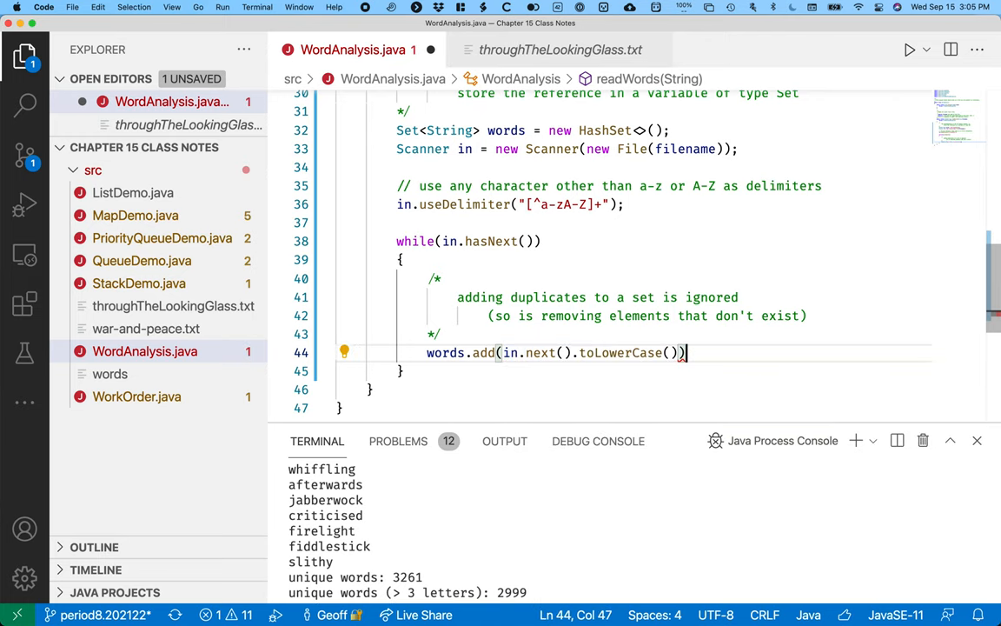
{"action": "type", "text": ";"}
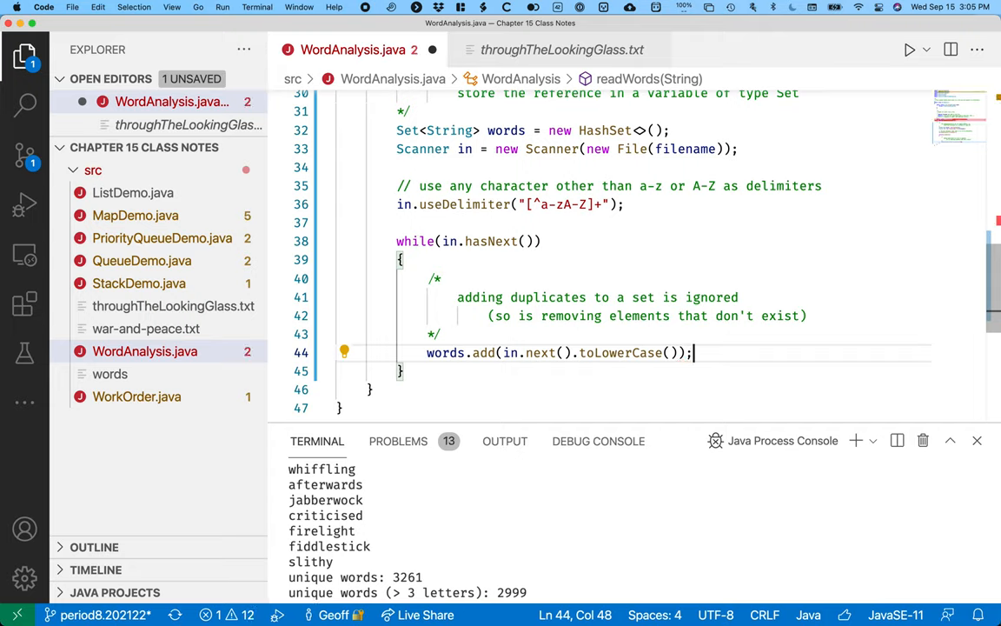
{"action": "type", "text": "return words;"}
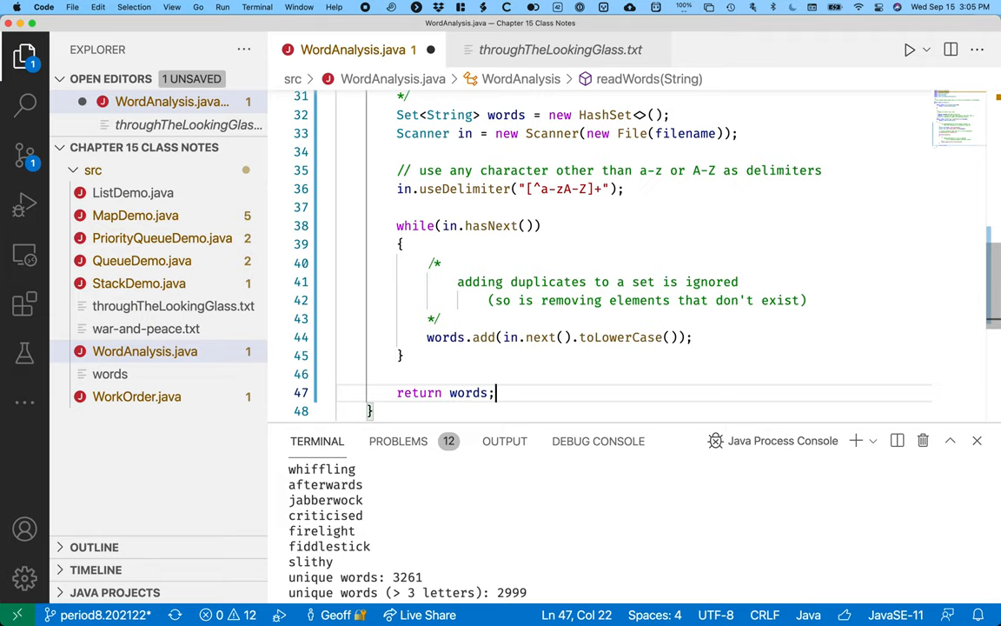
{"action": "scroll", "scroll_direction": "up", "scroll_amount": 3}
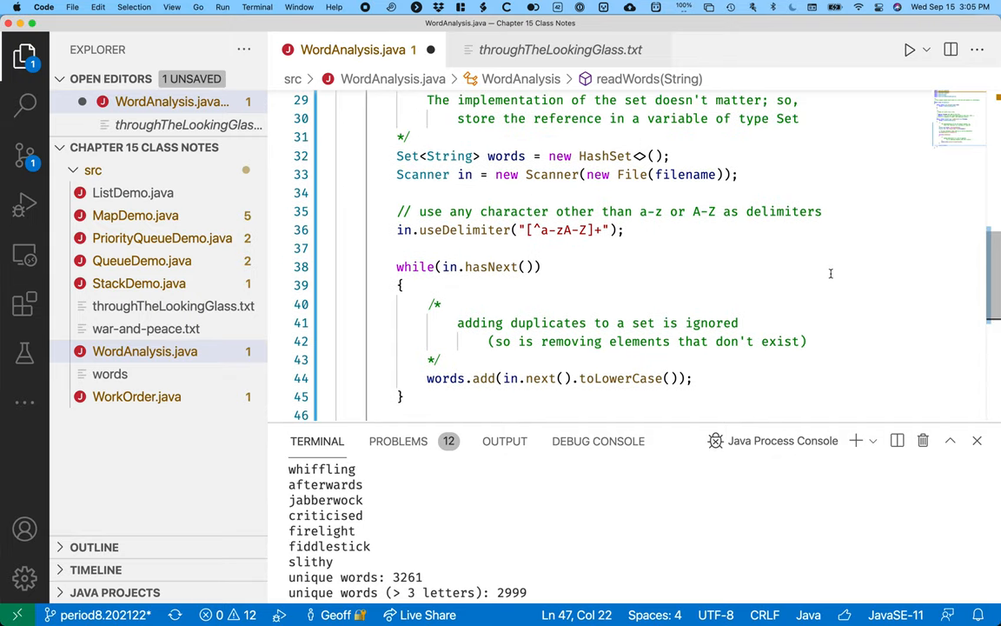
{"action": "scroll", "scroll_direction": "down", "scroll_amount": 3}
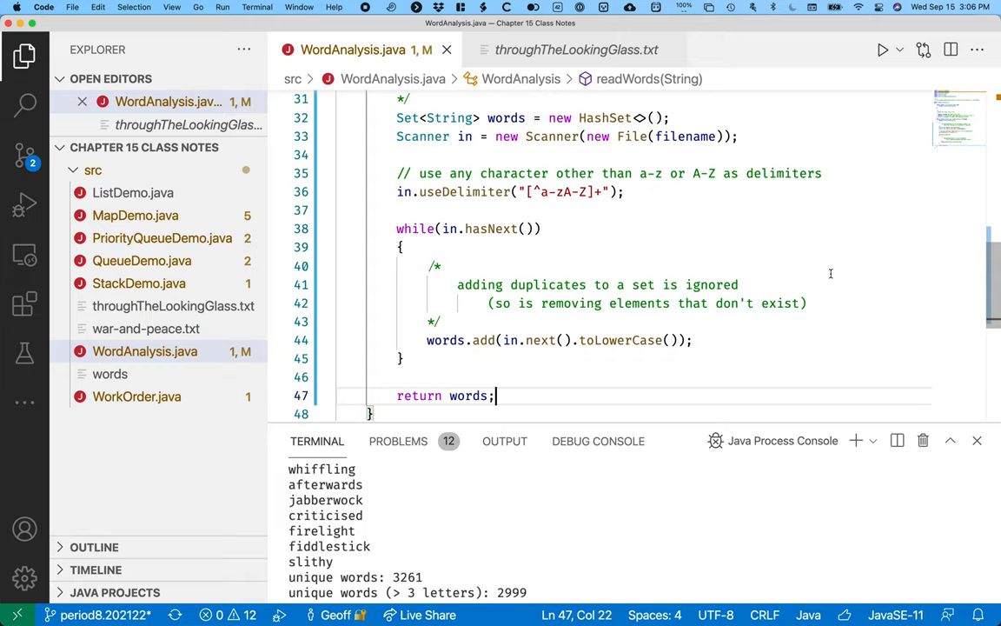
{"action": "mouse_move", "coordinate": [967, 444]}
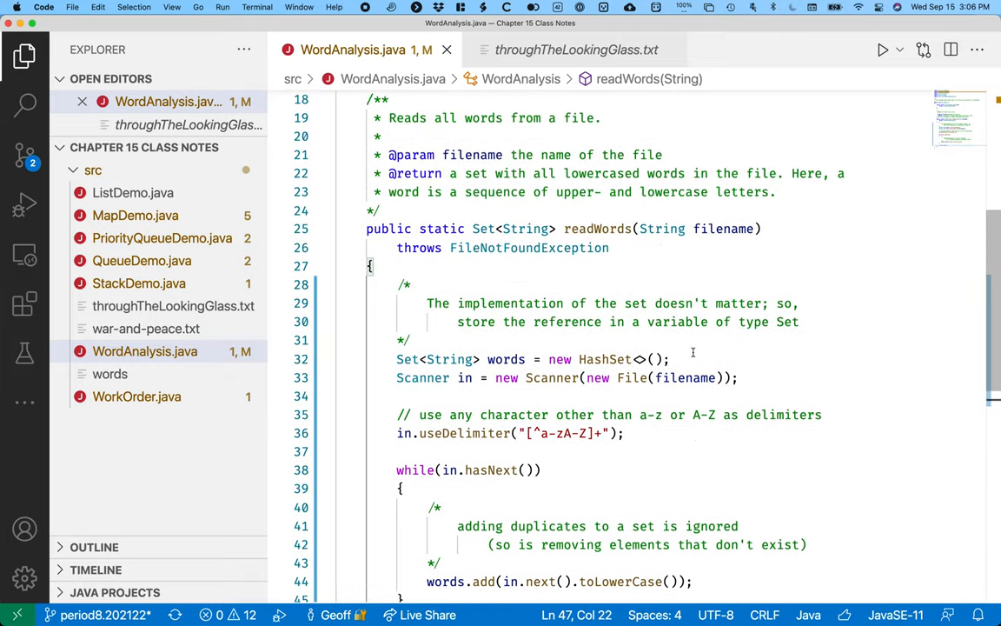
Add a '// read' comment and load dictionaryWords with readWords("src/words")
{"action": "scroll", "scroll_direction": "up", "scroll_amount": 3}
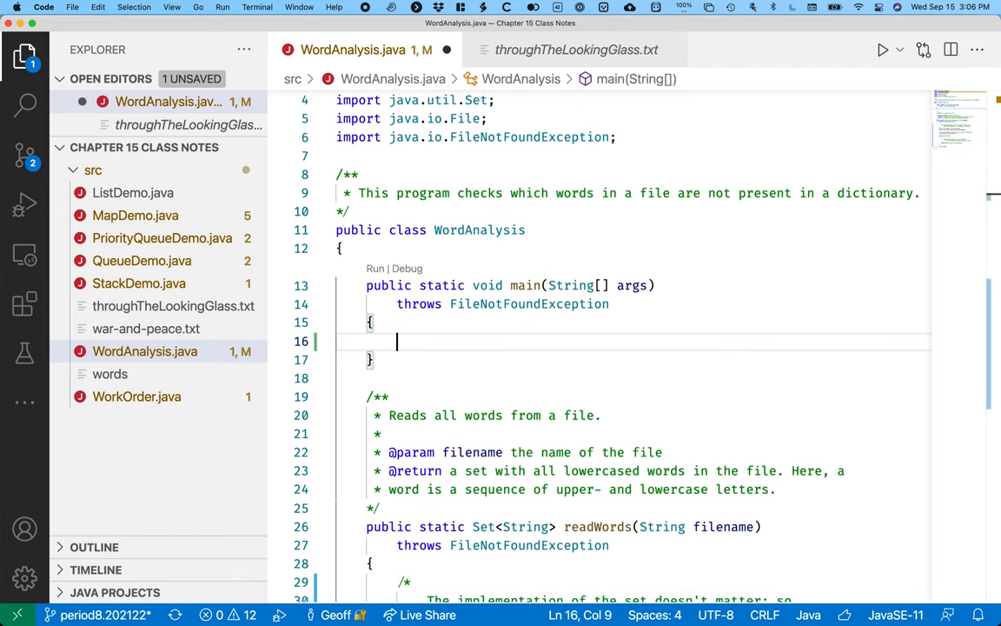
{"action": "type", "text": ".."}
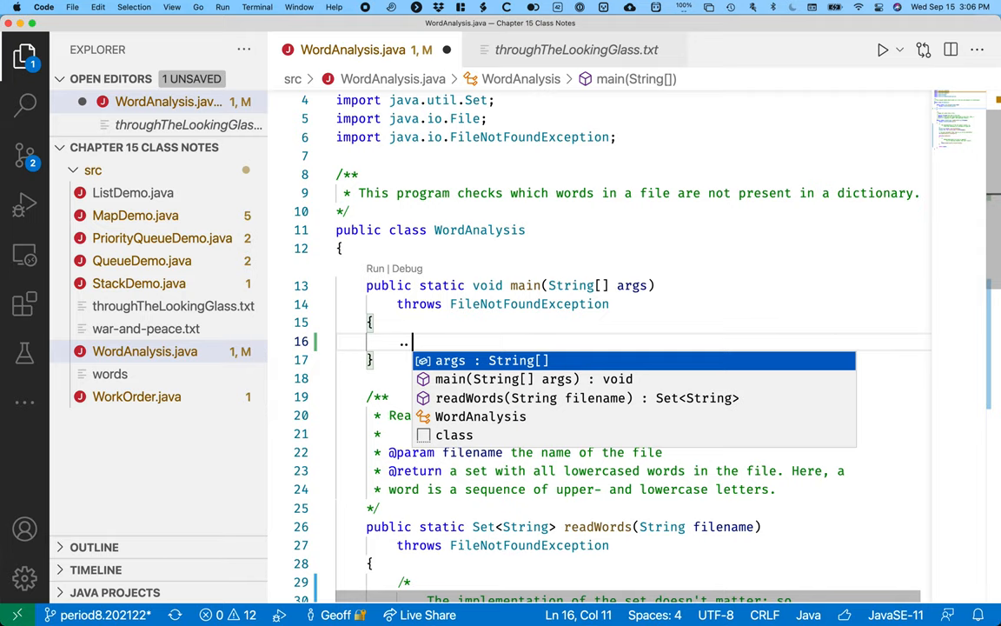
{"action": "type", "text": "// read the dictionary and the novel"}
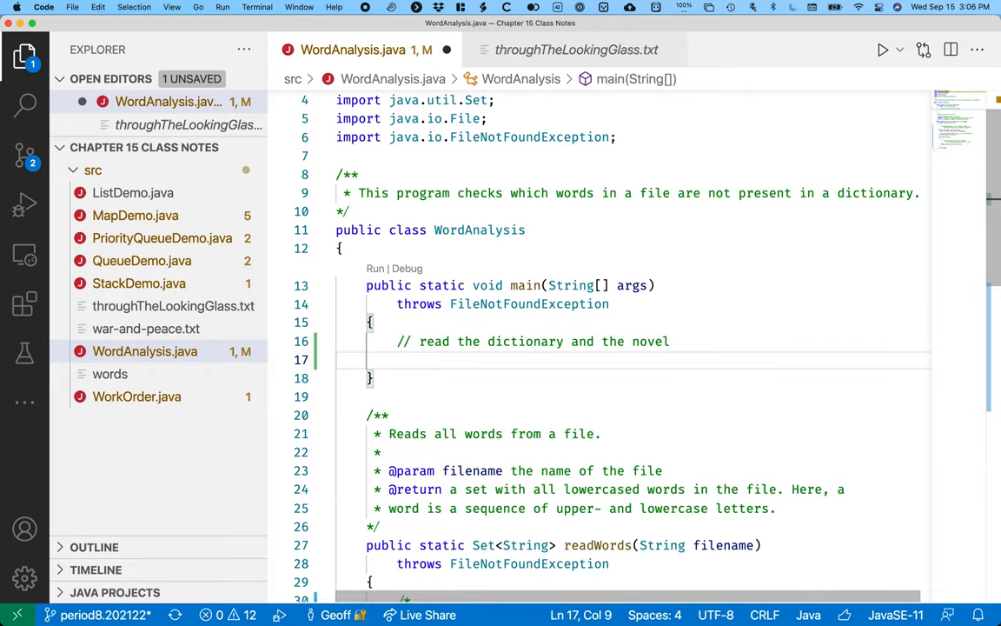
{"action": "type", "text": "Set<String>"}
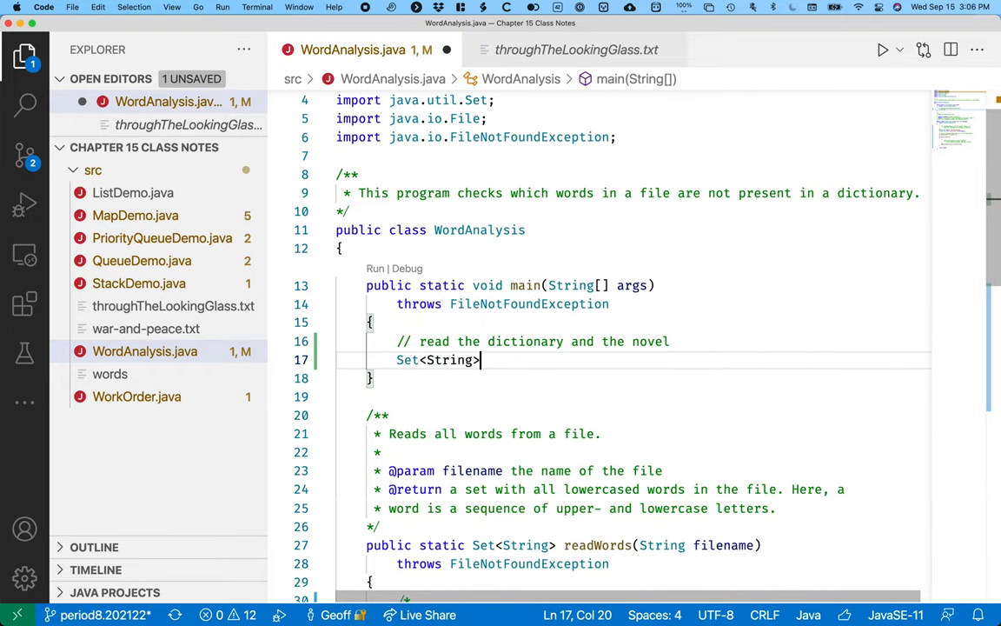
{"action": "type", "text": "dictionaryWords"}
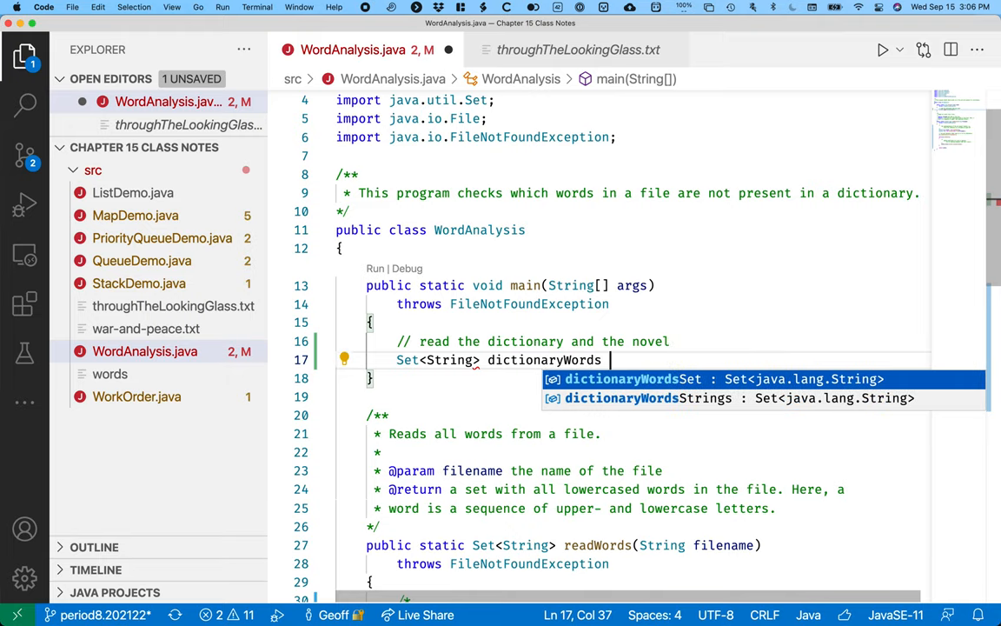
{"action": "type", "text": "= readWords"}
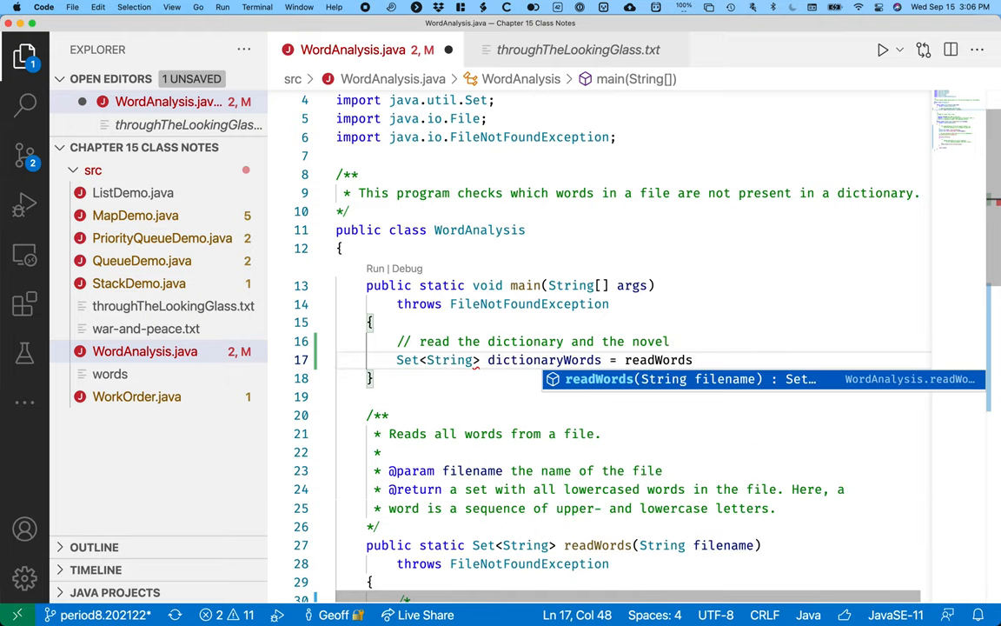
{"action": "type", "text": "(\"src/"}
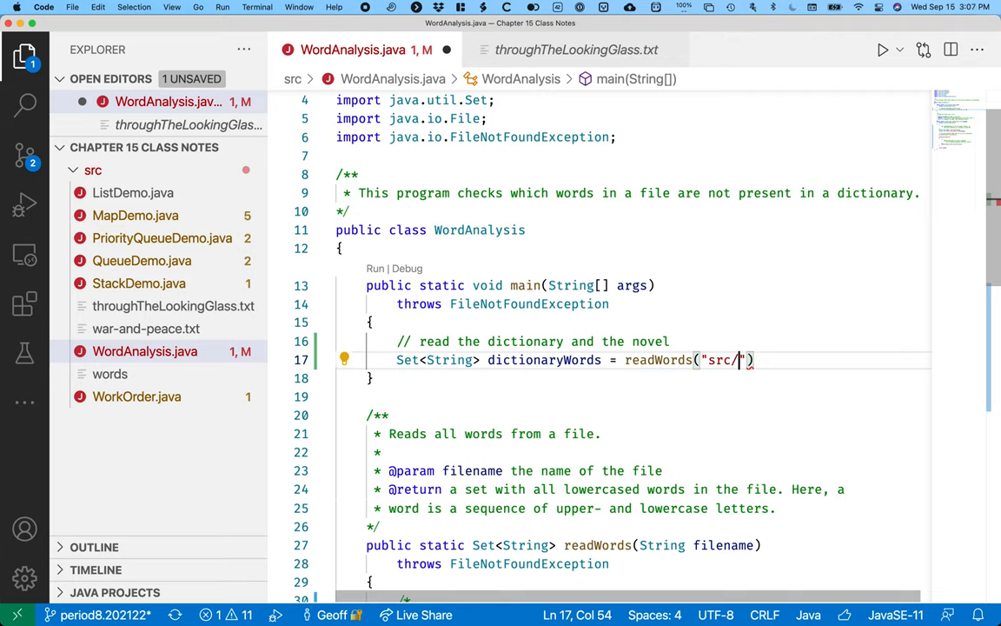
{"action": "type", "text": "words"}
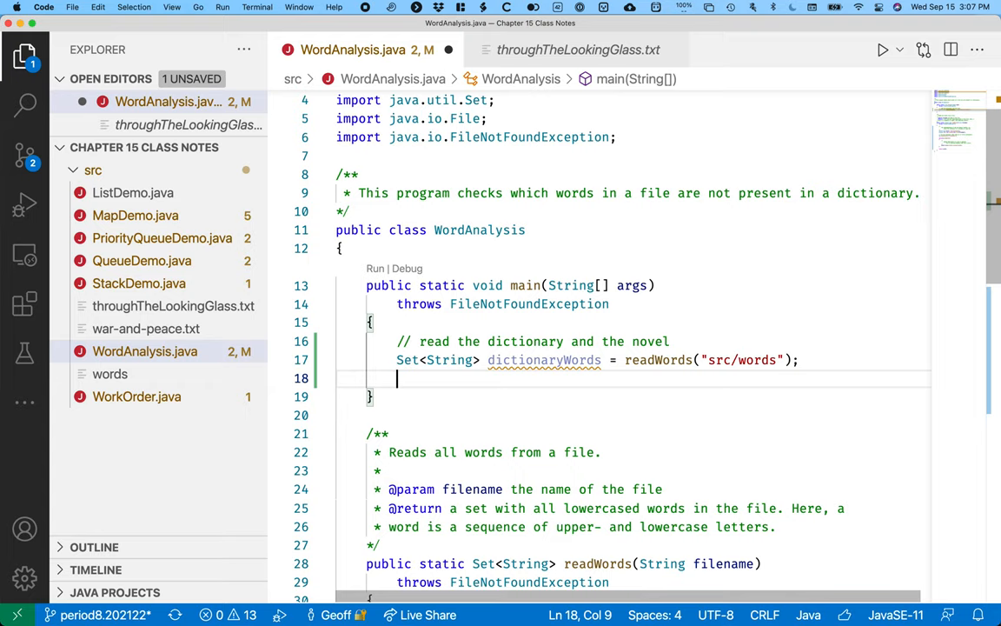
Load novelWords with readWords("src/throughTheLookingGlass.txt")
{"action": "type", "text": "Set<String>"}
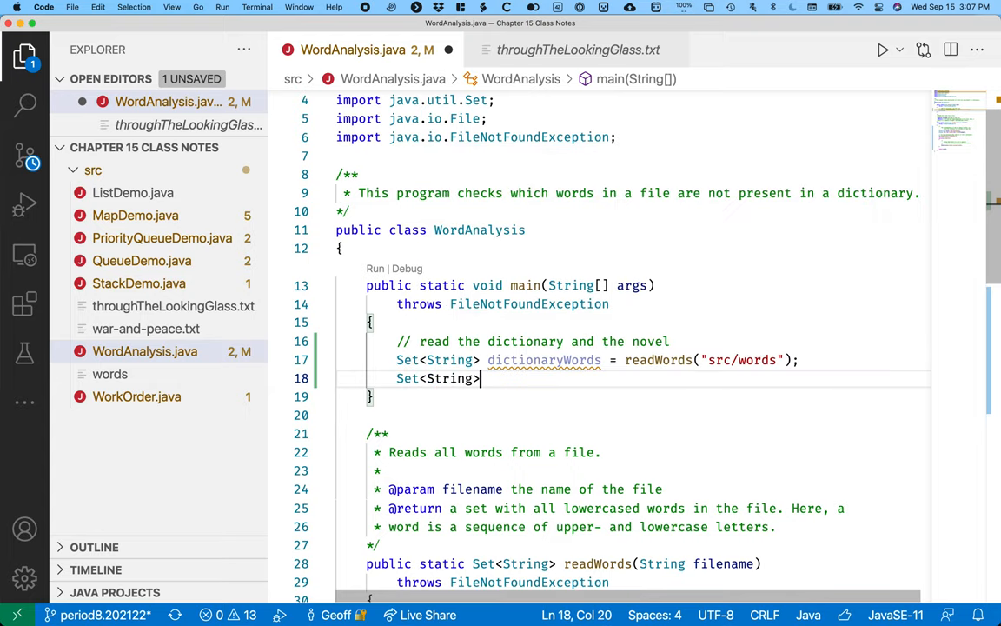
{"action": "type", "text": "novelWords ="}
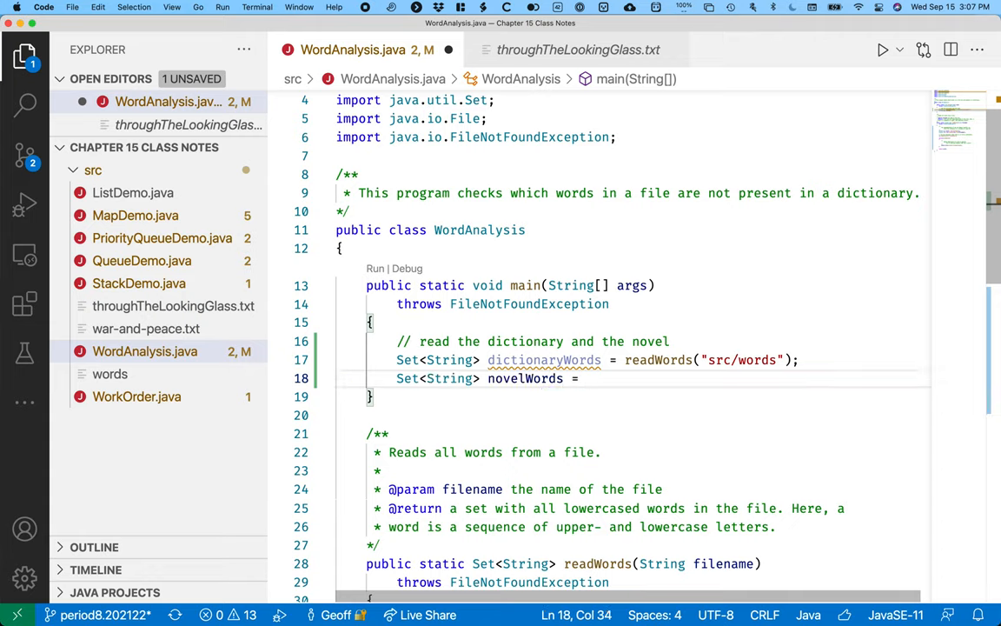
{"action": "type", "text": "readWords(\"src/through\""}
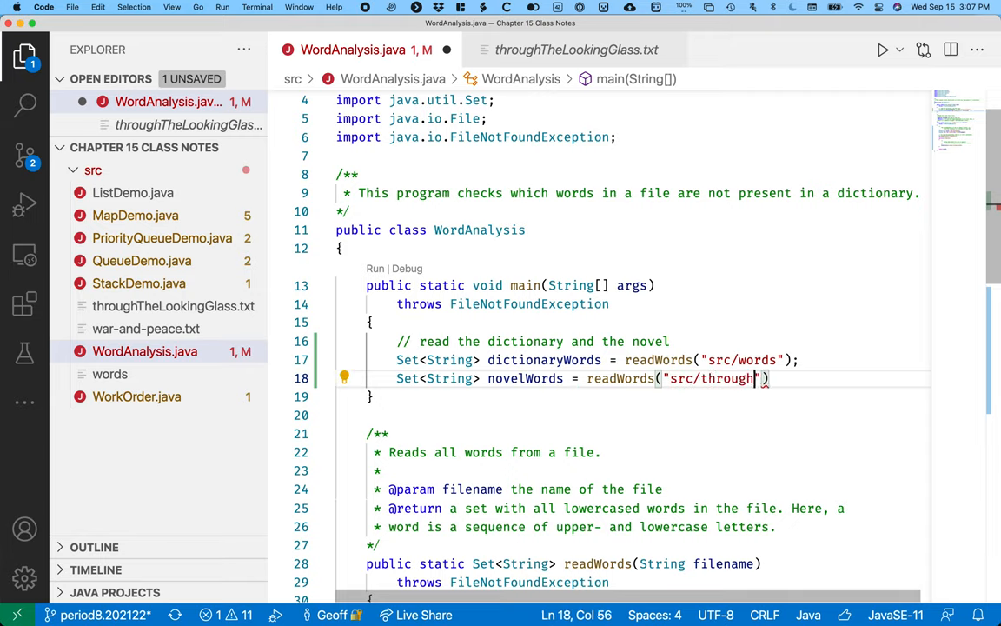
{"action": "type", "text": "TheLooking"}
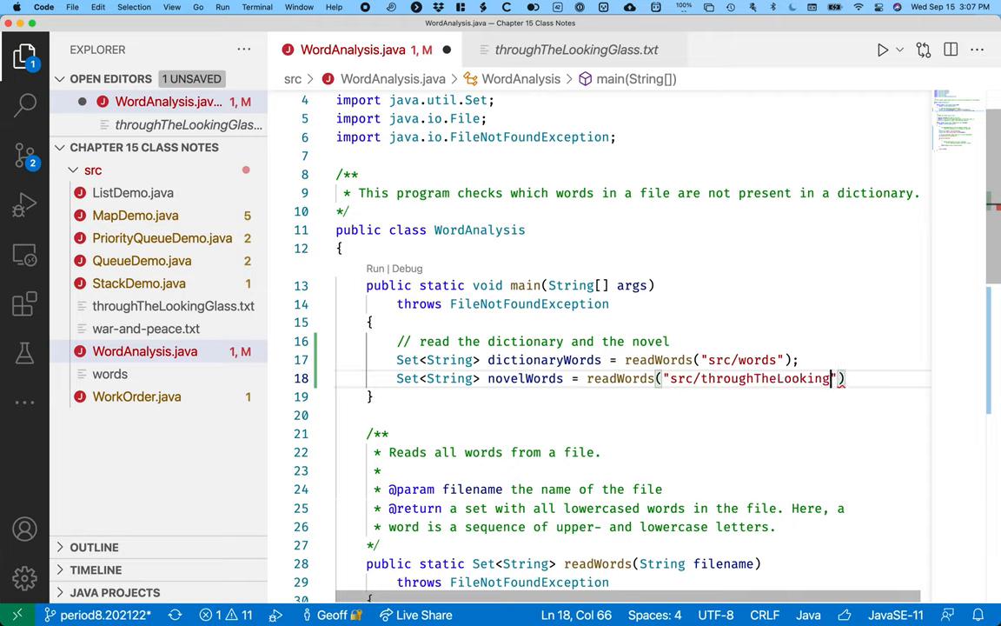
{"action": "type", "text": "Glass.txt"}
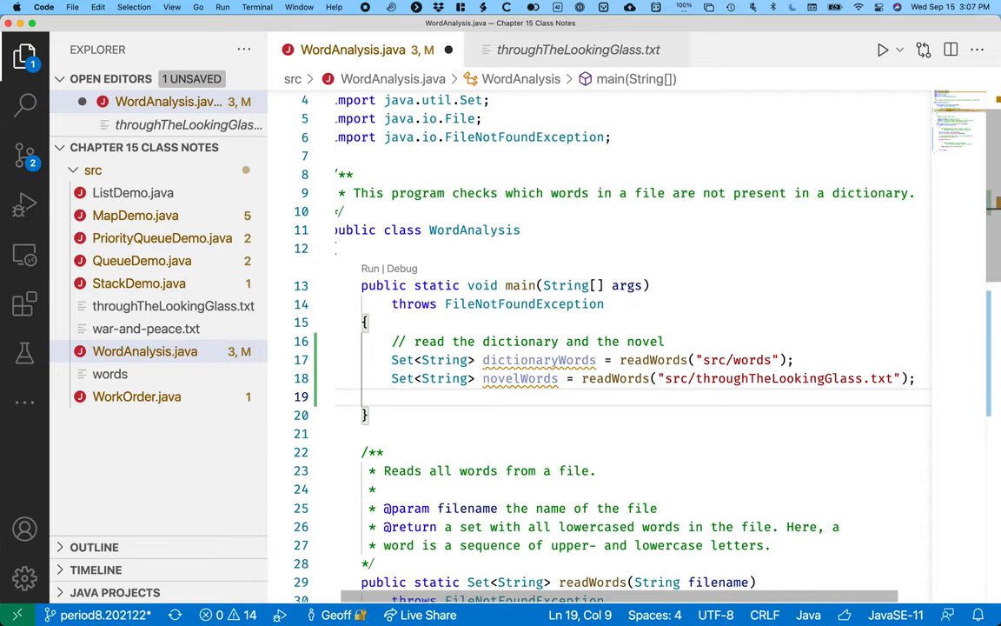
Add the comment '// 1. print all the words that are in the novel but not the dictionary'
{"action": "key", "text": "Return"}
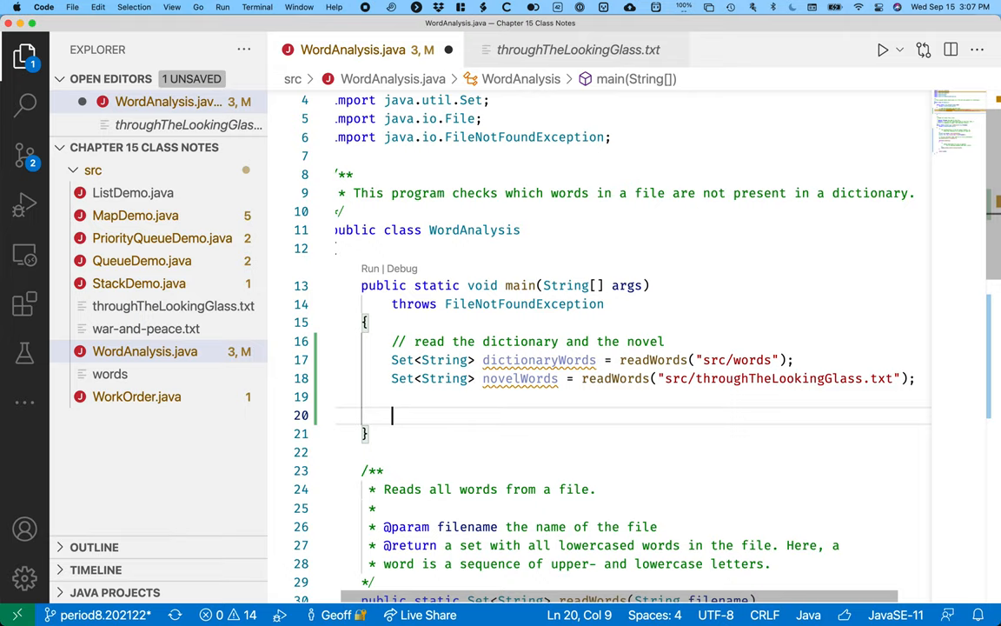
{"action": "type", "text": "//"}
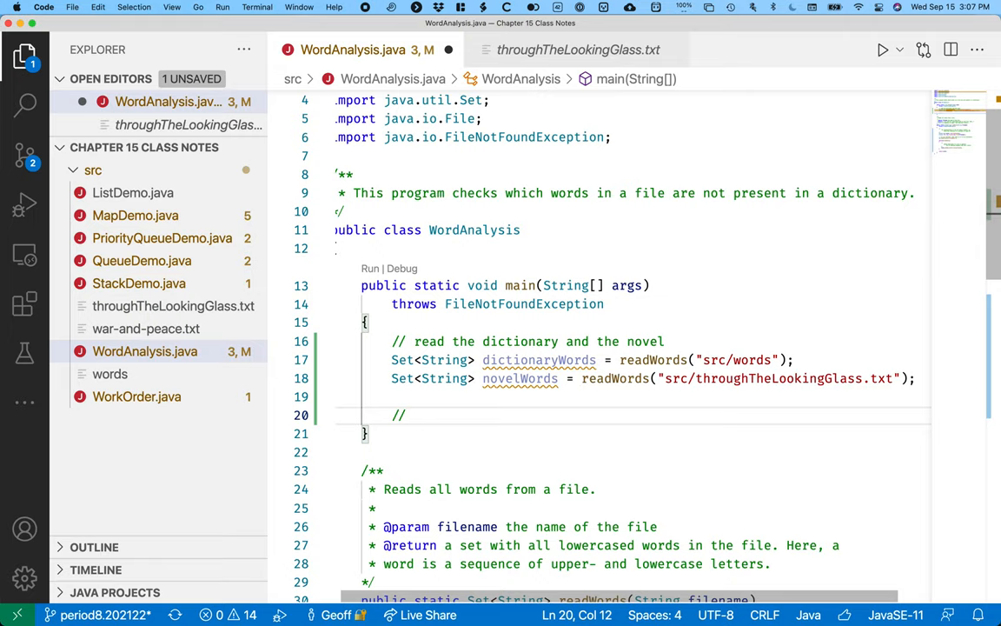
{"action": "type", "text": "1."}
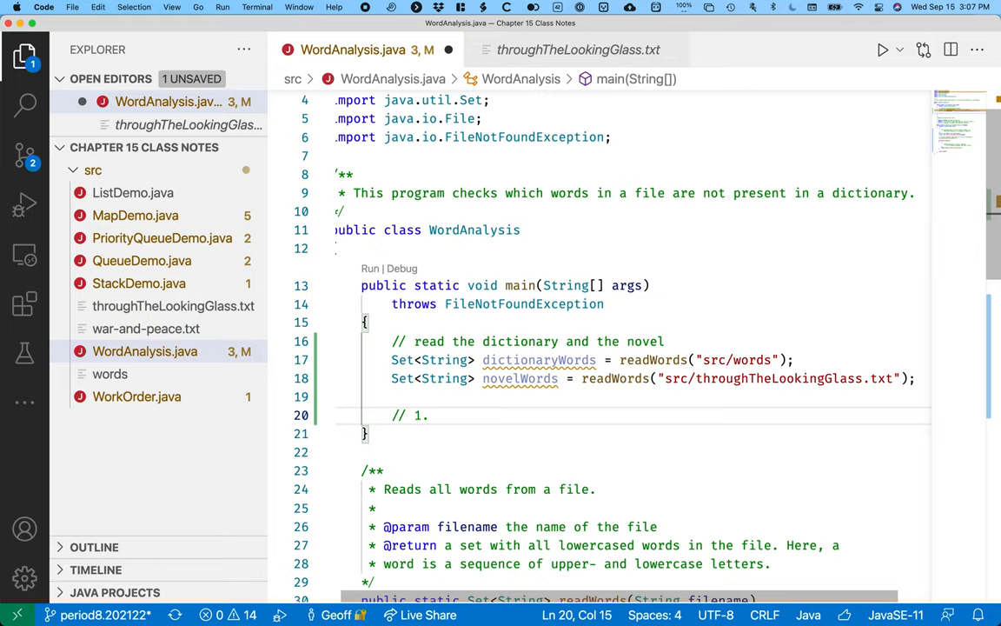
{"action": "type", "text": "print all t"}
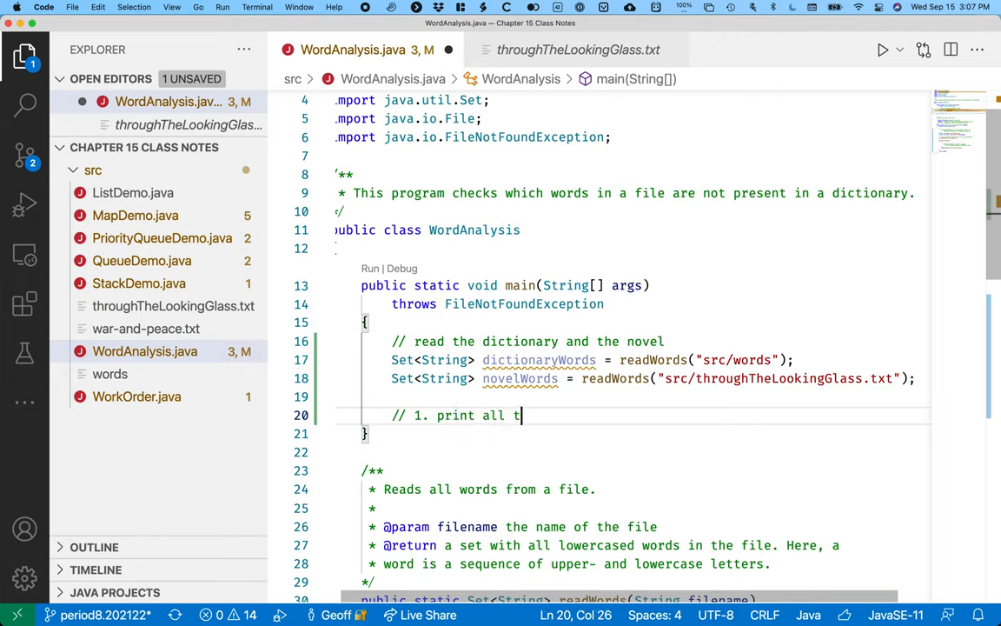
{"action": "type", "text": "he ords that"}
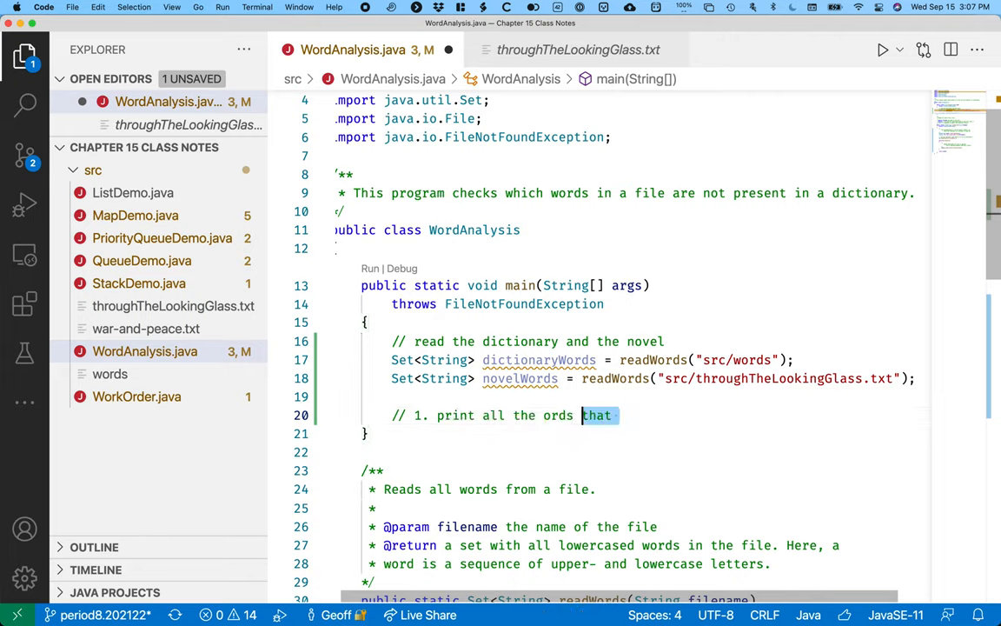
{"action": "type", "text": "words that are in"}
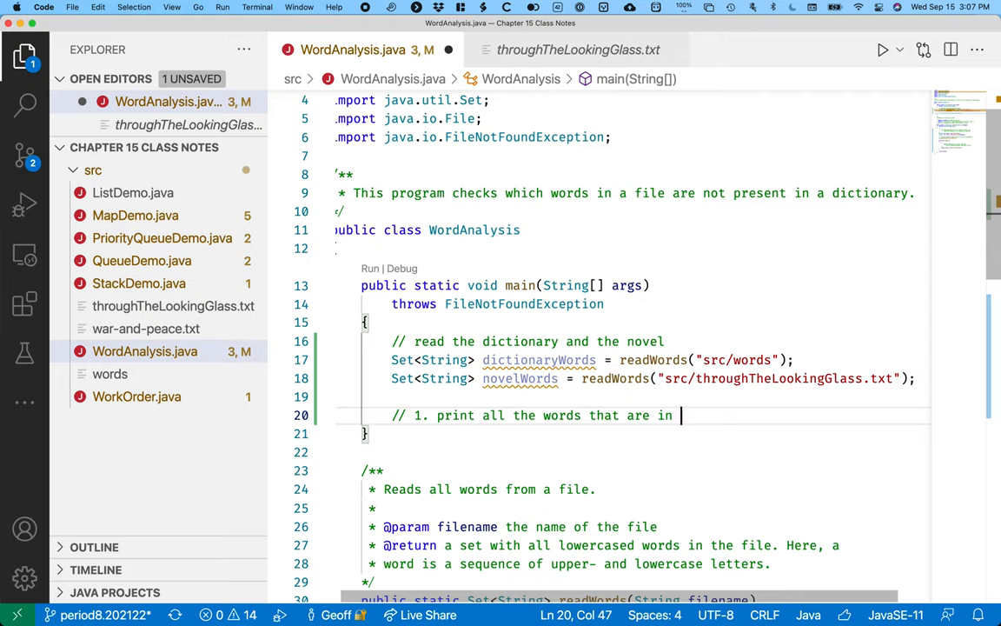
{"action": "type", "text": "the novel but no"}
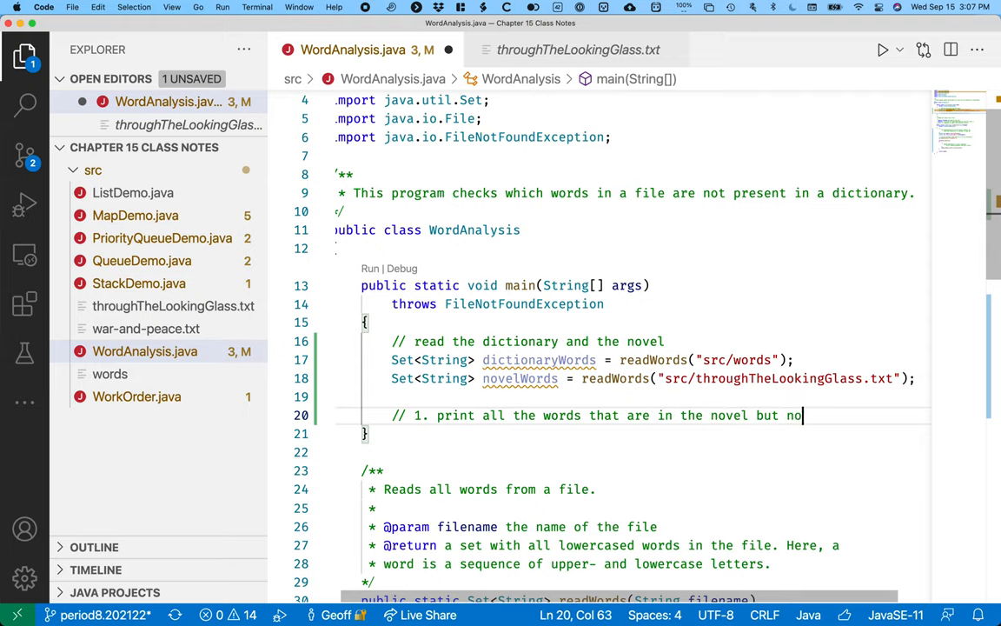
{"action": "type", "text": "t the dictionary"}
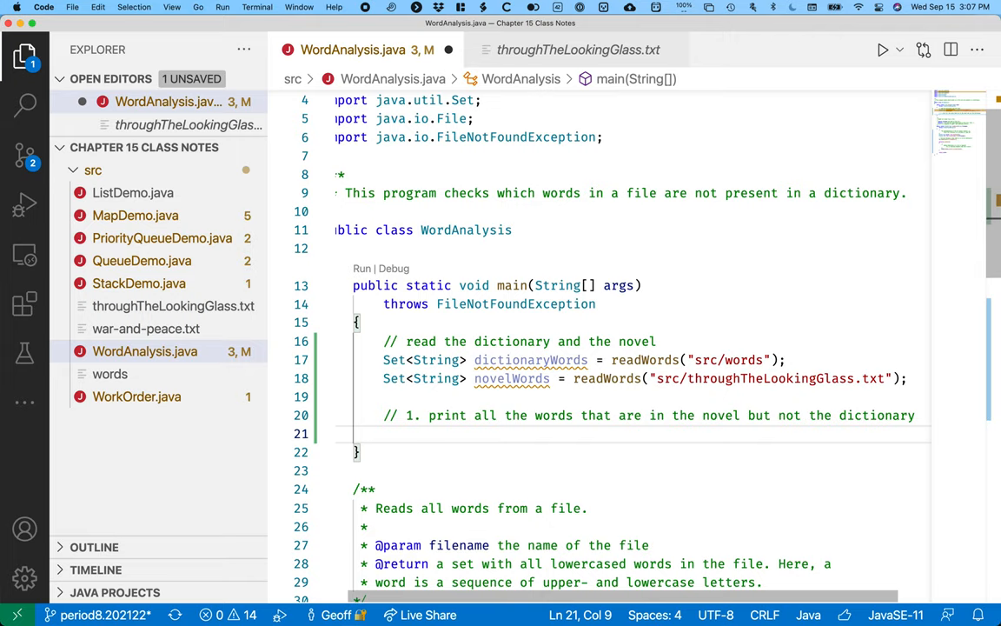
Add the comment '// the enhanced for loop works with sets'
{"action": "type", "text": "//"}
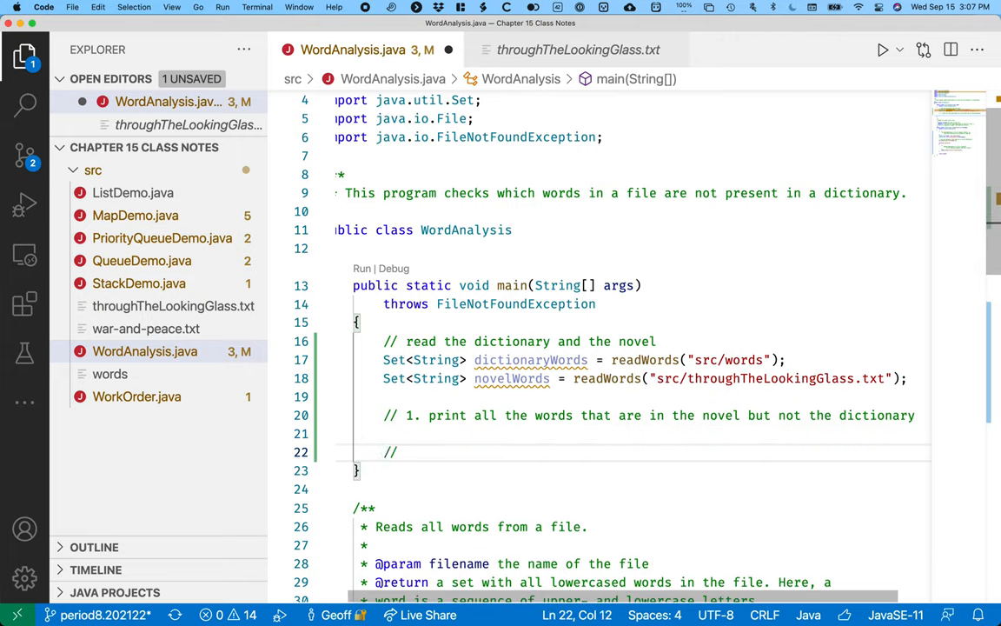
{"action": "type", "text": "the enhanced"}
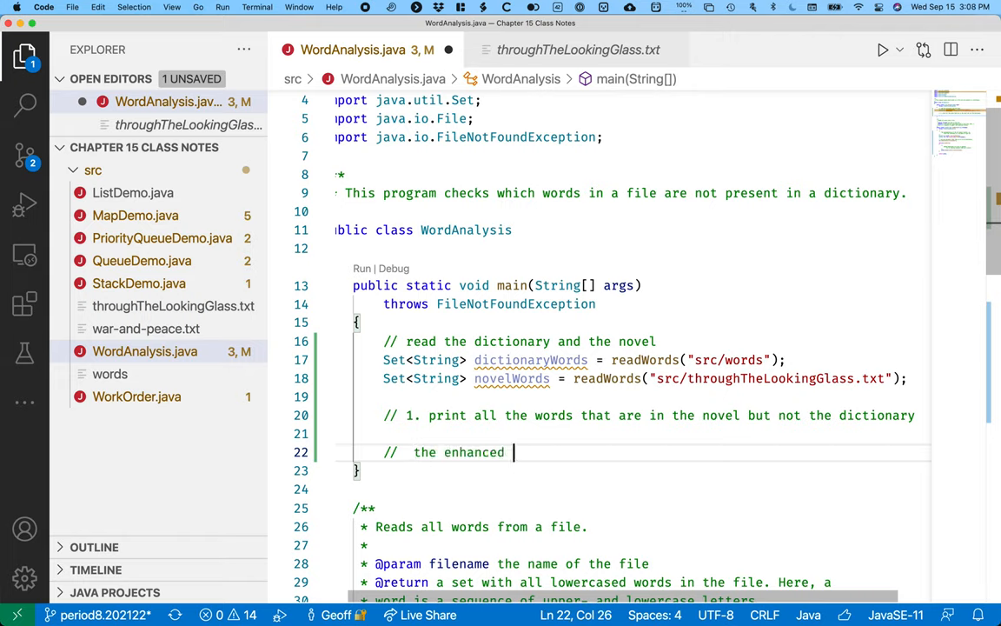
{"action": "type", "text": "for loop works with set"}
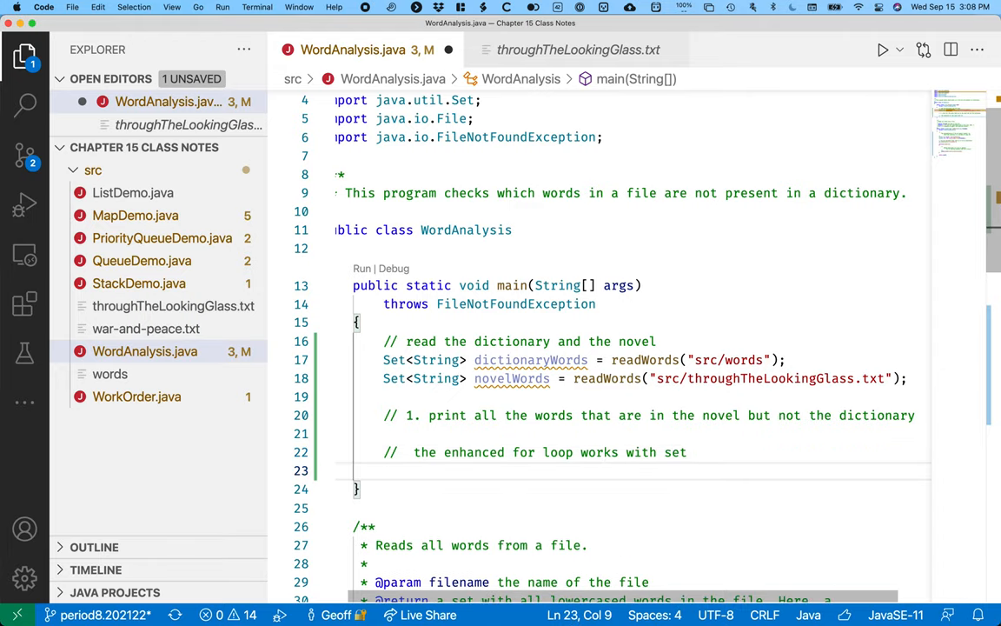
{"action": "type", "text": "s"}
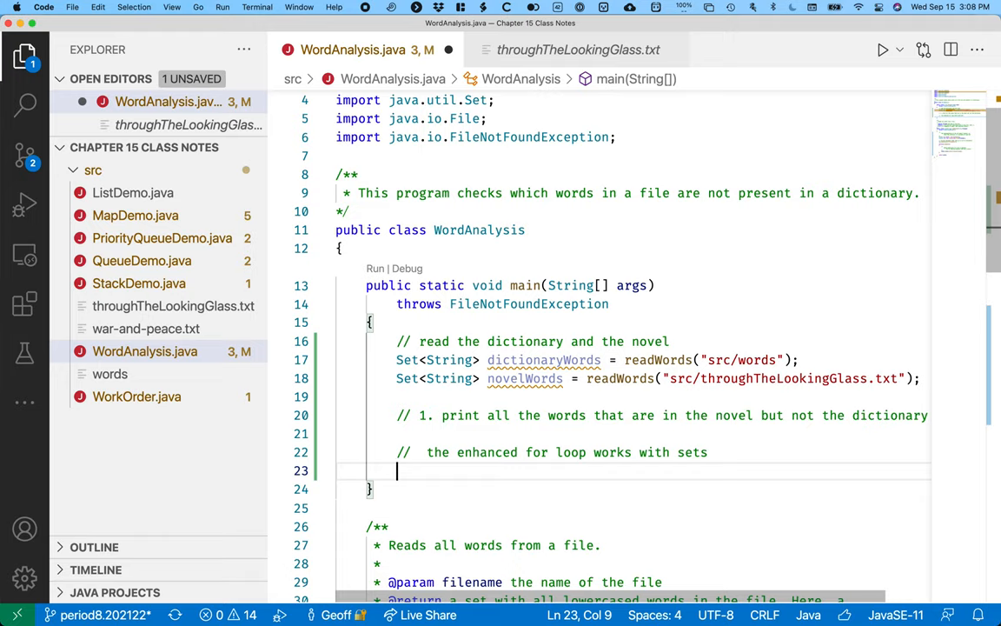
Write a for loop over each String word in novelWords
{"action": "type", "text": "for("}
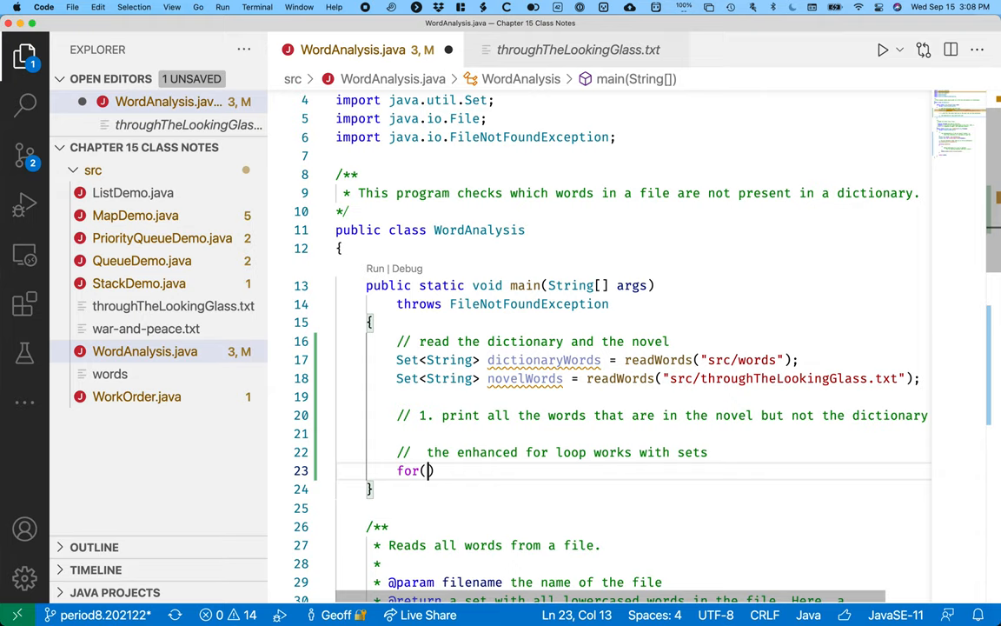
{"action": "type", "text": "String"}
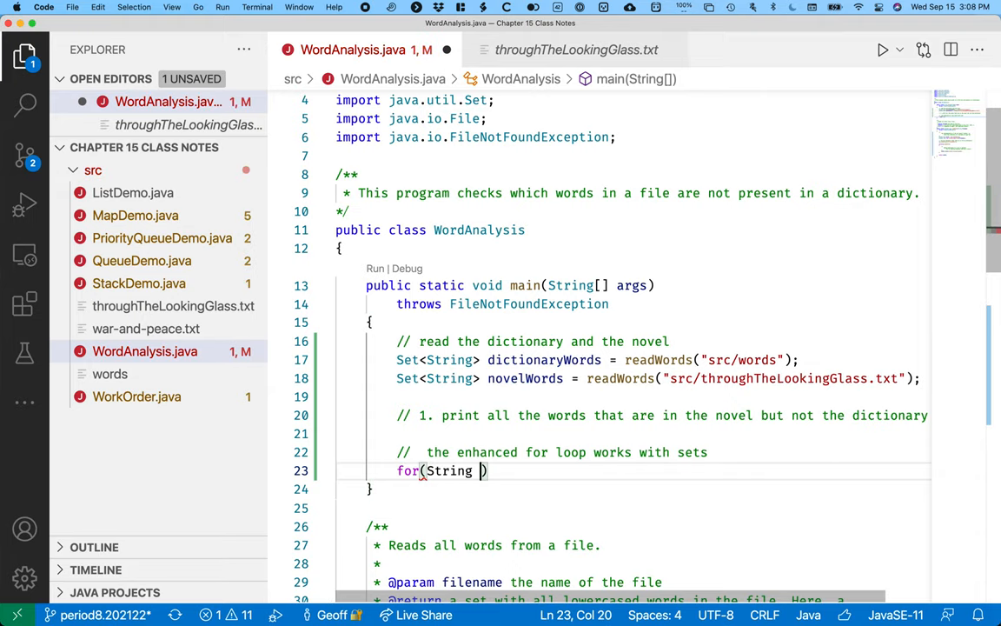
{"action": "type", "text": "word : novelWords"}
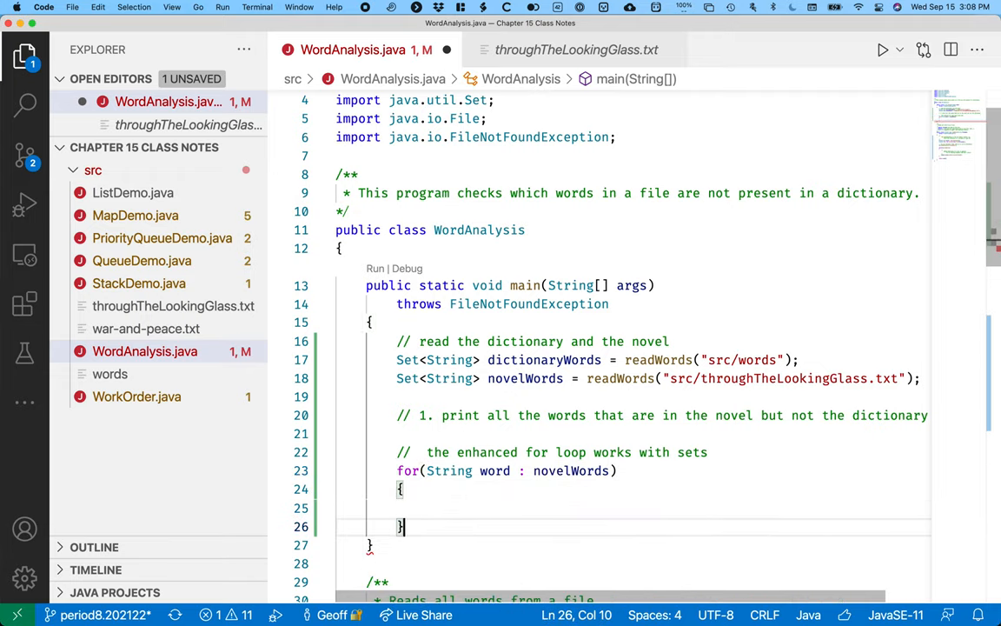
{"action": "key", "text": "Enter"}
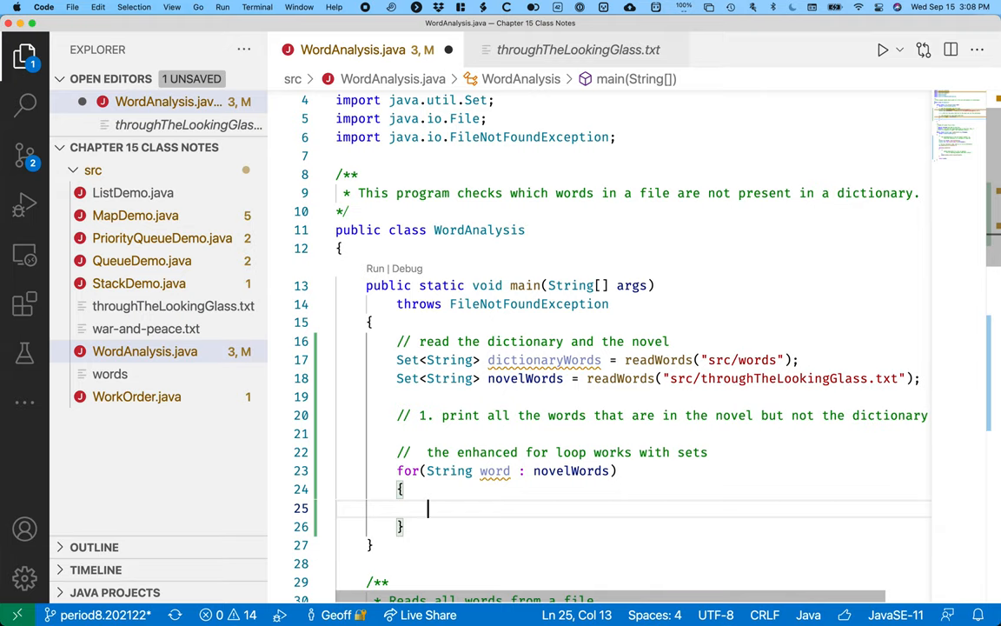
Inside the loop, print word when !dictionaryWords.contains(word)
{"action": "type", "text": "if(!"}
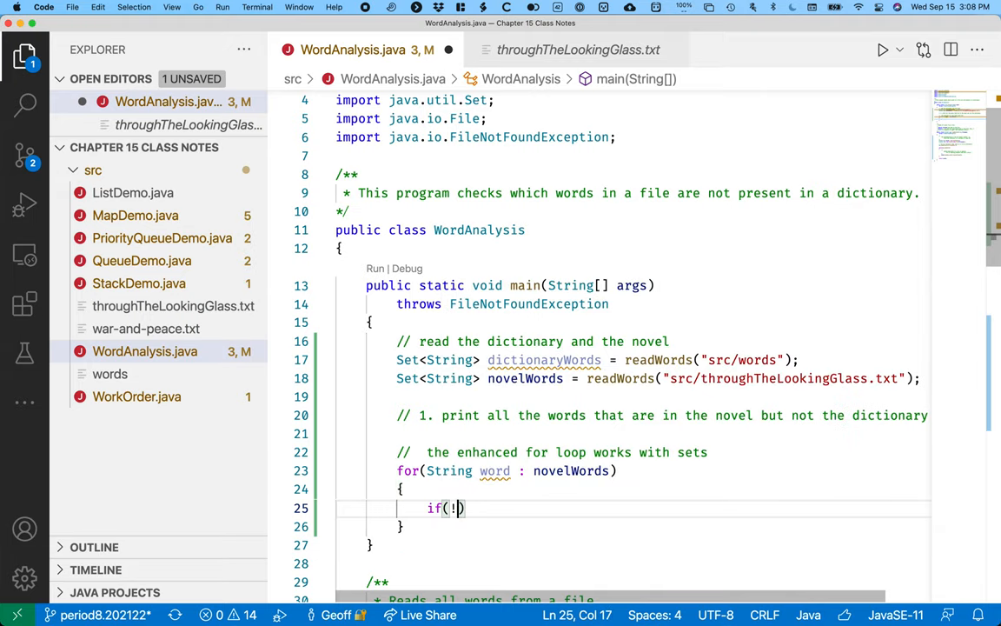
{"action": "type", "text": "dictionaryWords"}
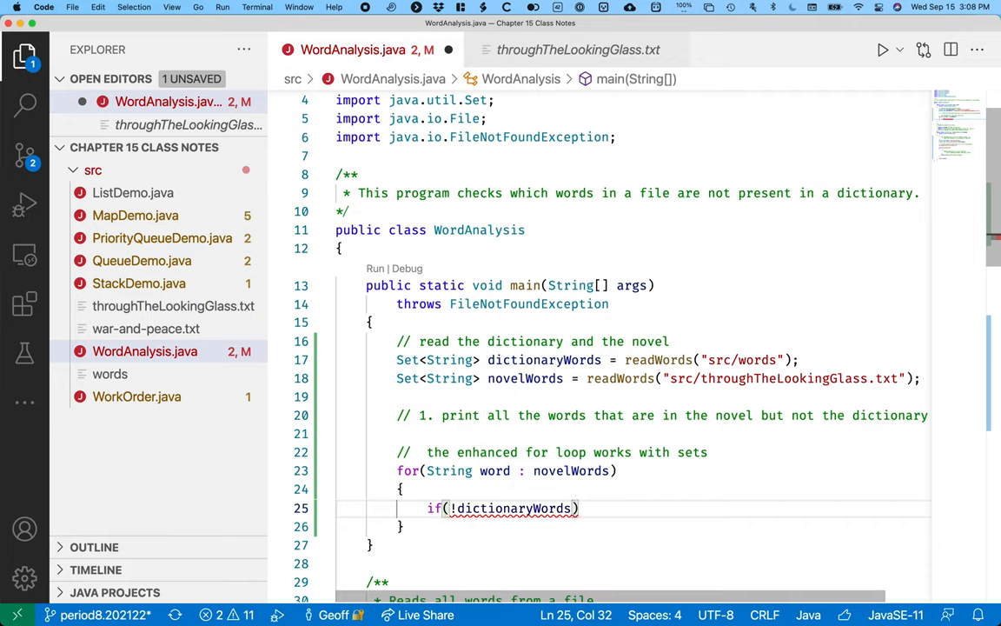
{"action": "type", "text": "("}
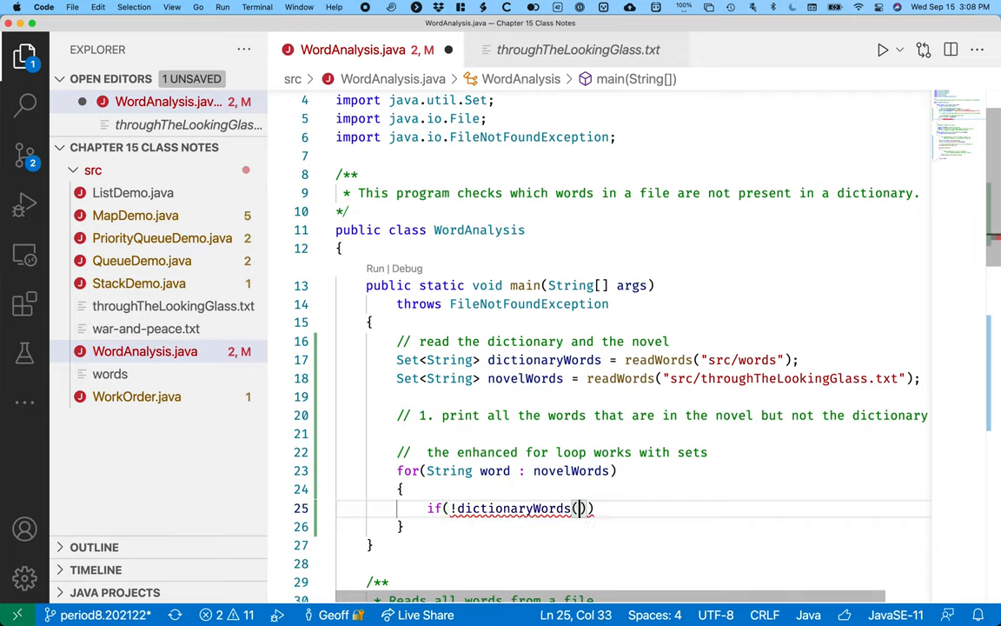
{"action": "key", "text": "Backspace"}
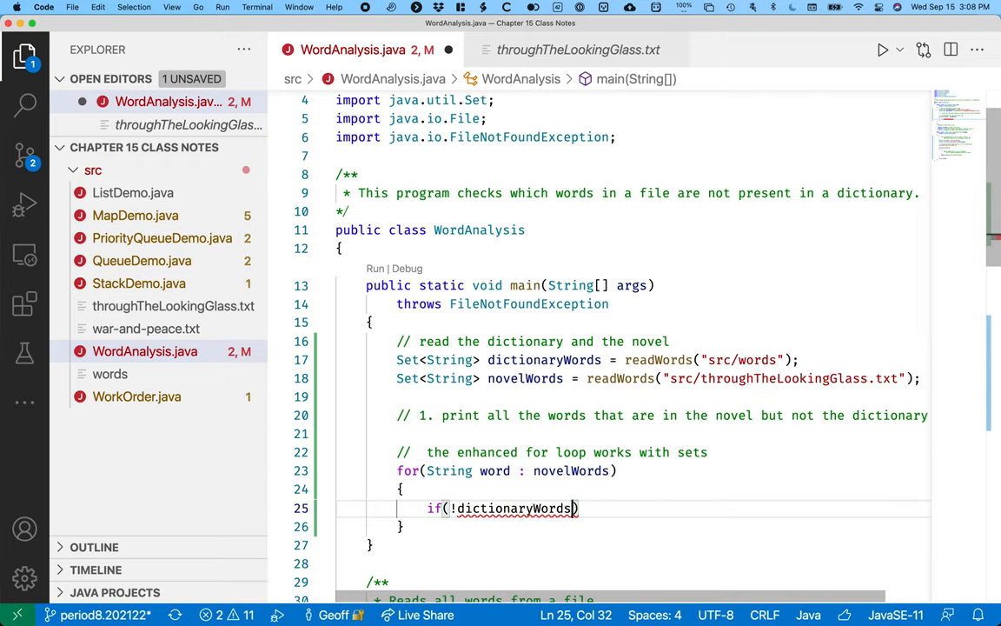
{"action": "type", "text": ".contains(word"}
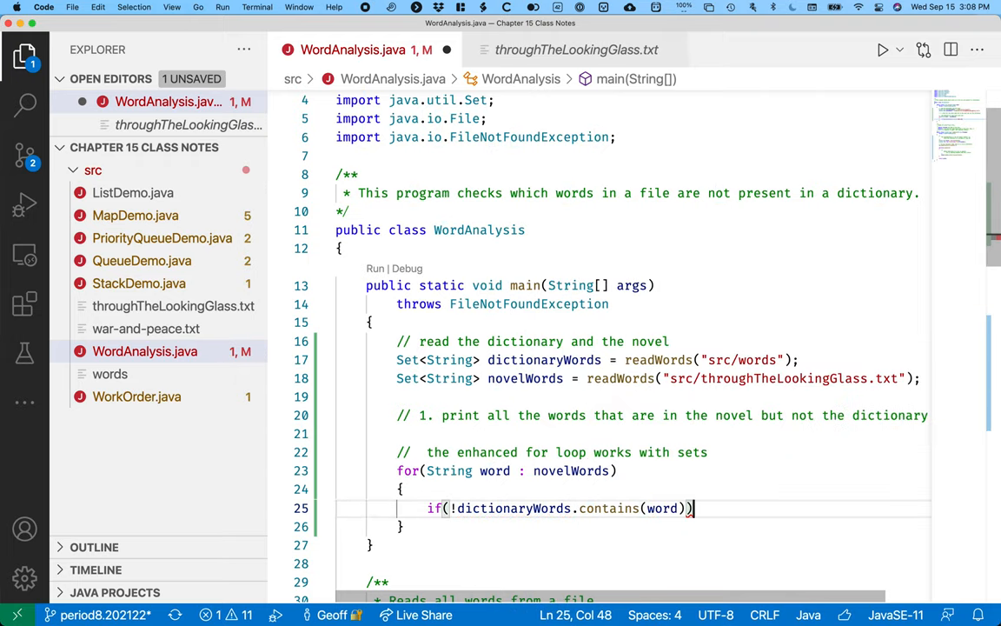
{"action": "key", "text": "Return"}
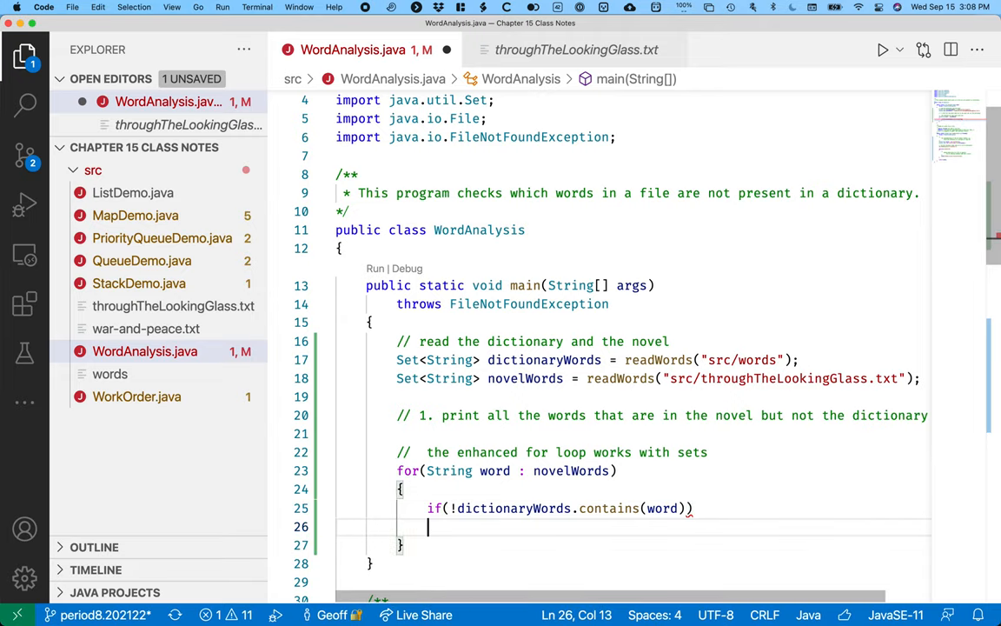
{"action": "type", "text": "System.out.println(x);"}
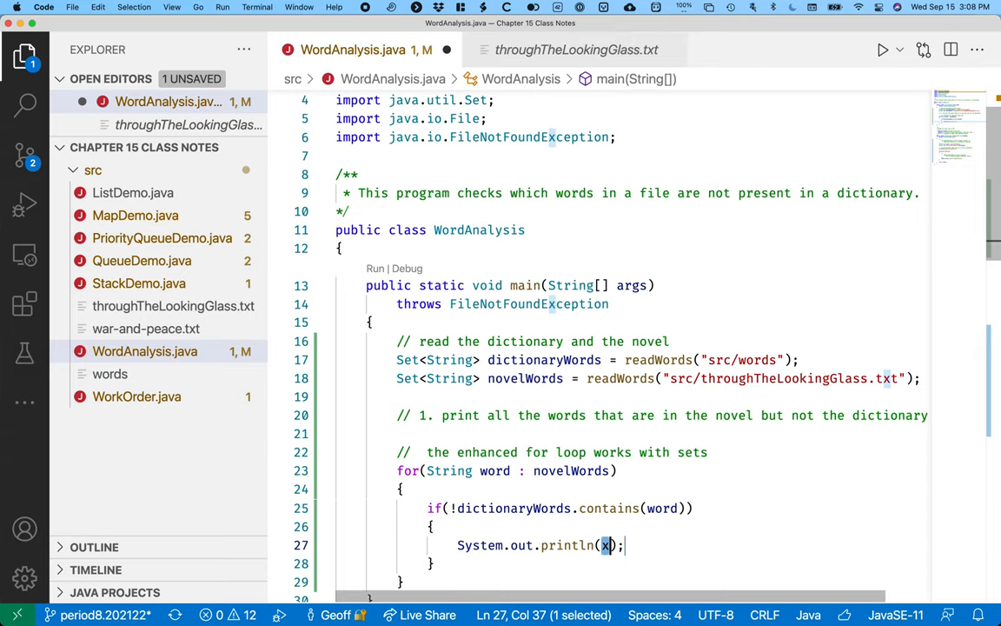
{"action": "type", "text": "ord"}
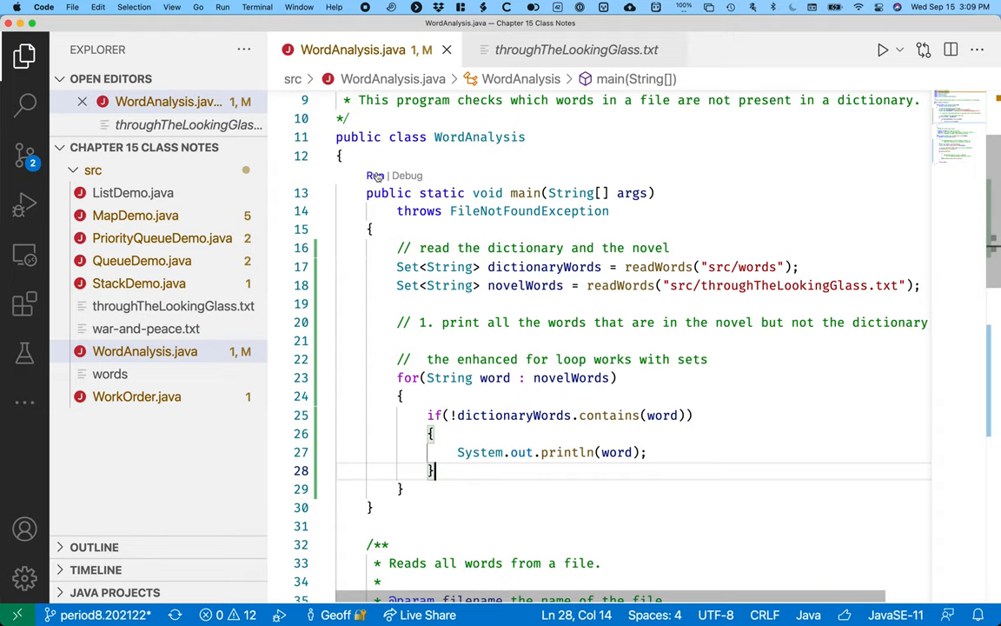
{"action": "left_click", "coordinate": [881, 49]}
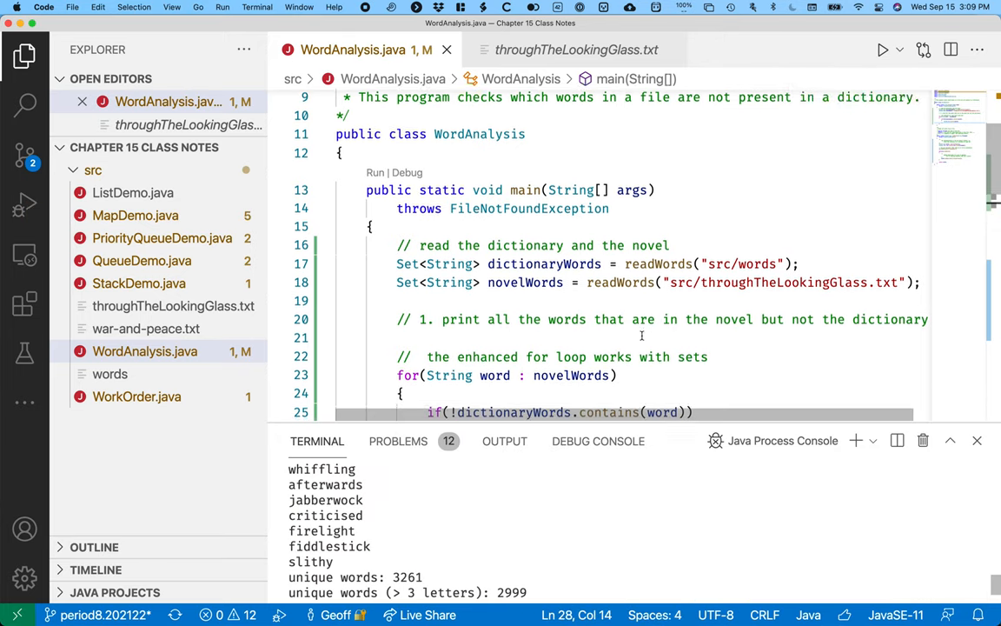
{"action": "scroll", "scroll_direction": "down", "scroll_amount": 3}
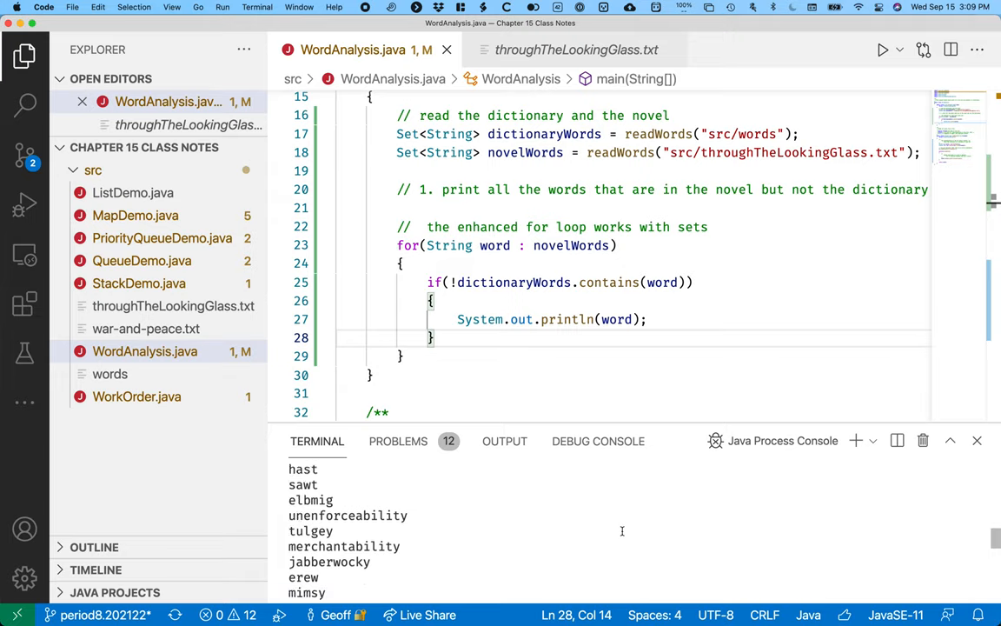
{"action": "scroll", "scroll_direction": "up", "scroll_amount": 3}
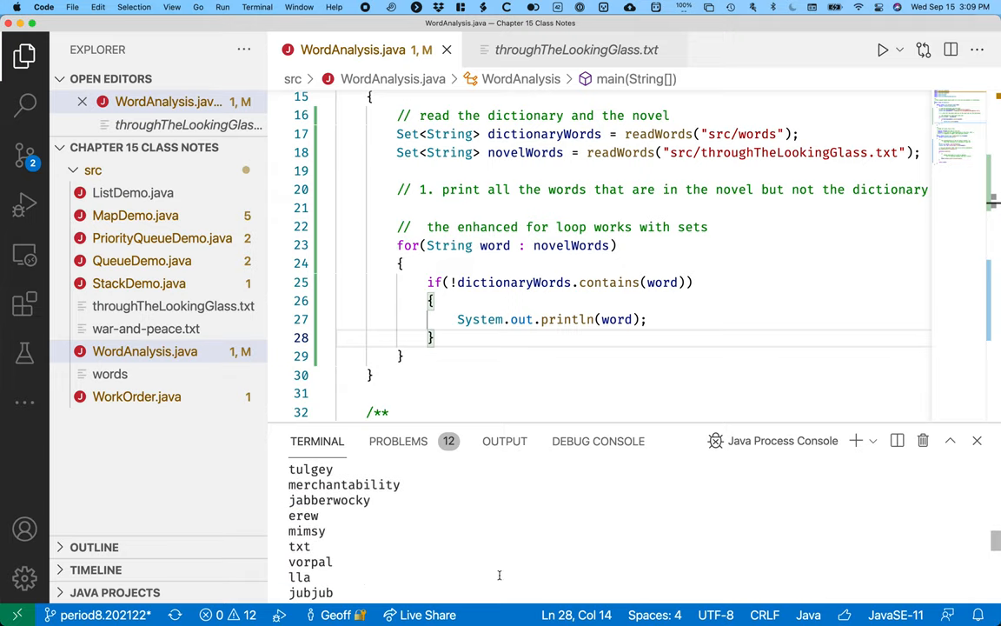
{"action": "scroll", "scroll_direction": "down", "scroll_amount": 3}
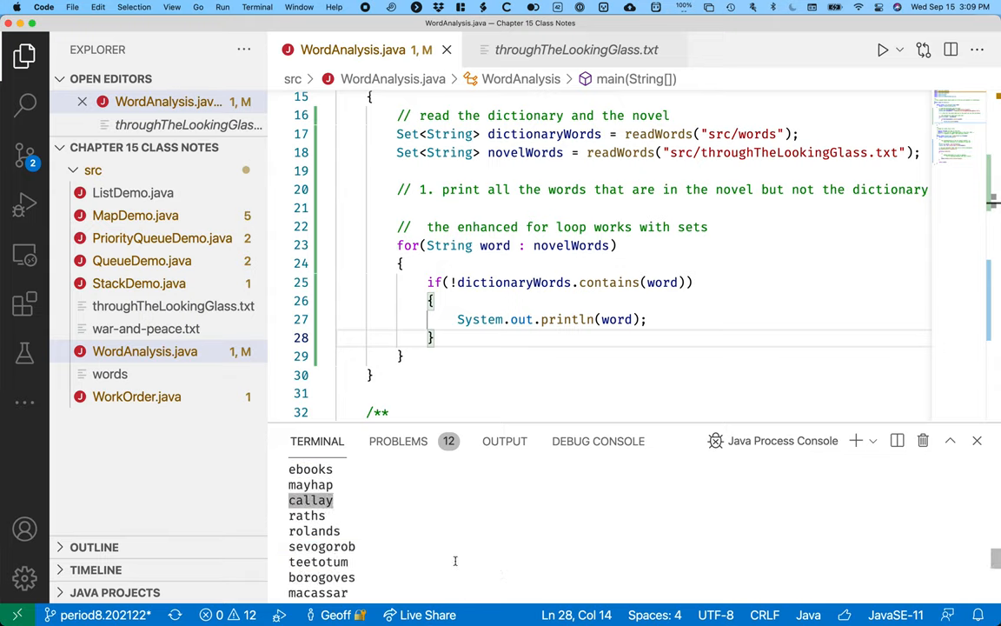
{"action": "scroll", "scroll_direction": "down", "scroll_amount": 3}
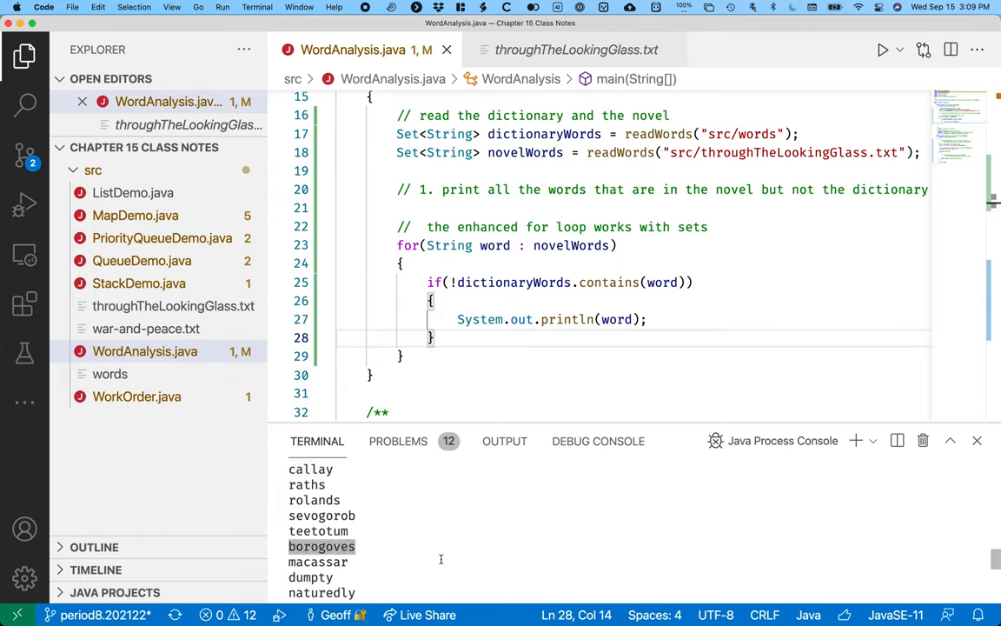
{"action": "scroll", "scroll_direction": "down", "scroll_amount": 3}
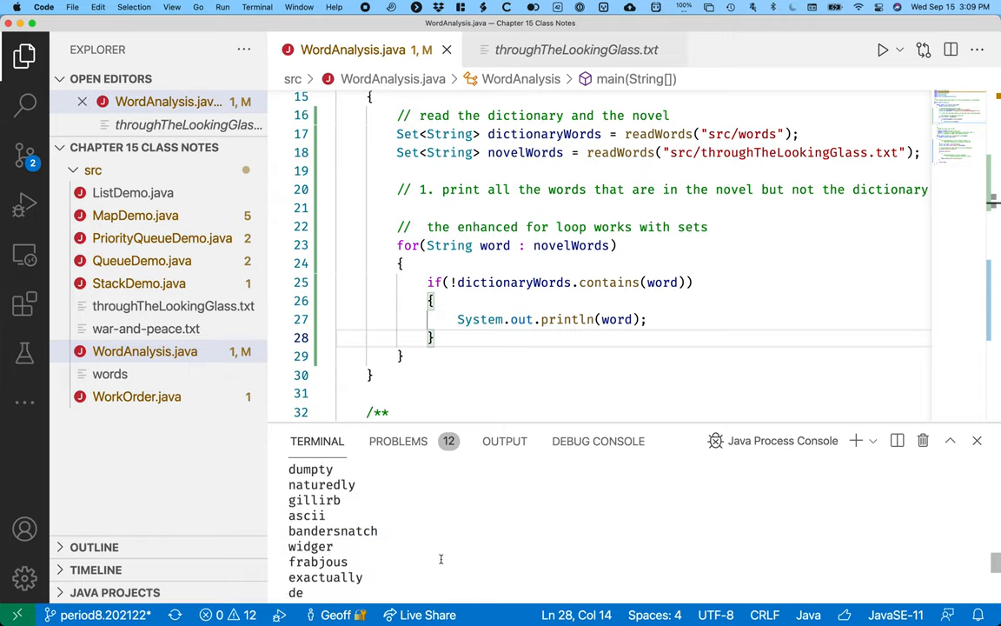
{"action": "scroll", "scroll_direction": "down", "scroll_amount": 3}
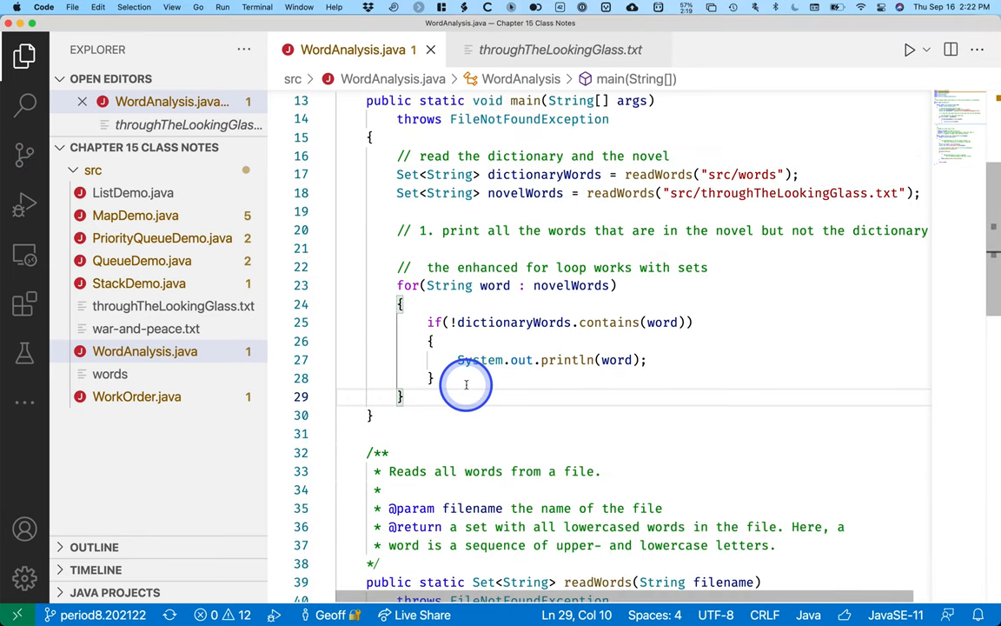
{"action": "mouse_move", "coordinate": [540, 372]}
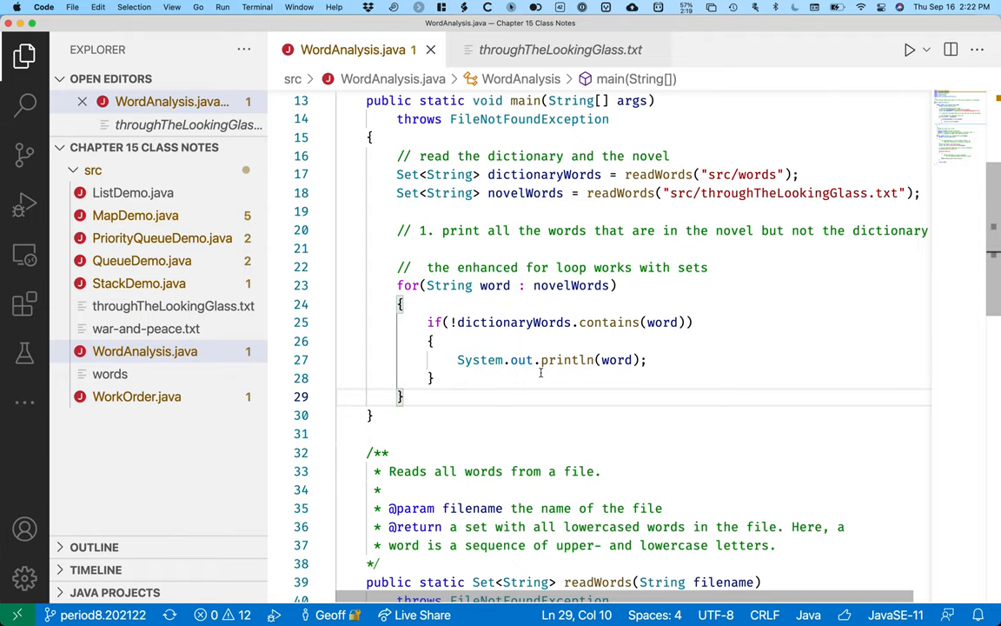
After the loop, add System.out.println("unique words: " + novelWords.size());
{"action": "key", "text": "enter"}
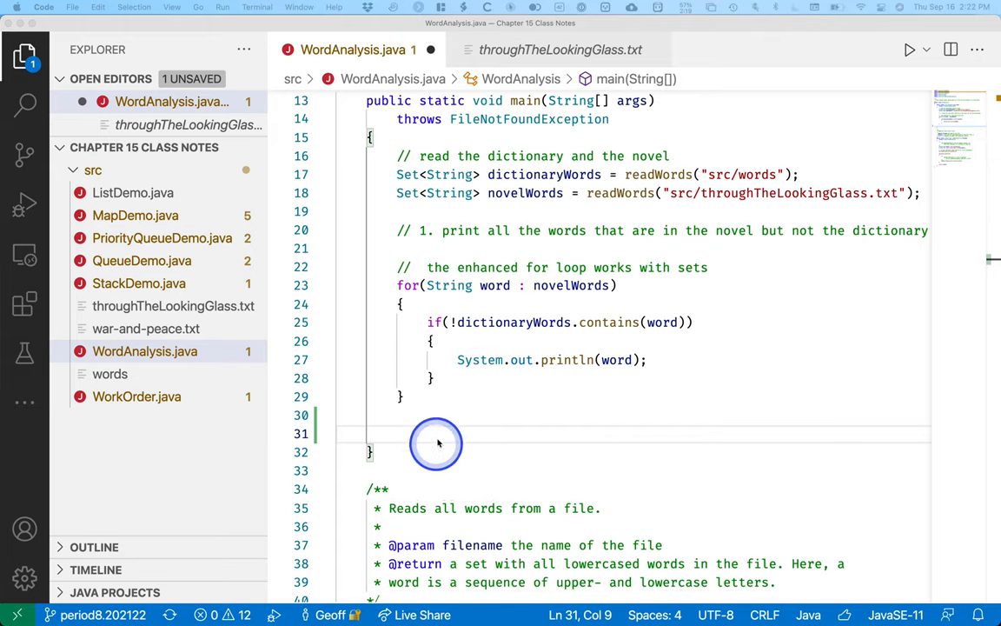
{"action": "mouse_move", "coordinate": [437, 431]}
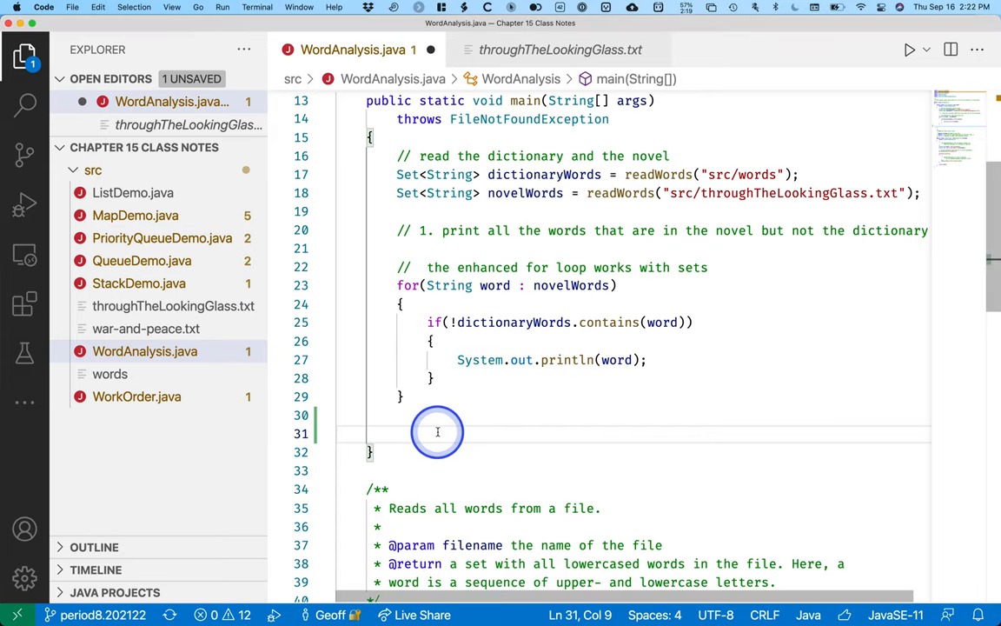
{"action": "type", "text": "System.out.println(x);"}
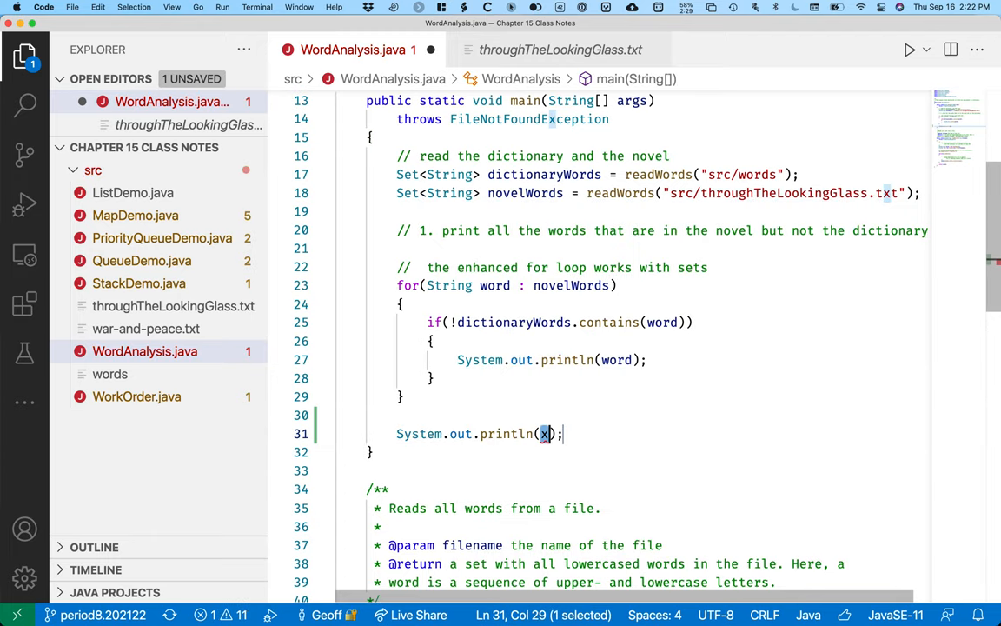
{"action": "type", "text": "\"unique words:"}
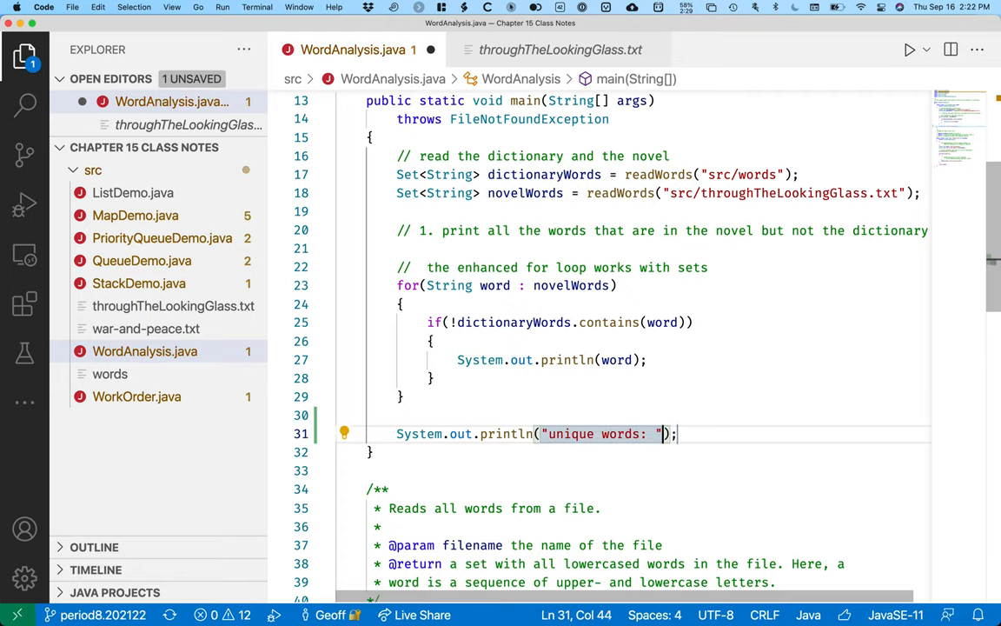
{"action": "type", "text": "+ novelWords.size("}
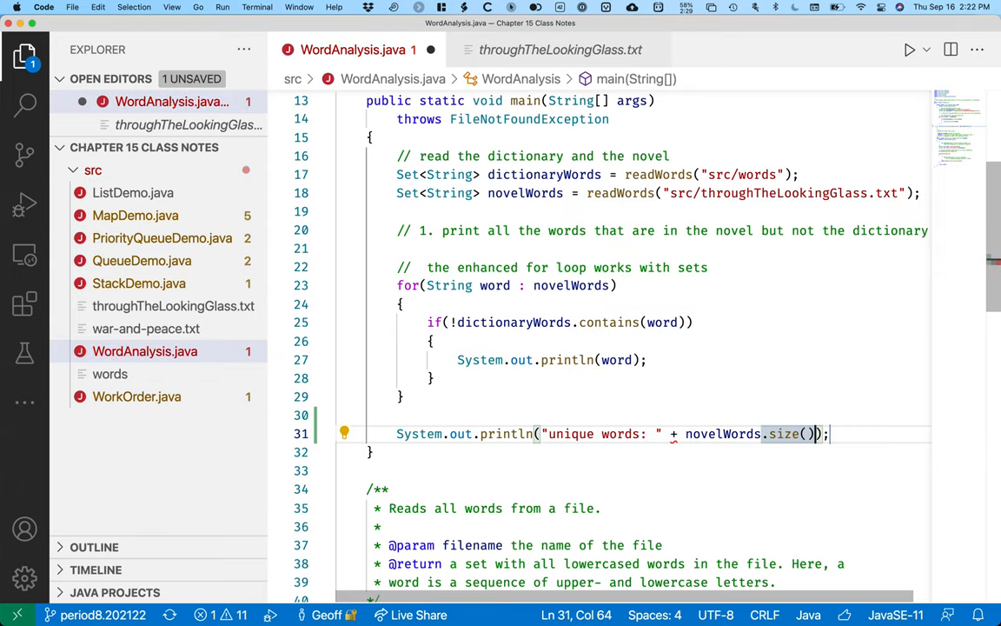
{"action": "left_click", "coordinate": [830, 433]}
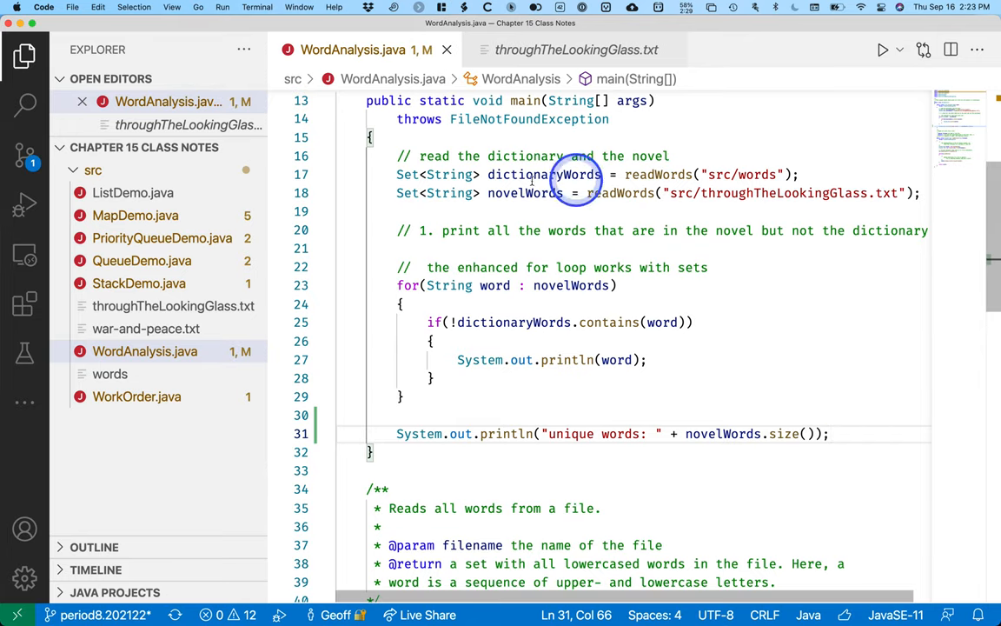
Run main via the Run code lens to get unique words: 3260
{"action": "scroll", "scroll_direction": "up", "scroll_amount": 3}
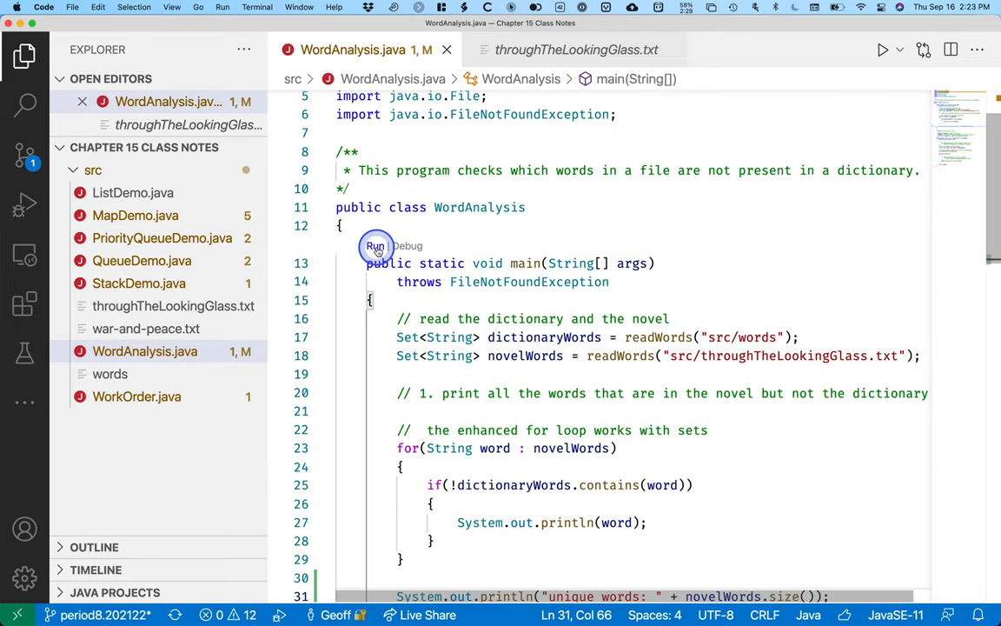
{"action": "left_click", "coordinate": [375, 246]}
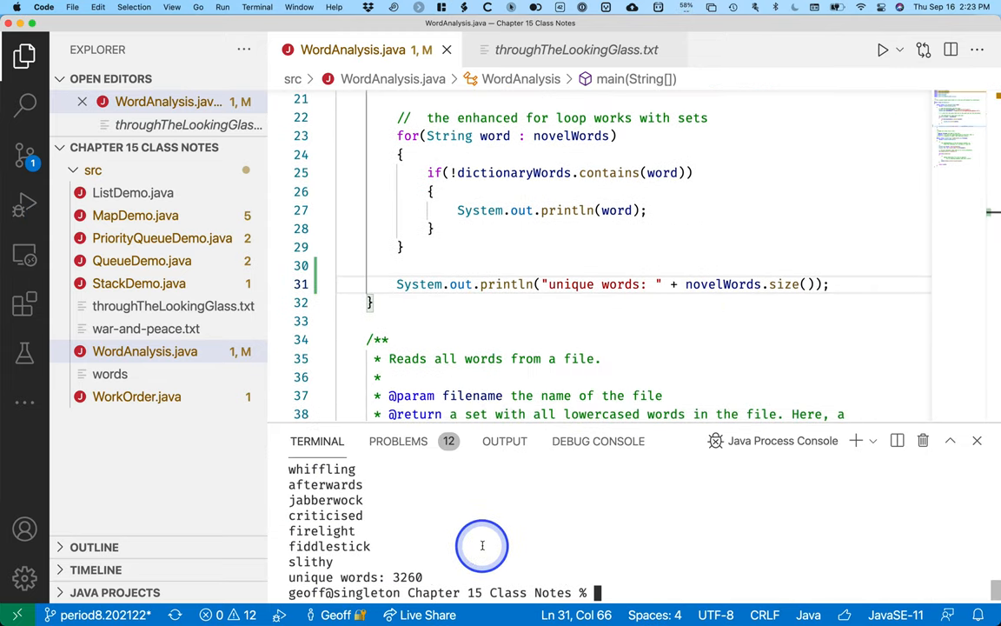
{"action": "mouse_move", "coordinate": [443, 577]}
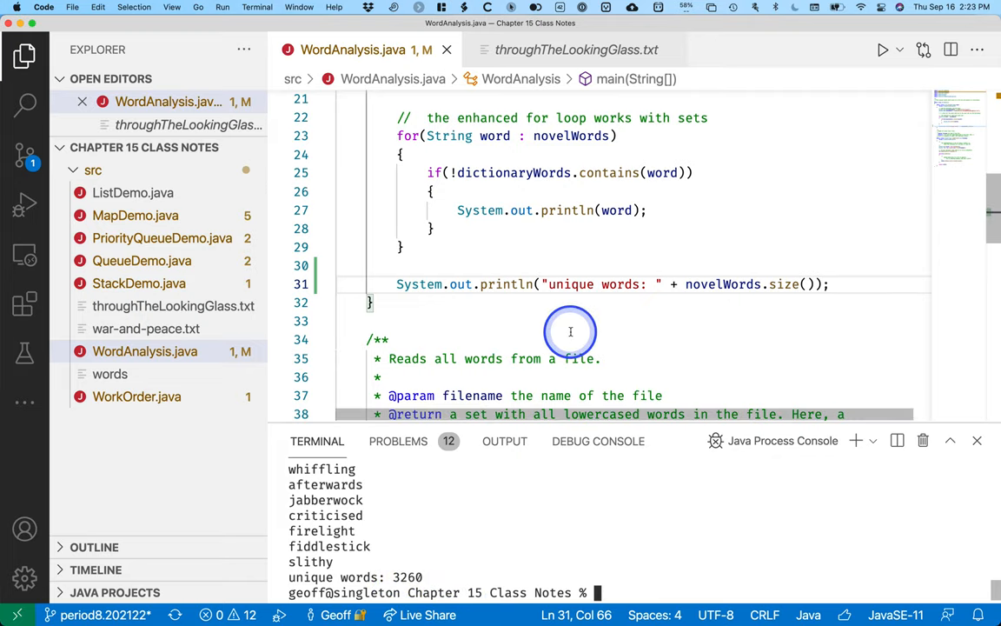
{"action": "mouse_move", "coordinate": [479, 552]}
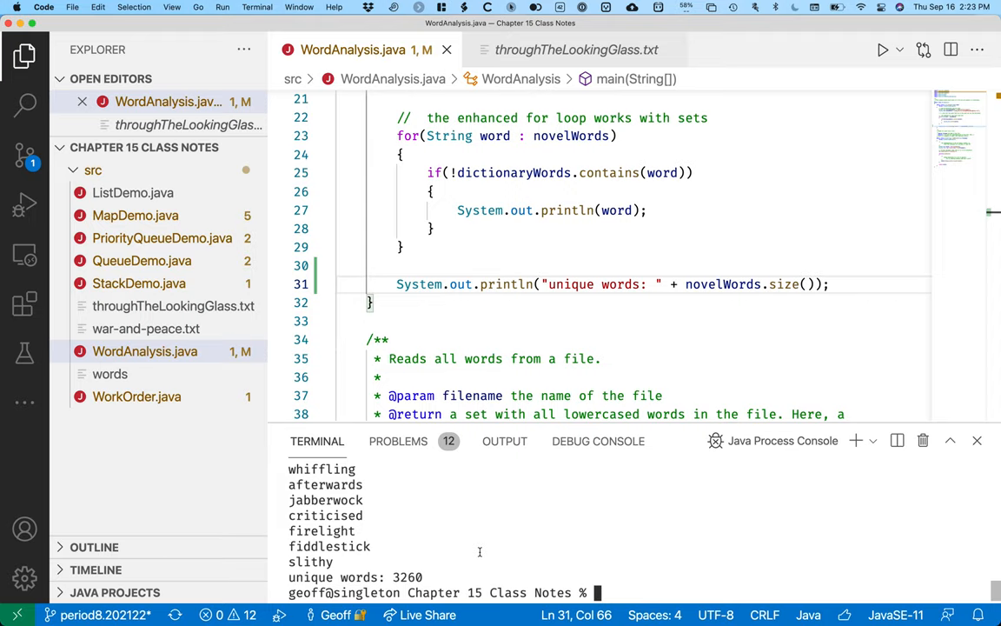
{"action": "mouse_move", "coordinate": [481, 539]}
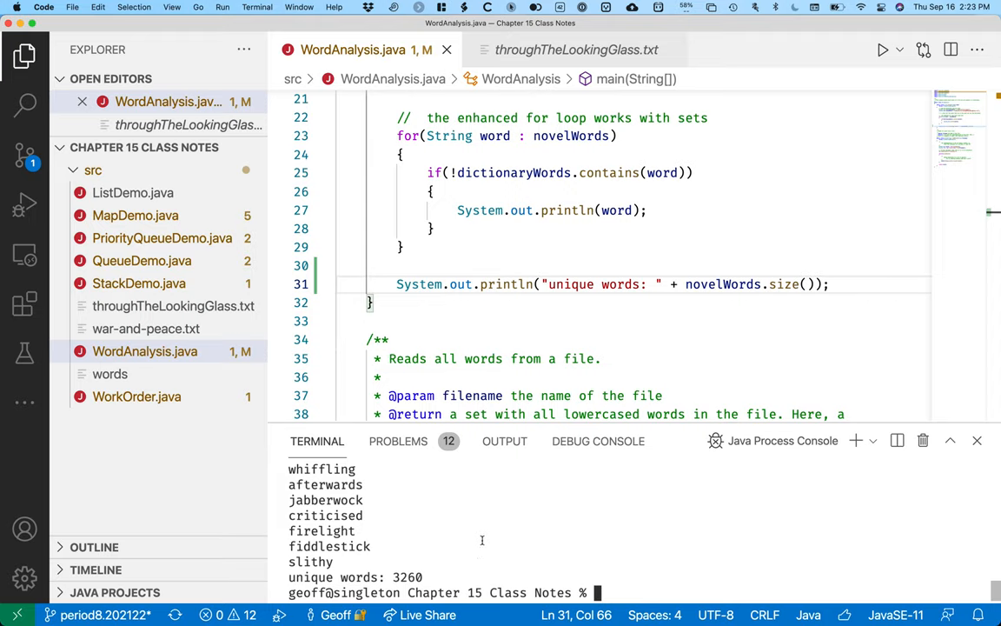
{"action": "mouse_move", "coordinate": [728, 298]}
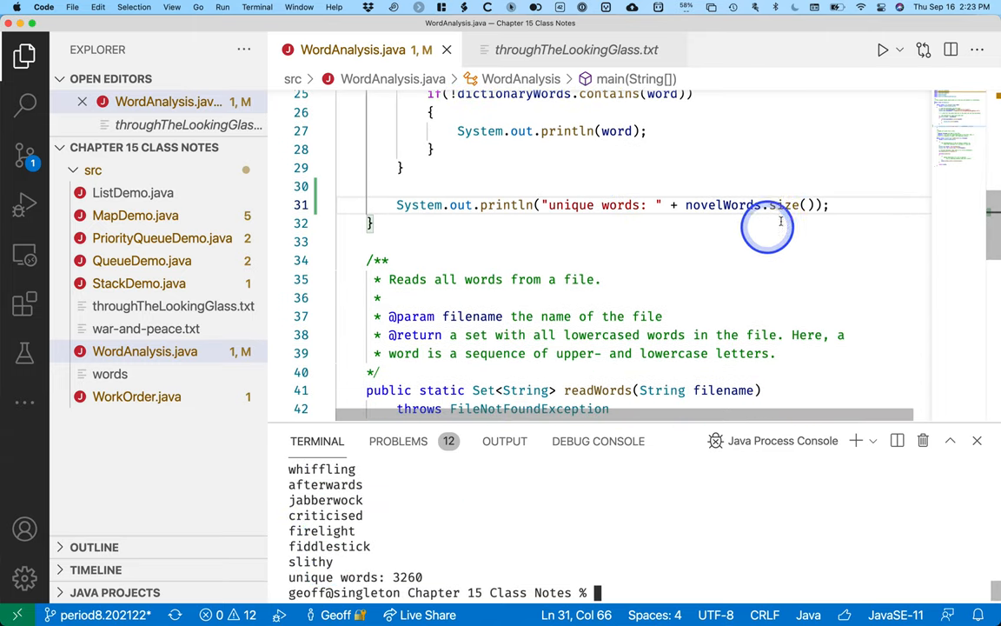
Below the count printout, add comment '// 2. print the number of unique words with > 3 letters'
{"action": "key", "text": "enter"}
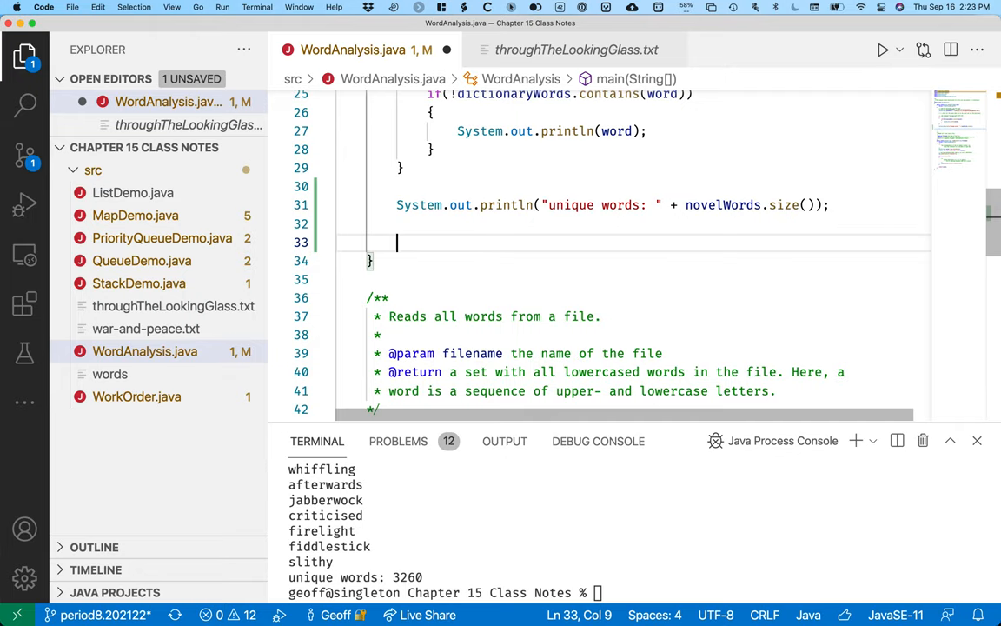
{"action": "type", "text": "//"}
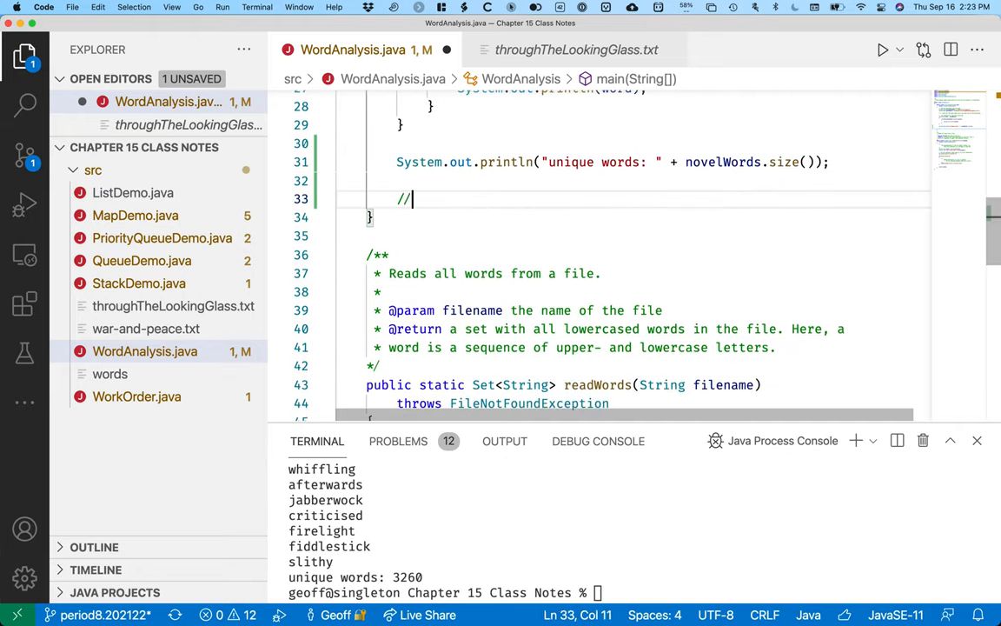
{"action": "type", "text": "2."}
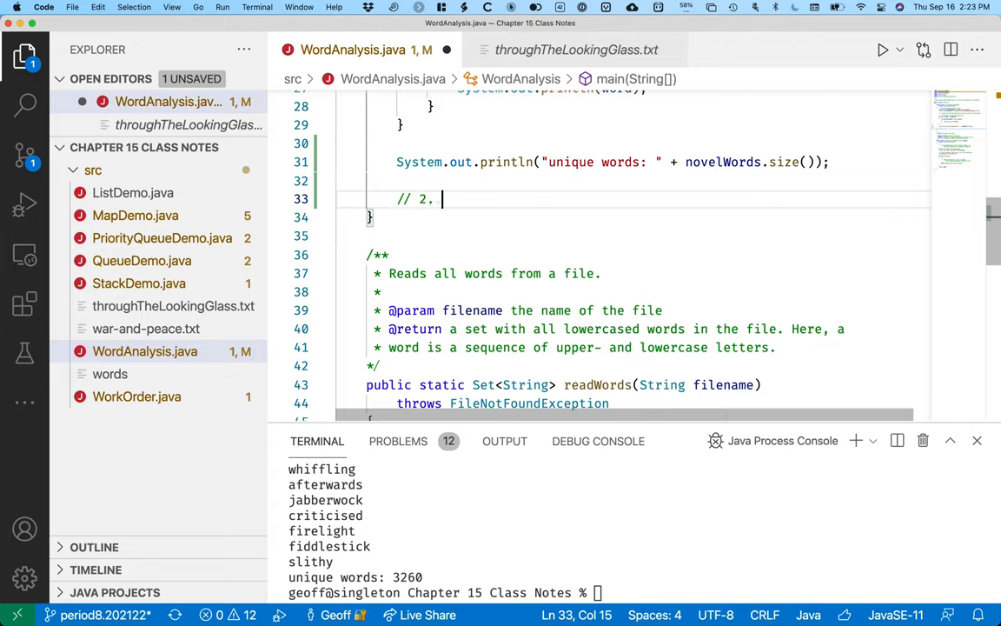
{"action": "type", "text": "print"}
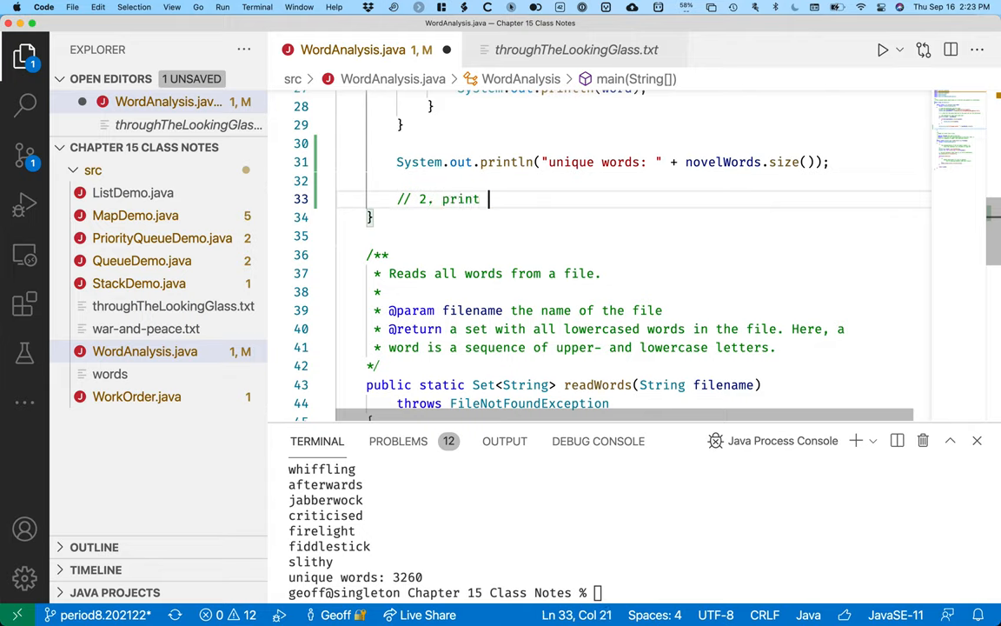
{"action": "type", "text": "the number of iu"}
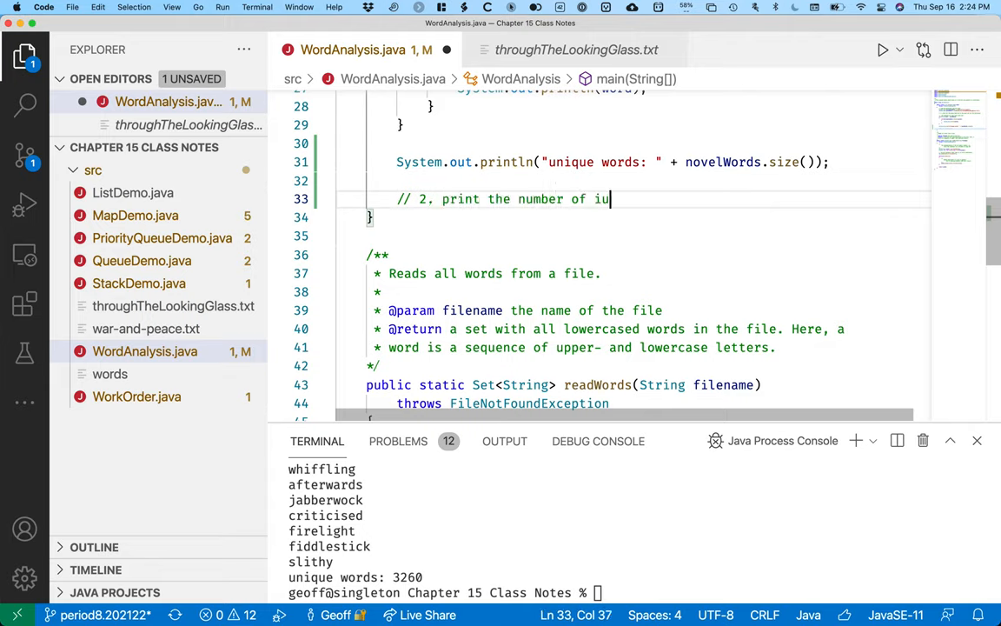
{"action": "type", "text": "nique"}
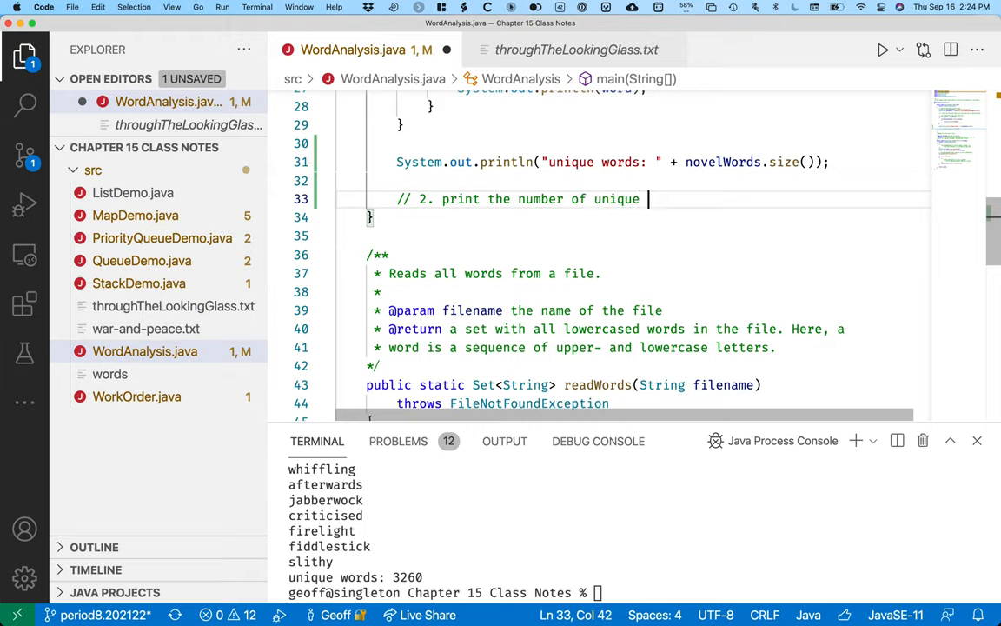
{"action": "type", "text": "words with > 3 l"}
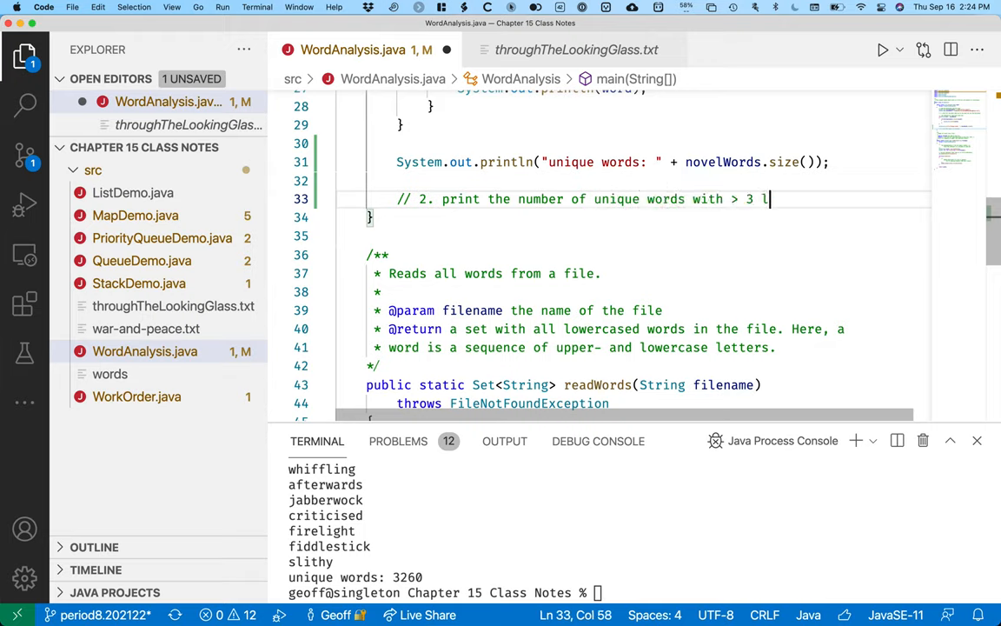
{"action": "type", "text": "etters"}
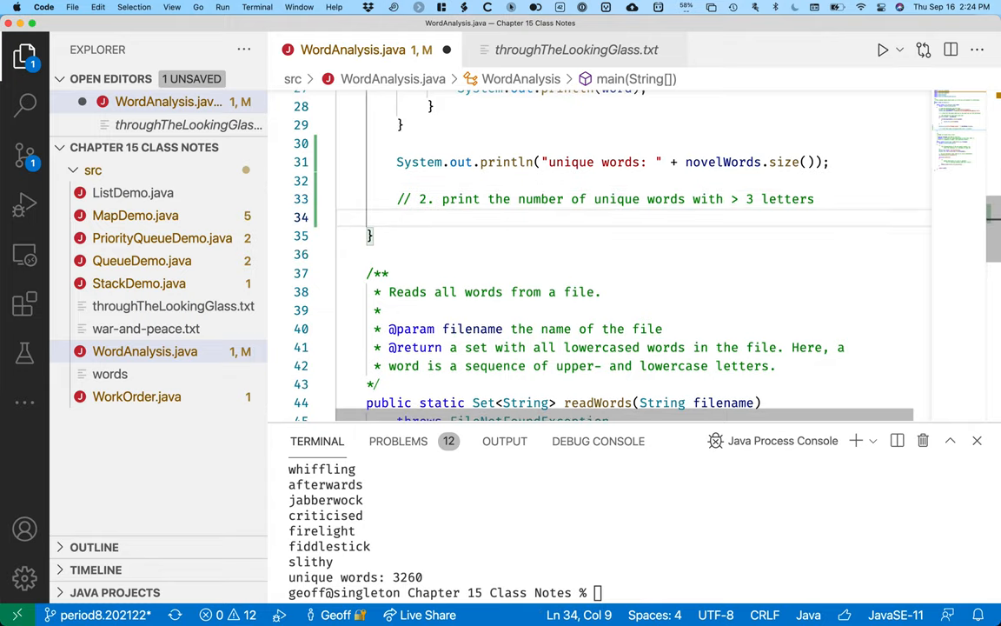
Declare Iterator<String> i = novelWords.iterator(); on the line below the comment
{"action": "scroll", "scroll_direction": "down", "scroll_amount": 3}
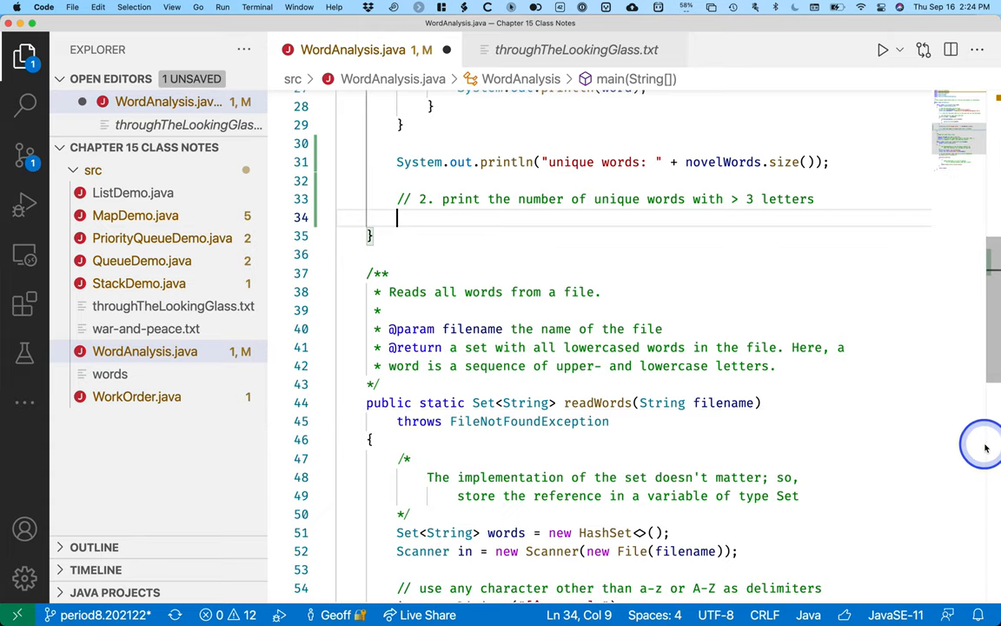
{"action": "mouse_move", "coordinate": [646, 359]}
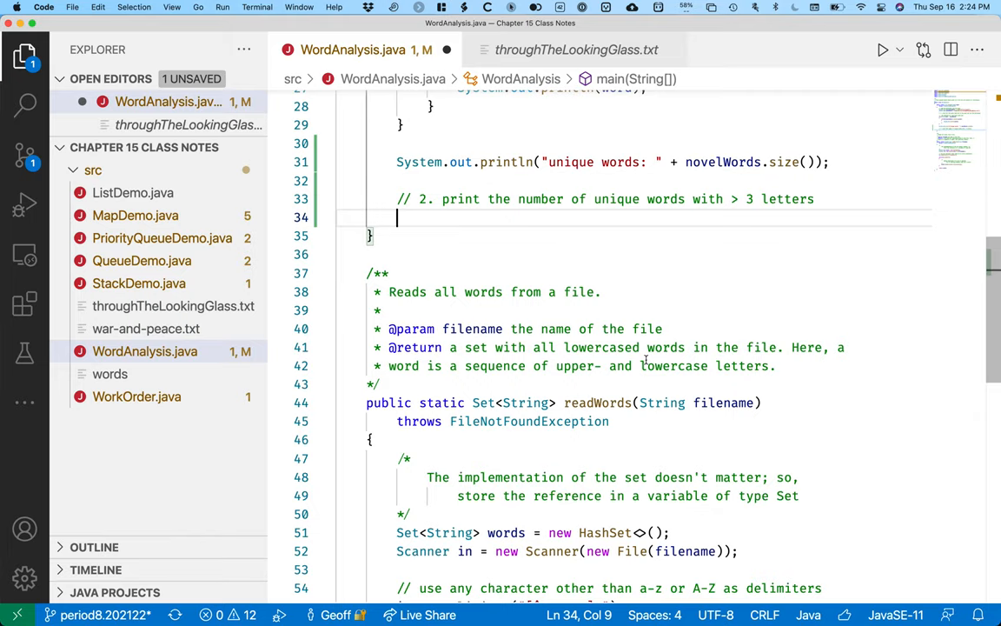
{"action": "type", "text": "Iterable"}
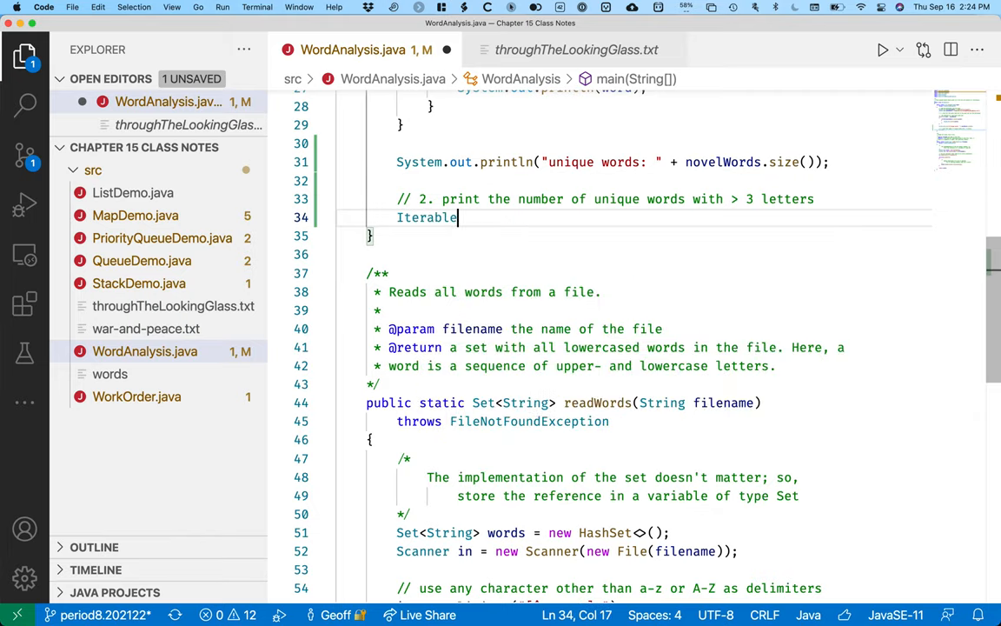
{"action": "type", "text": "Iterator<"}
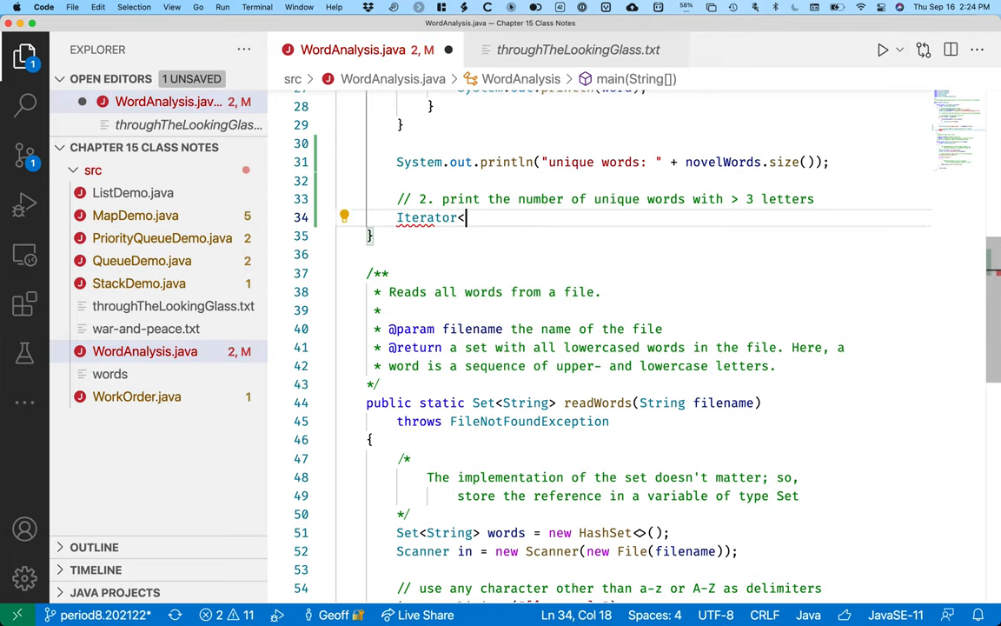
{"action": "type", "text": "String>"}
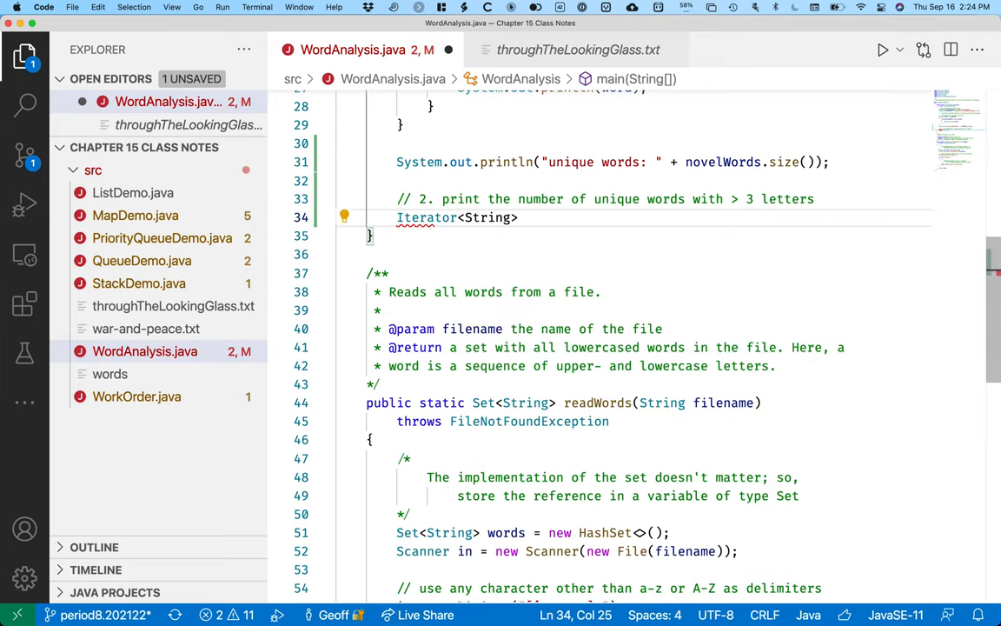
{"action": "type", "text": "i ="}
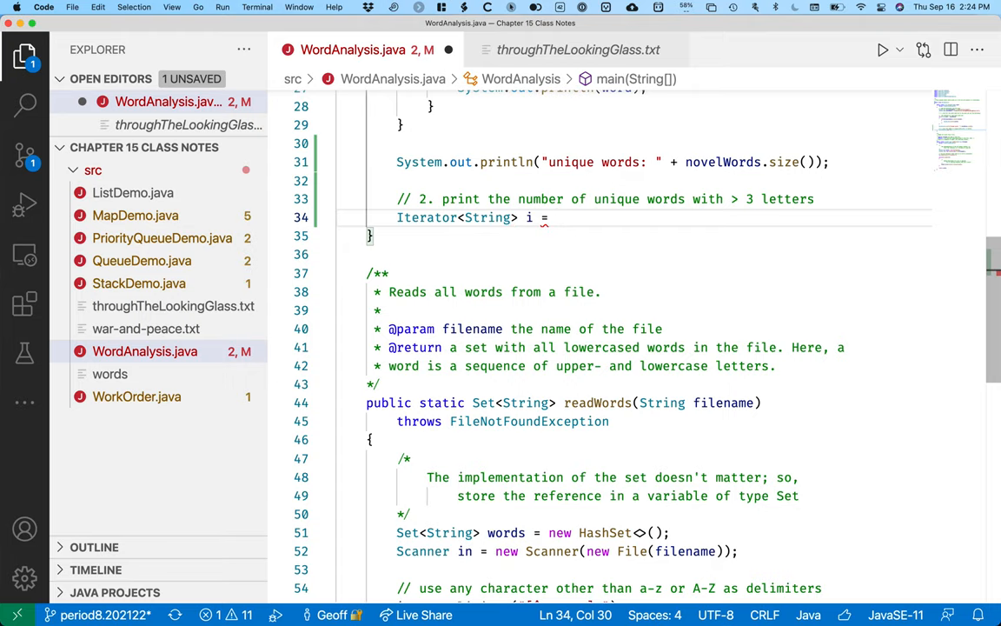
{"action": "type", "text": "novelWords"}
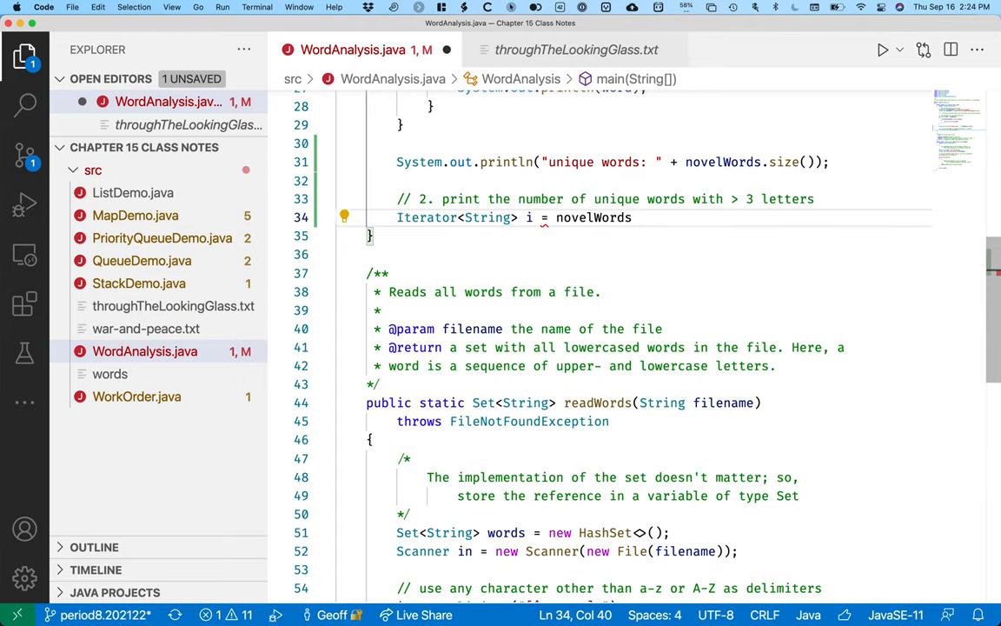
{"action": "type", "text": ".iterator();"}
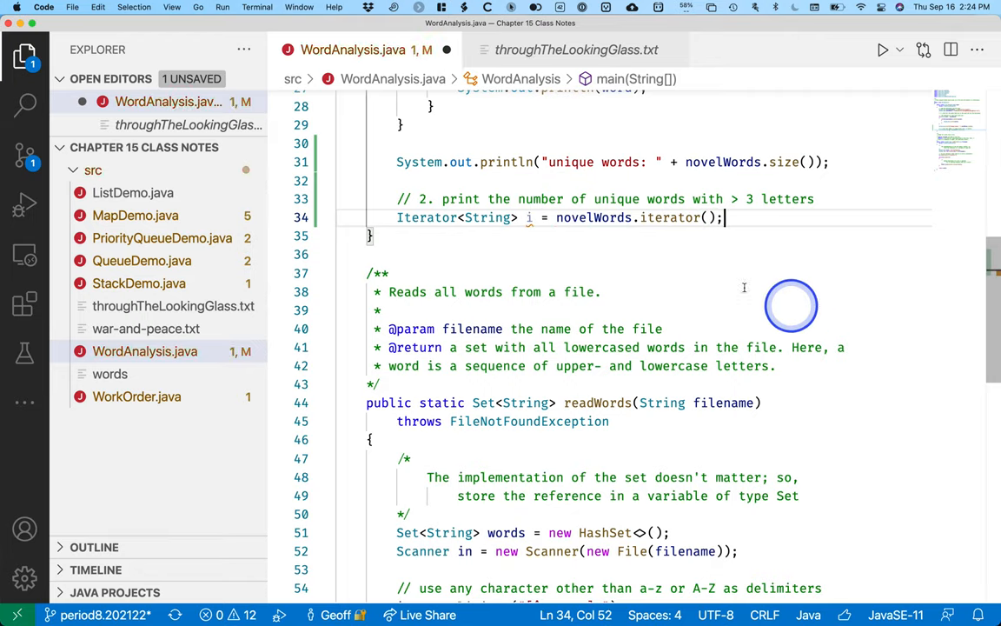
Add while(i.hasNext()) calling i.remove() when i.next().length() <= 3
{"action": "left_click", "coordinate": [634, 253]}
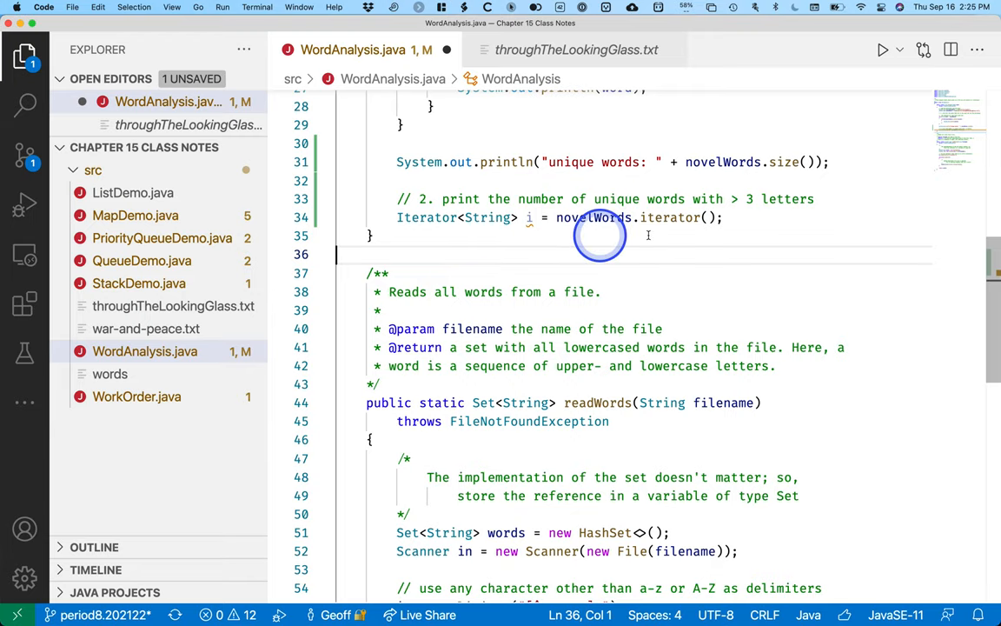
{"action": "mouse_move", "coordinate": [669, 218]}
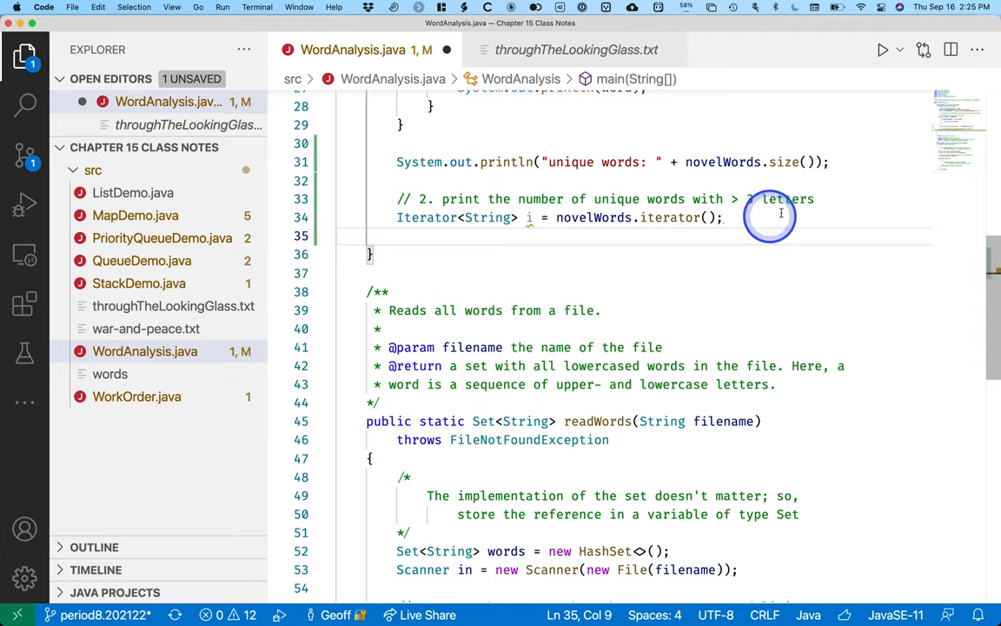
{"action": "mouse_move", "coordinate": [575, 319]}
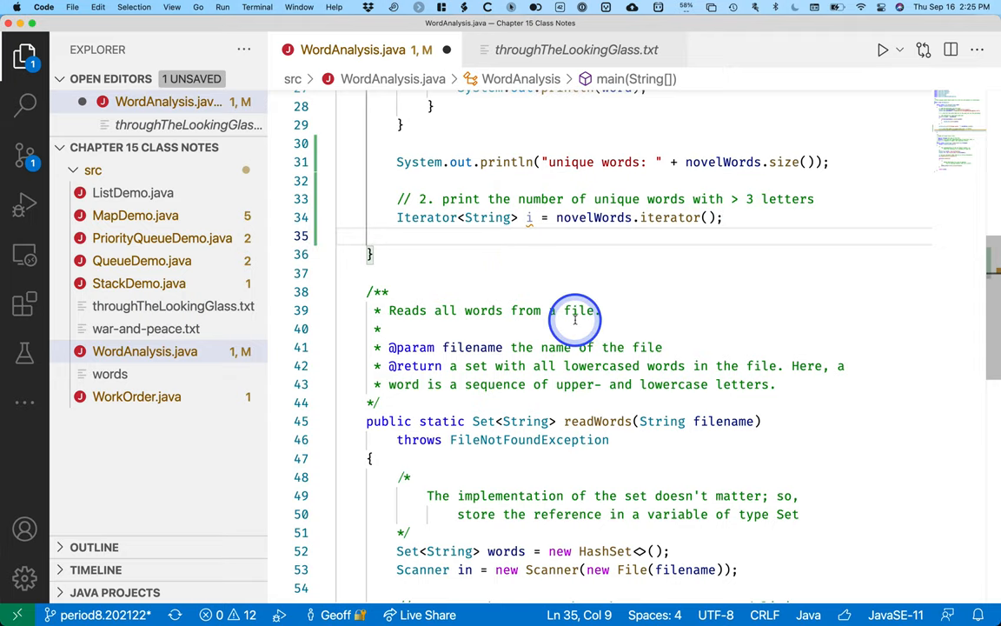
{"action": "type", "text": "while(i.hasNext("}
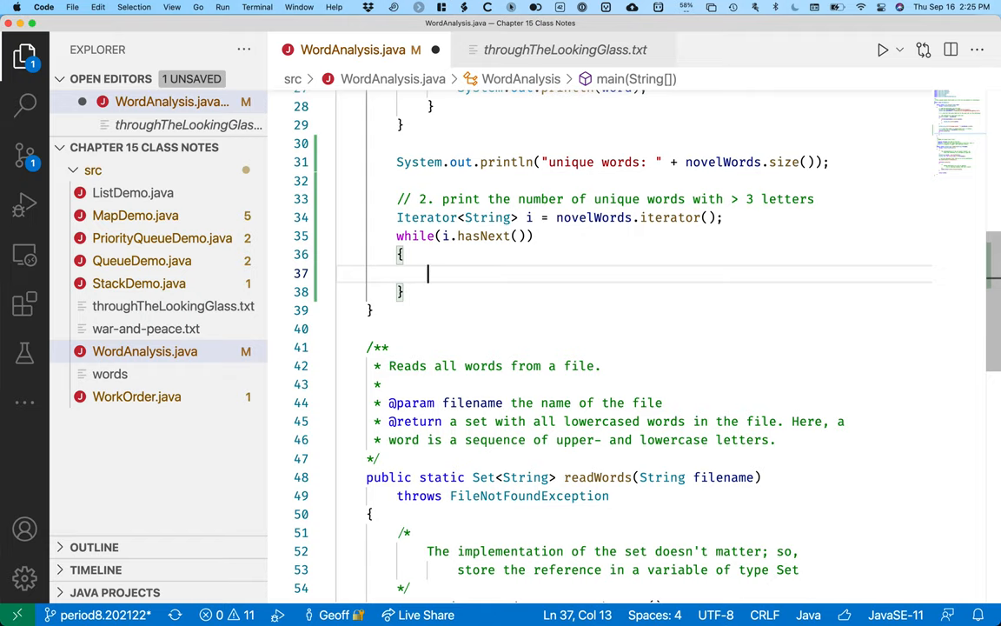
{"action": "type", "text": "if("}
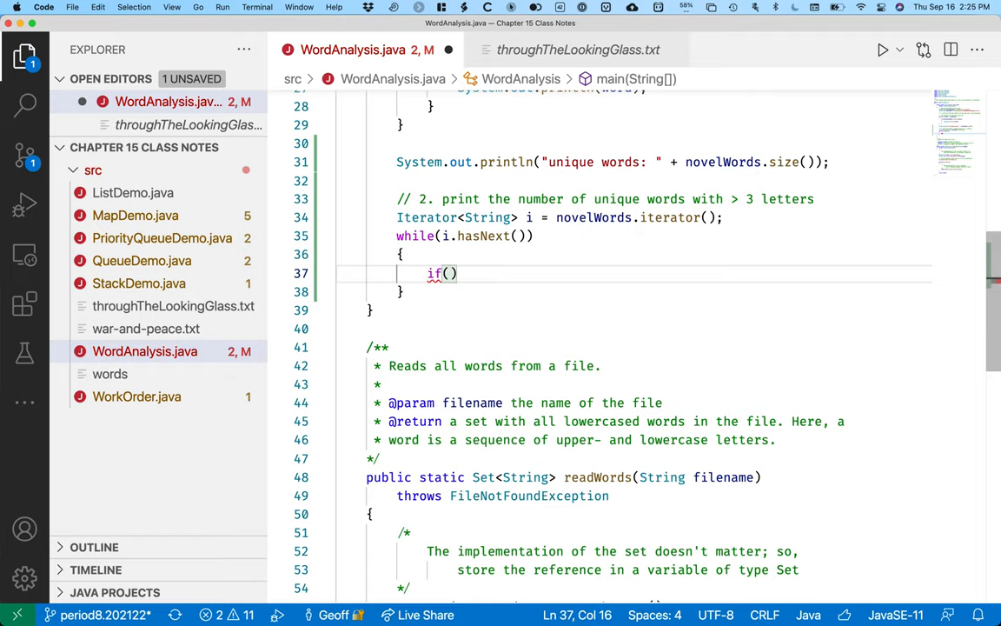
{"action": "type", "text": "i.next()"}
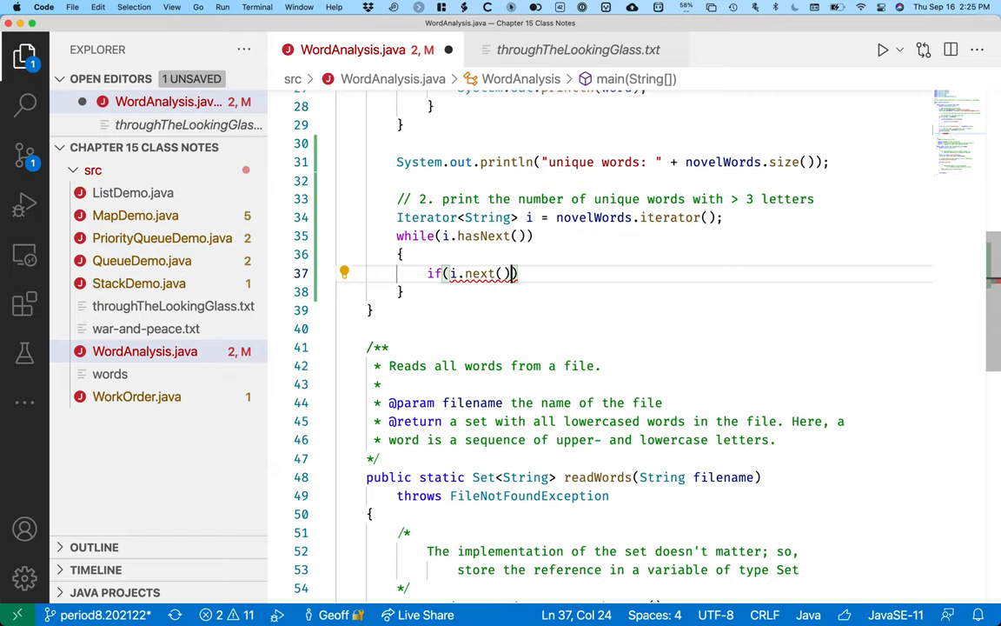
{"action": "type", "text": ".length("}
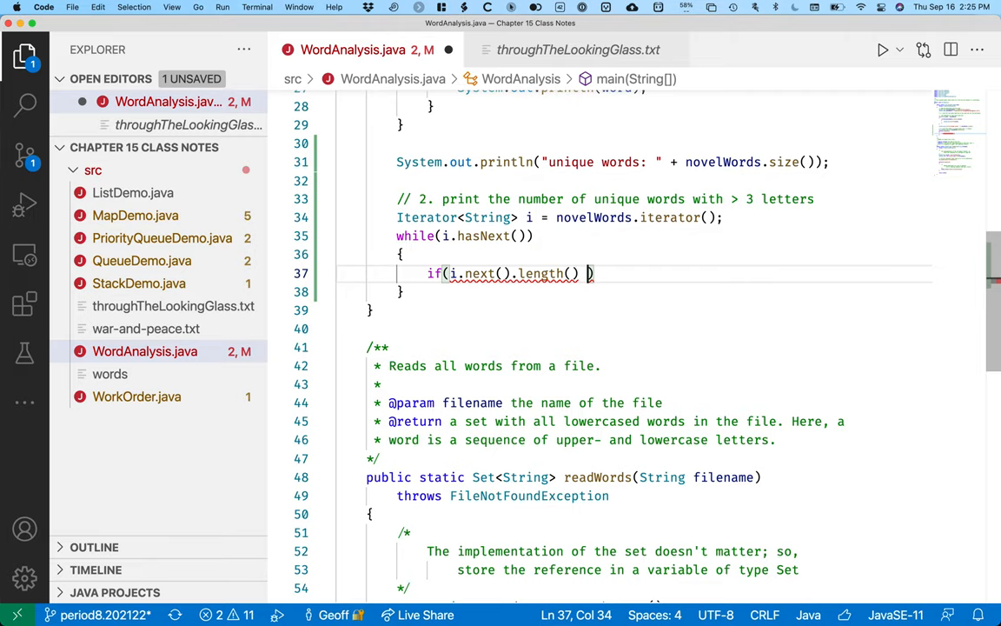
{"action": "type", "text": "≤ 3"}
{"action": "type", "text": "i"}
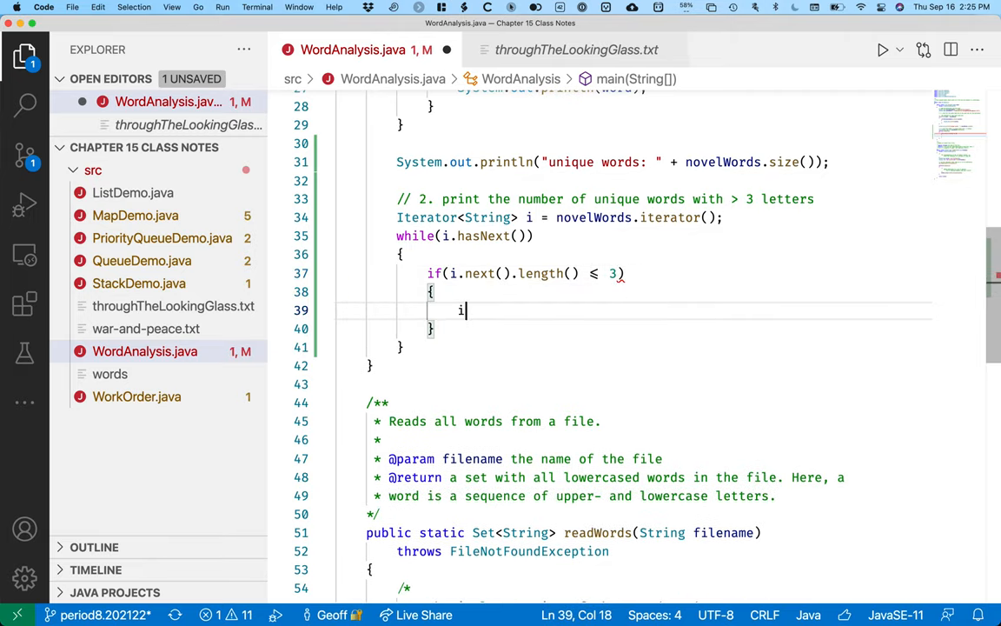
{"action": "type", "text": ".remove();"}
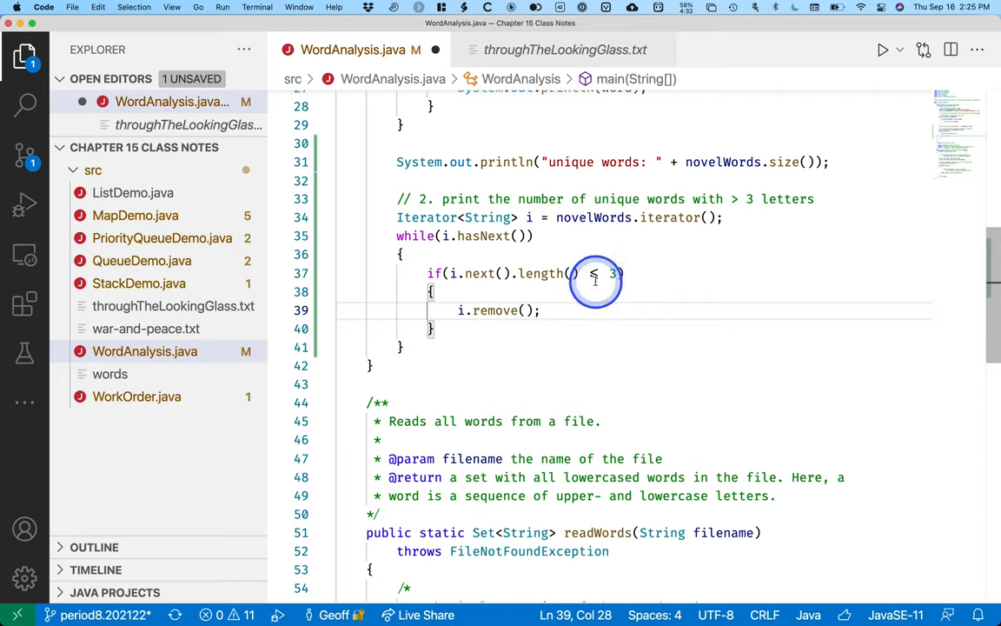
{"action": "mouse_move", "coordinate": [583, 272]}
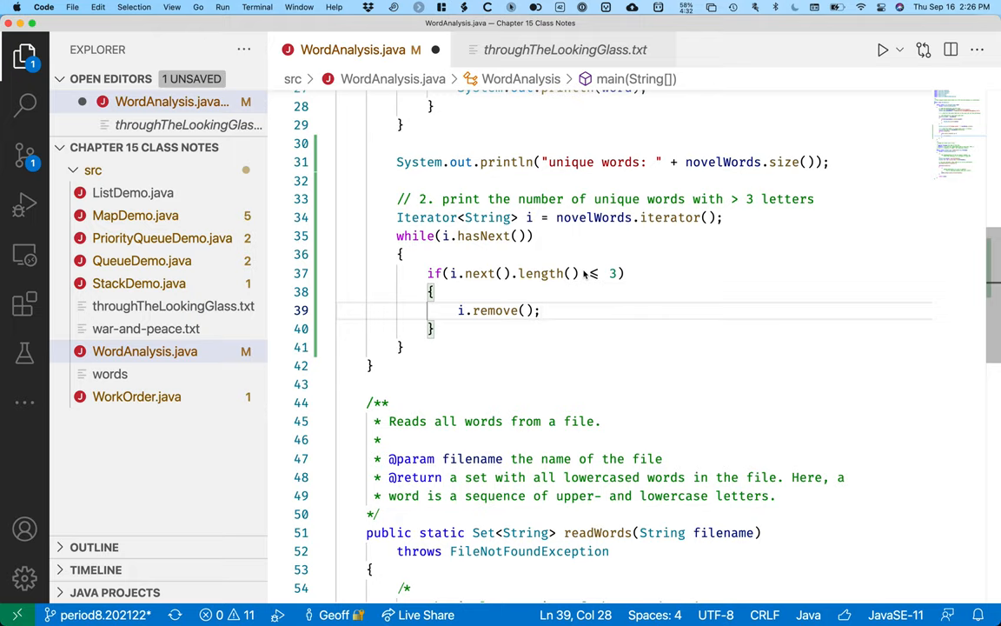
After the while loop, print "unique words (> 3 letters): " + novelWords.size()
{"action": "left_click", "coordinate": [495, 345]}
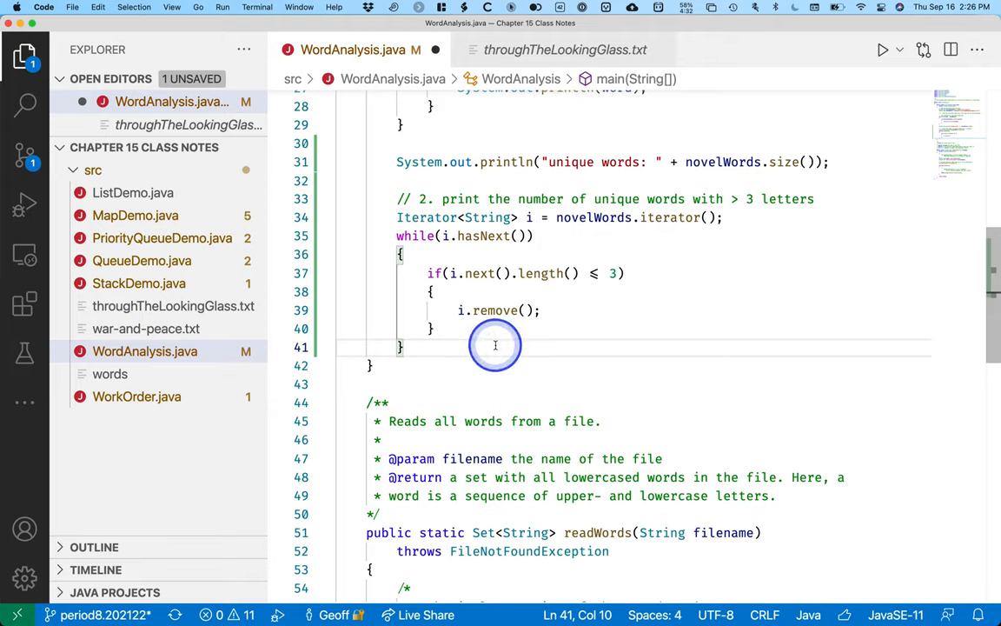
{"action": "left_click", "coordinate": [487, 365]}
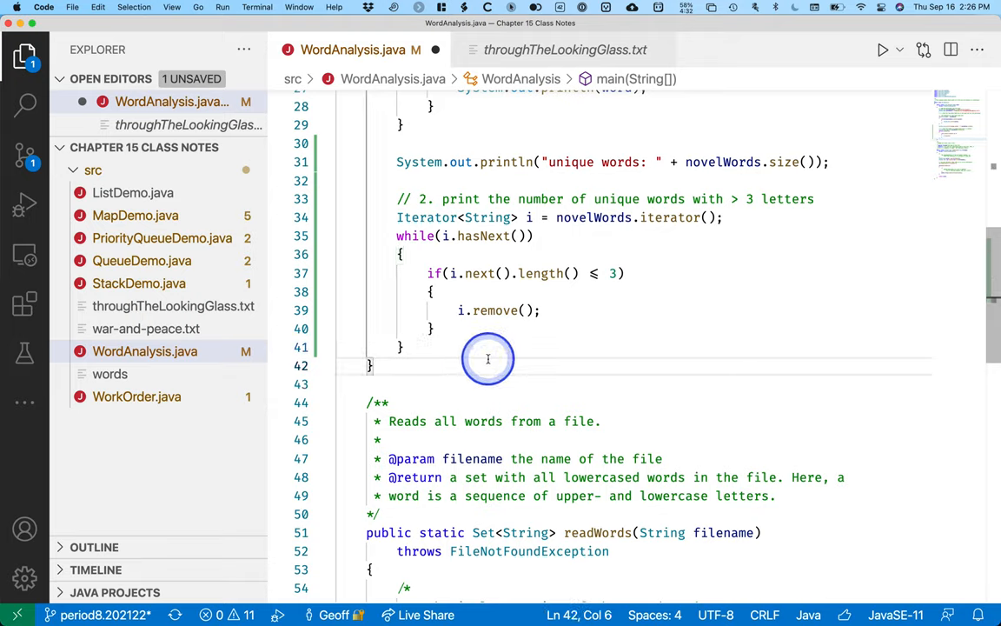
{"action": "left_click", "coordinate": [400, 346]}
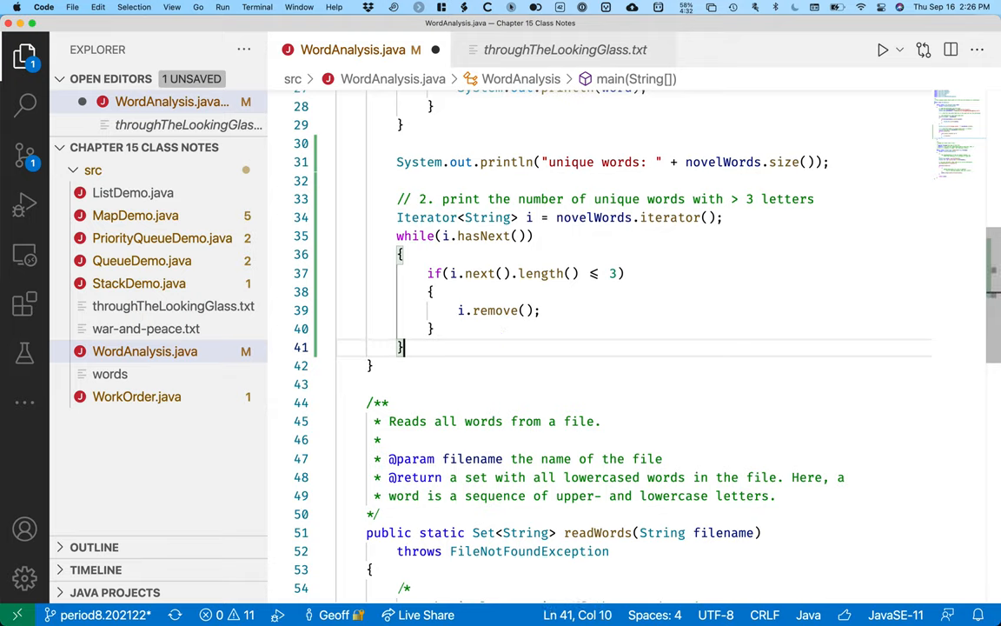
{"action": "key", "text": "Enter"}
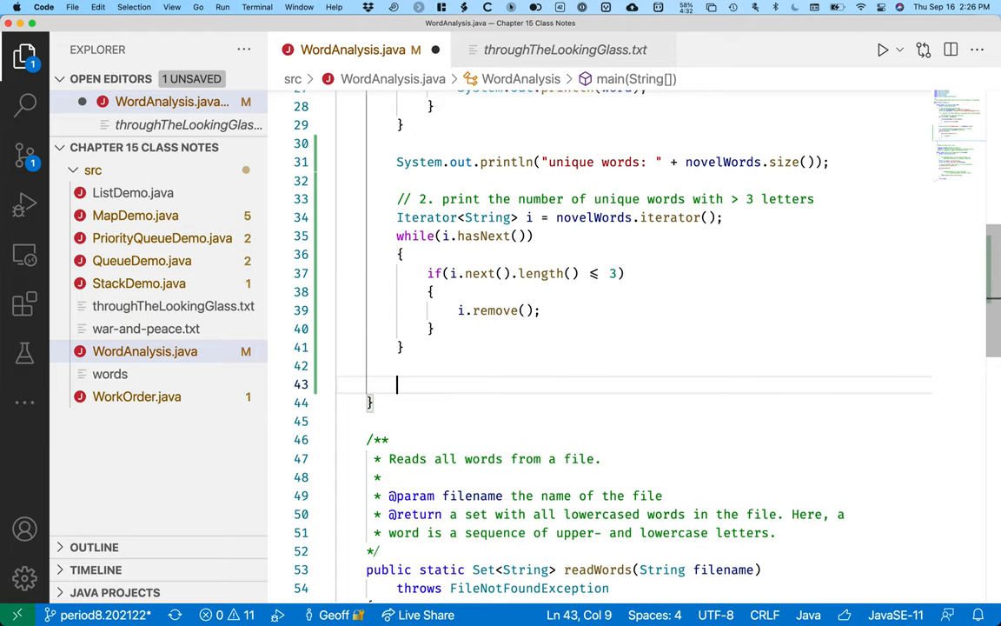
{"action": "type", "text": "System.out.println();"}
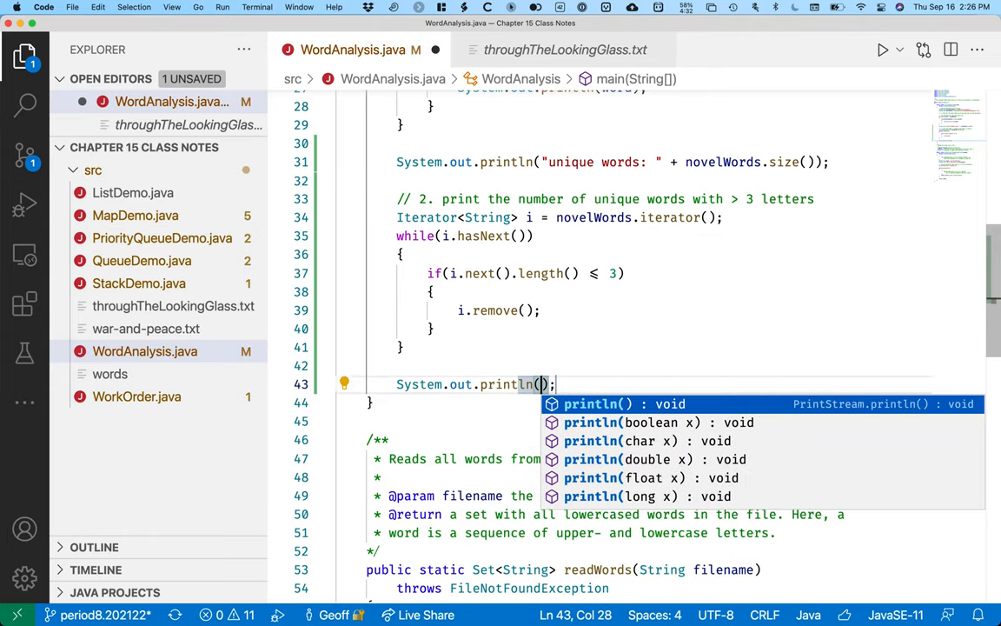
{"action": "type", "text": "\"unique words (\""}
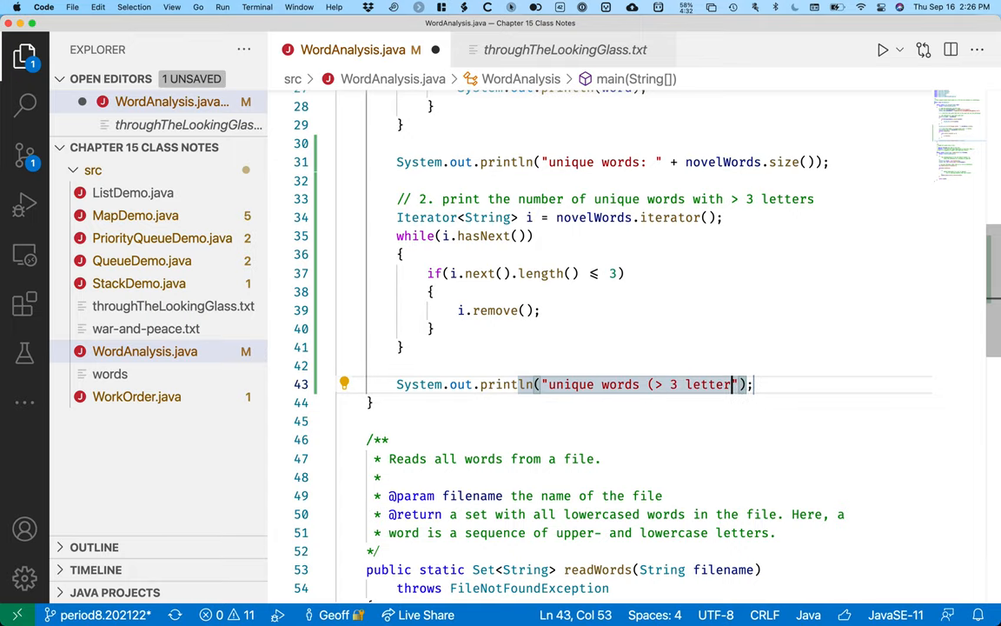
{"action": "type", "text": "s)"}
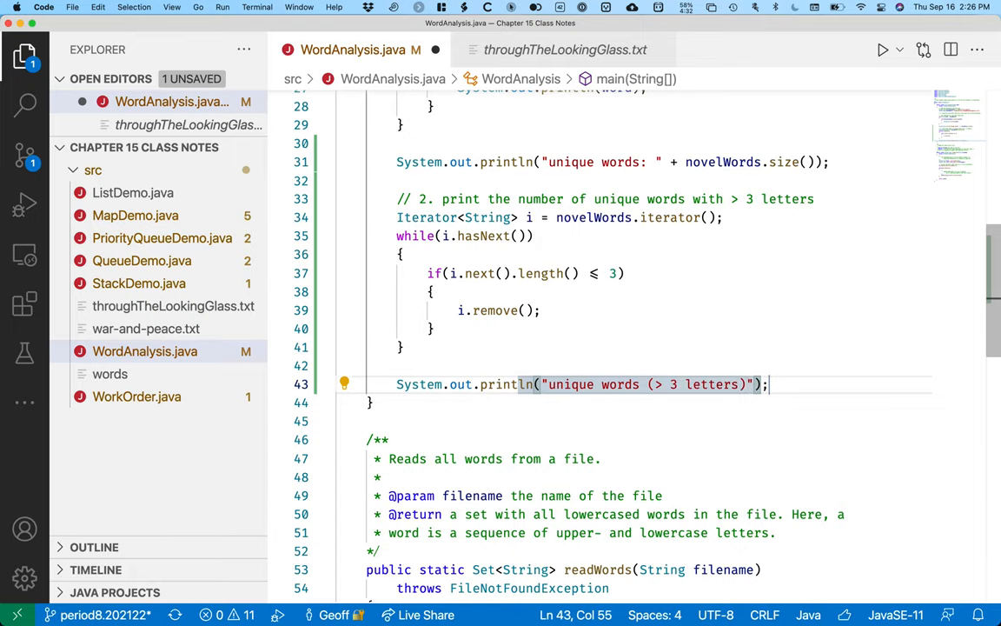
{"action": "type", "text": ": \" + novelWords"}
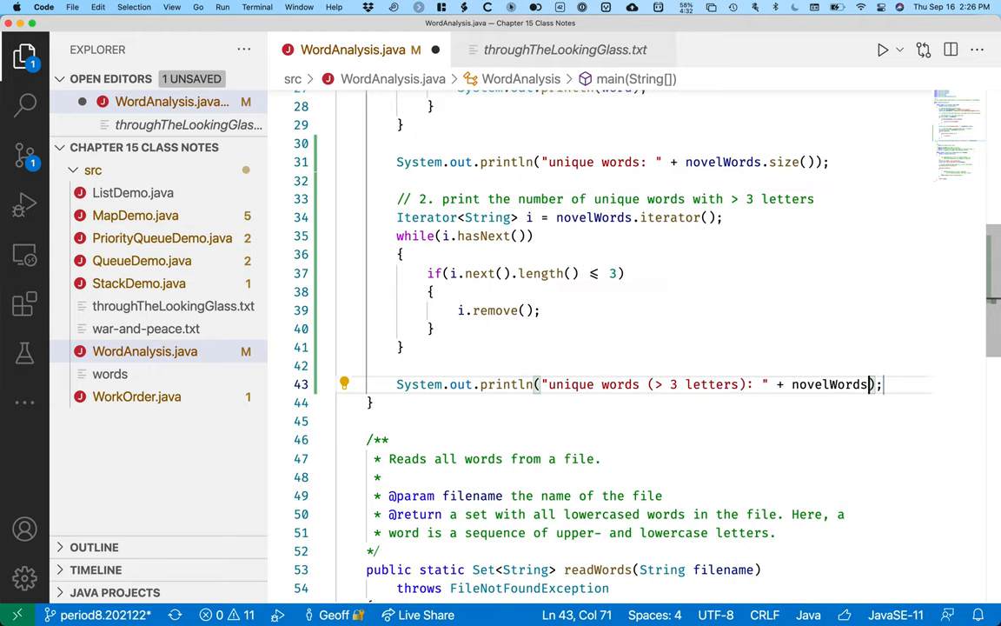
{"action": "type", "text": ".size()"}
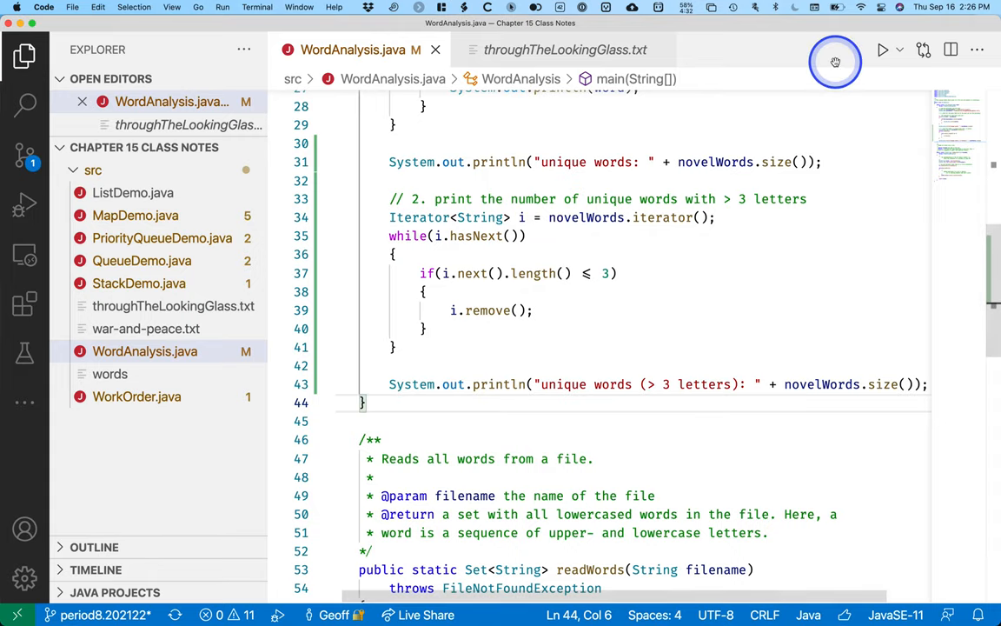
{"action": "mouse_move", "coordinate": [882, 50]}
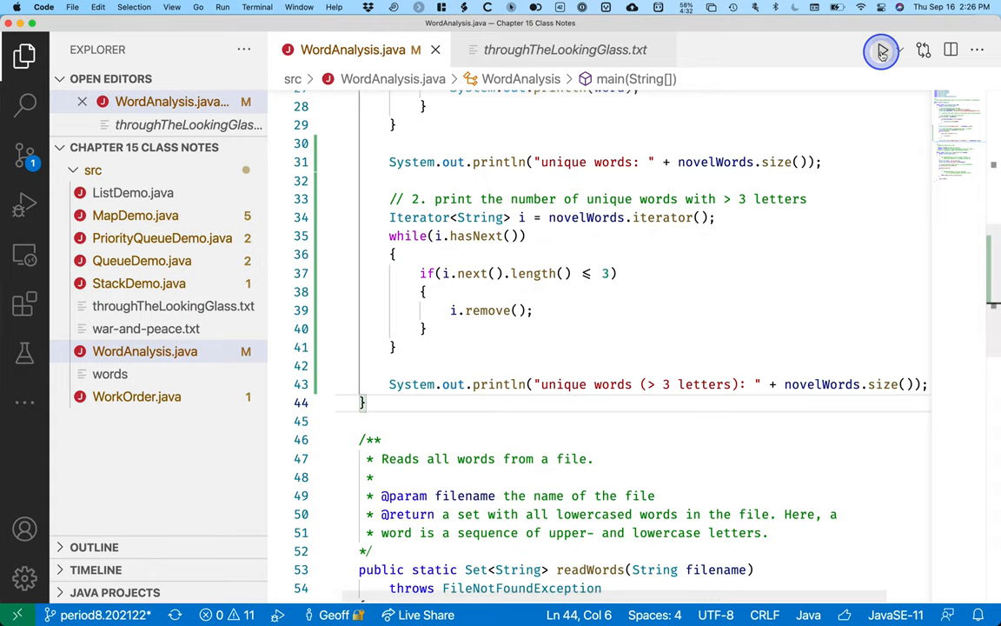
Run WordAnalysis, check counts 3260 and 2999, then close the terminal
{"action": "left_click", "coordinate": [881, 49]}
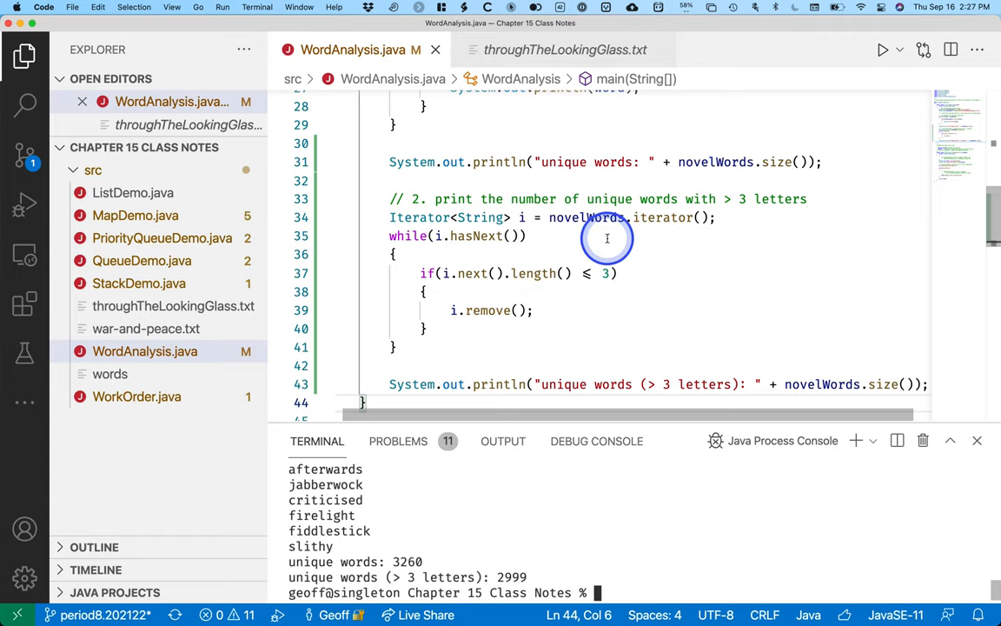
{"action": "scroll", "scroll_direction": "up", "scroll_amount": 3}
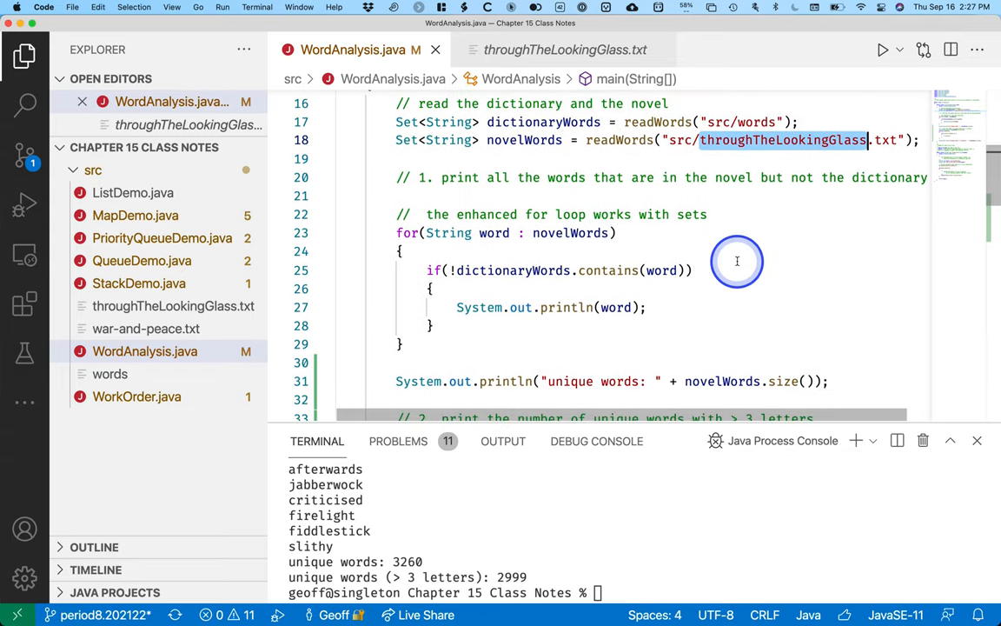
{"action": "scroll", "scroll_direction": "down", "scroll_amount": 3}
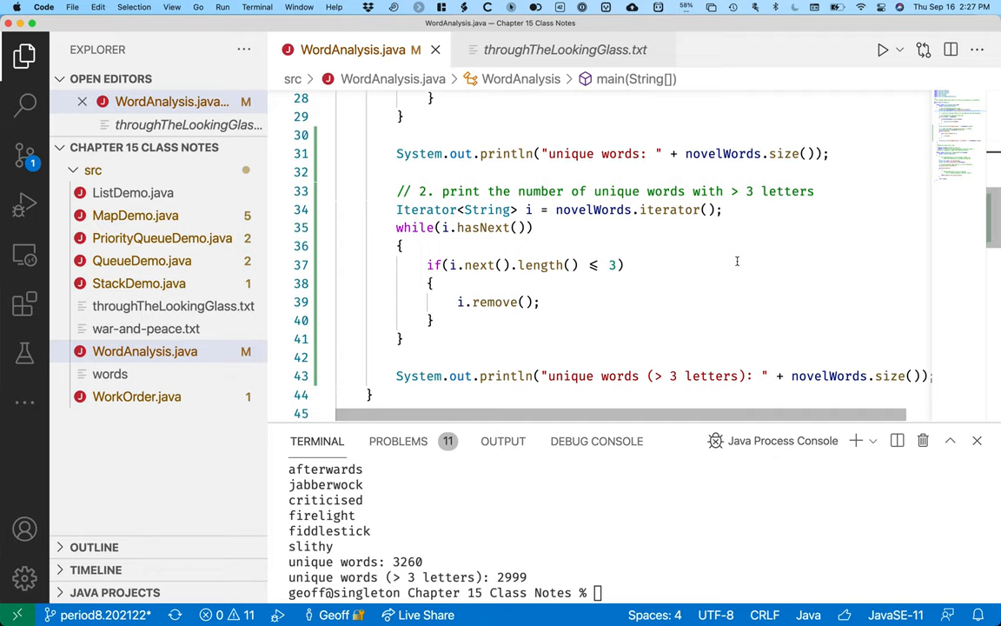
{"action": "scroll", "scroll_direction": "down", "scroll_amount": 3}
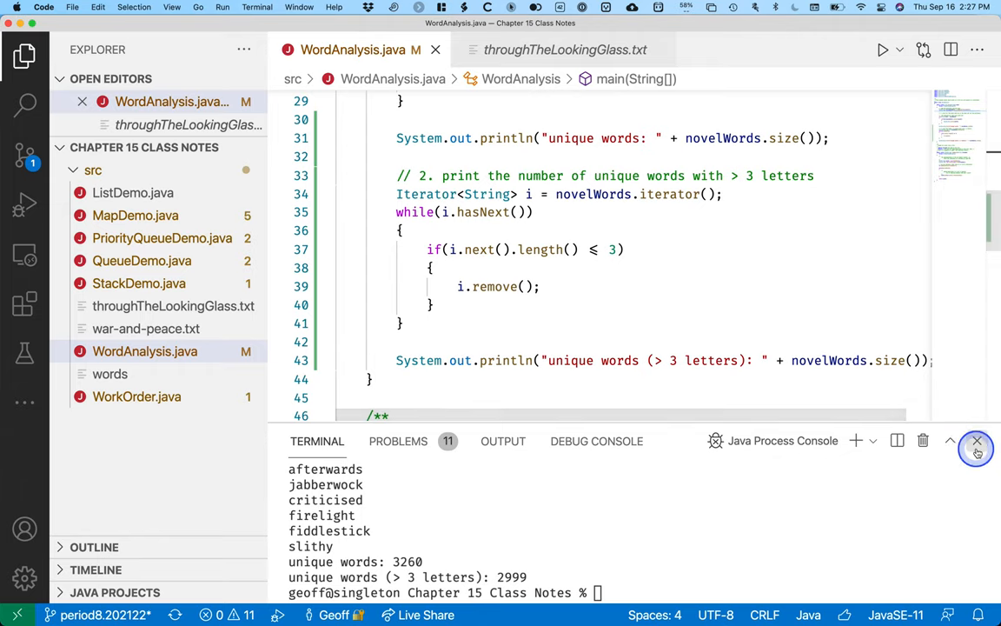
{"action": "left_click", "coordinate": [977, 440]}
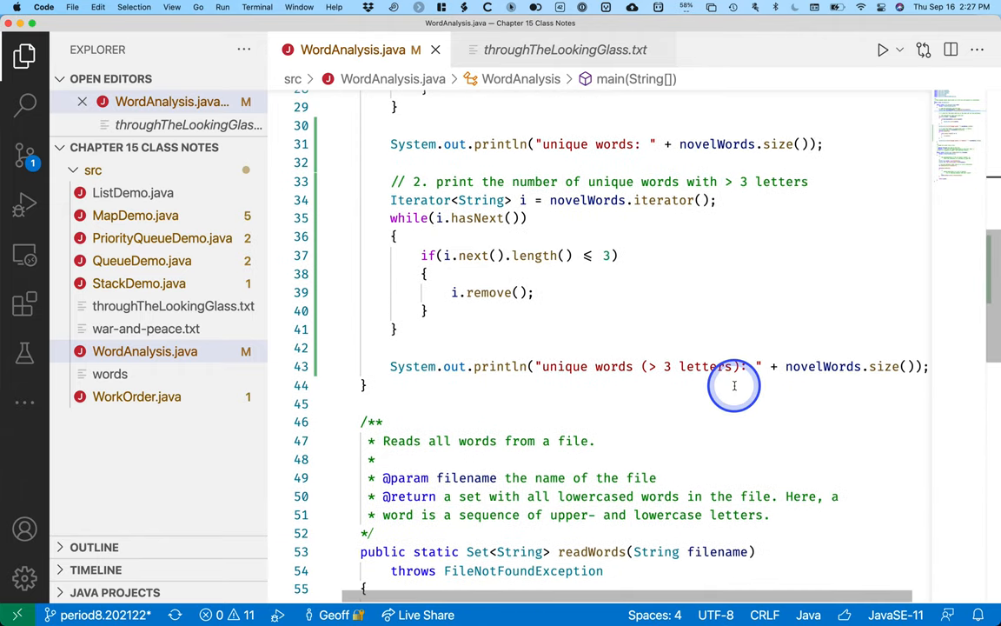